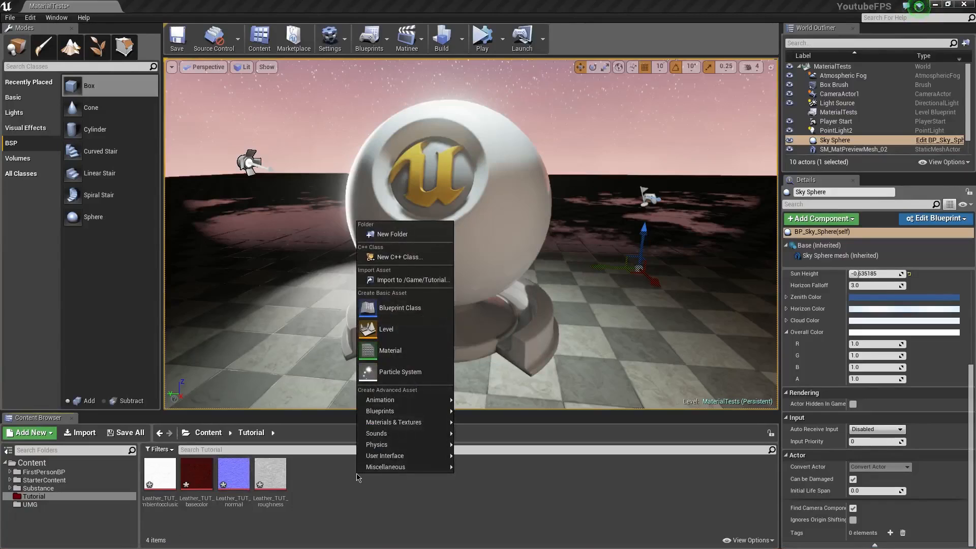
mouse_move(385, 456)
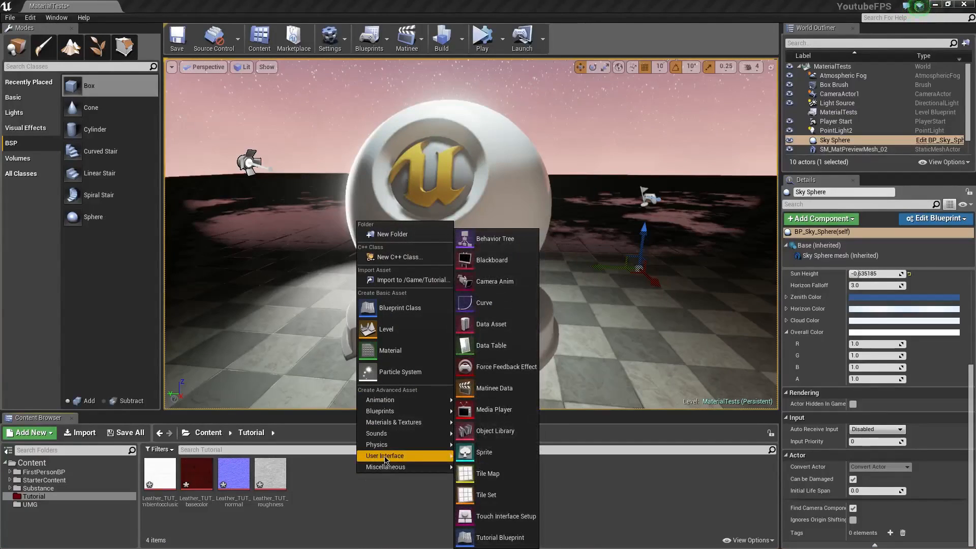
mouse_move(379, 399)
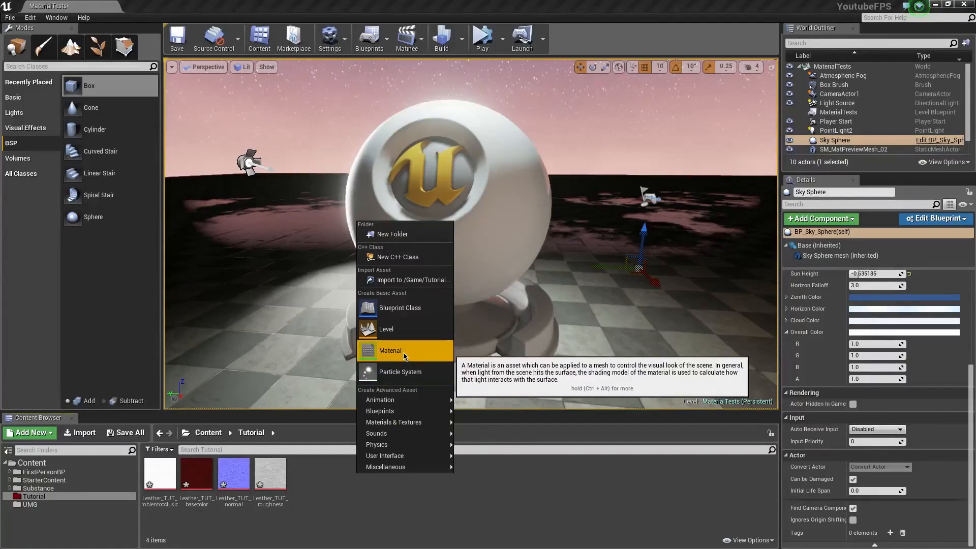
Create a new Material asset in the Tutorial folder and name it MASTER_Tile_MAT
left_click(391, 350)
type("Tile_MAT")
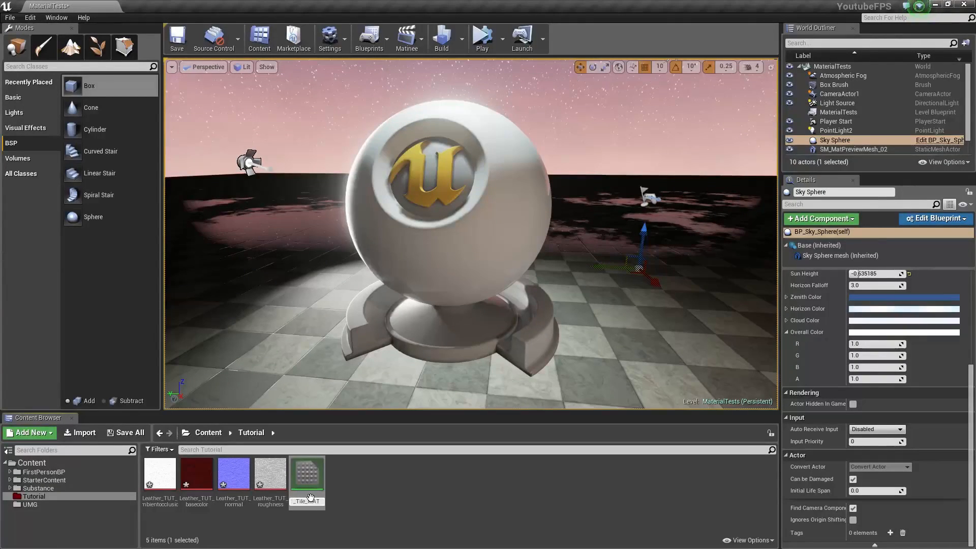
left_click(306, 474)
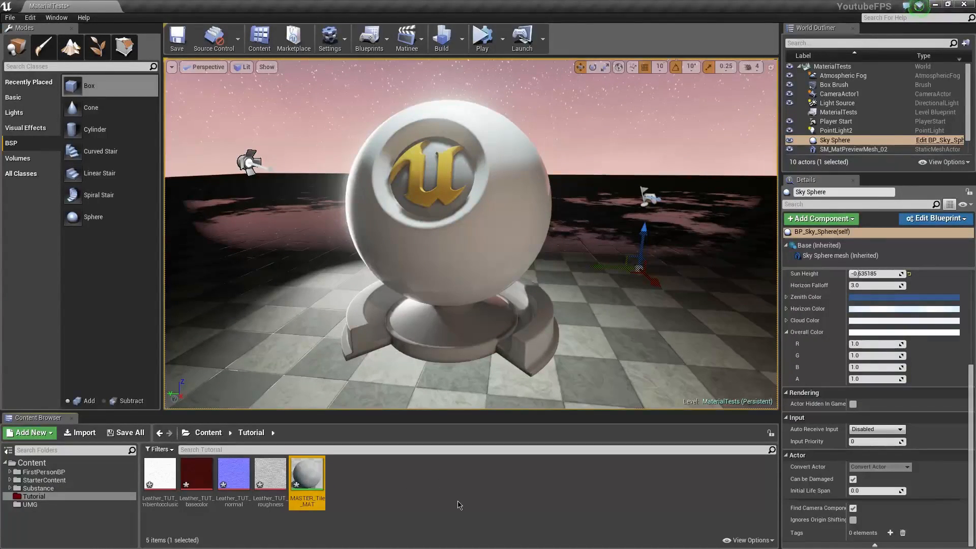
mouse_move(306, 481)
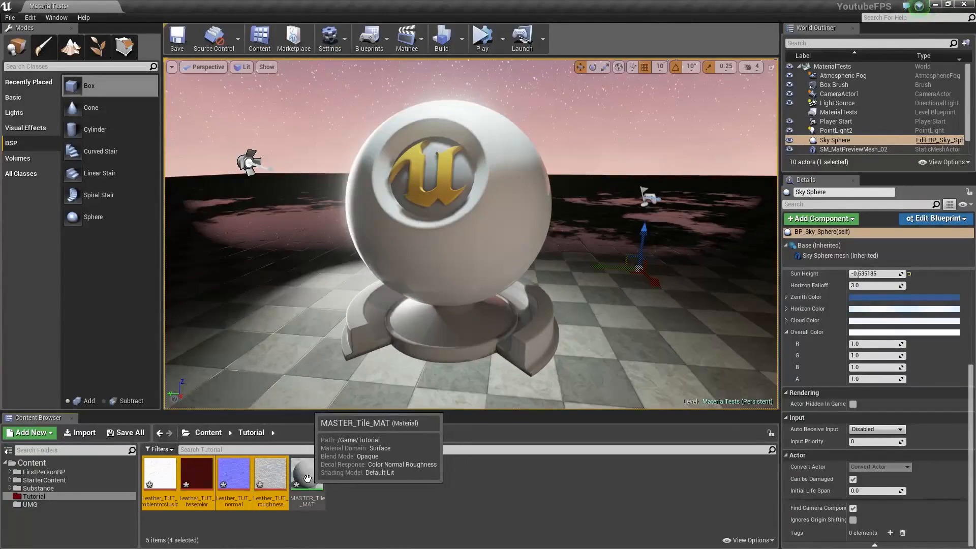
Open MASTER_Tile_MAT in the Material Editor with the four leather texture samples
double_click(305, 473)
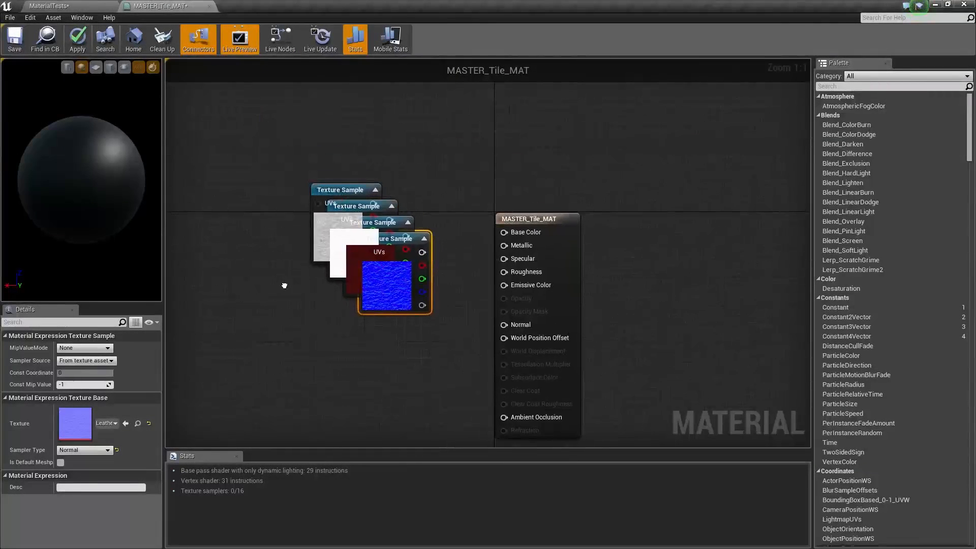
Spread the texture samples, wire them to Base Color, Roughness, Normal and AO, and save
left_click_drag(389, 286, 360, 367)
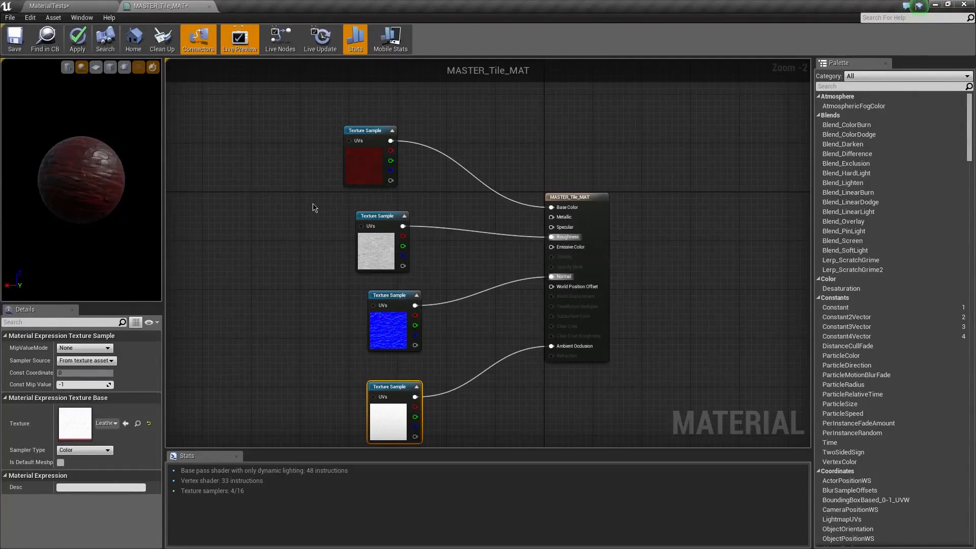
mouse_move(371, 135)
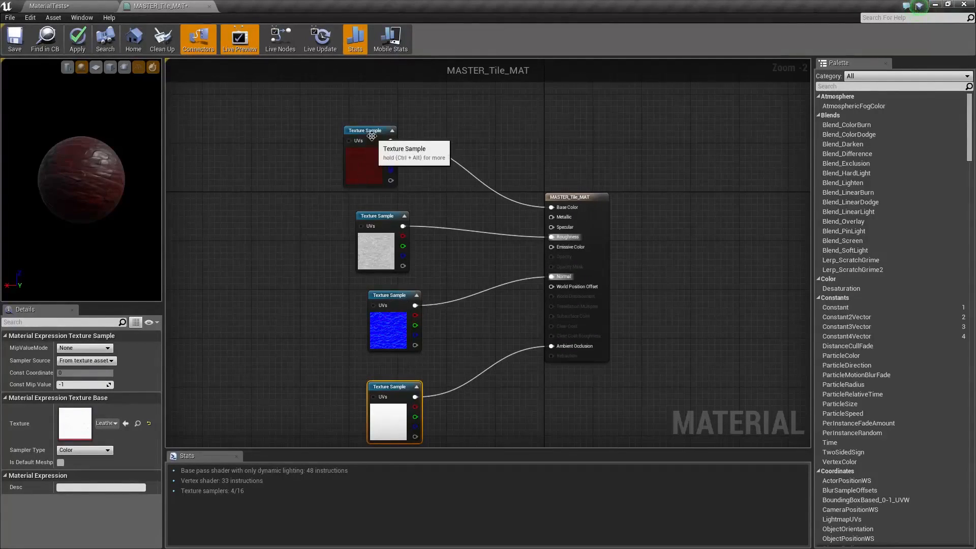
mouse_move(236, 269)
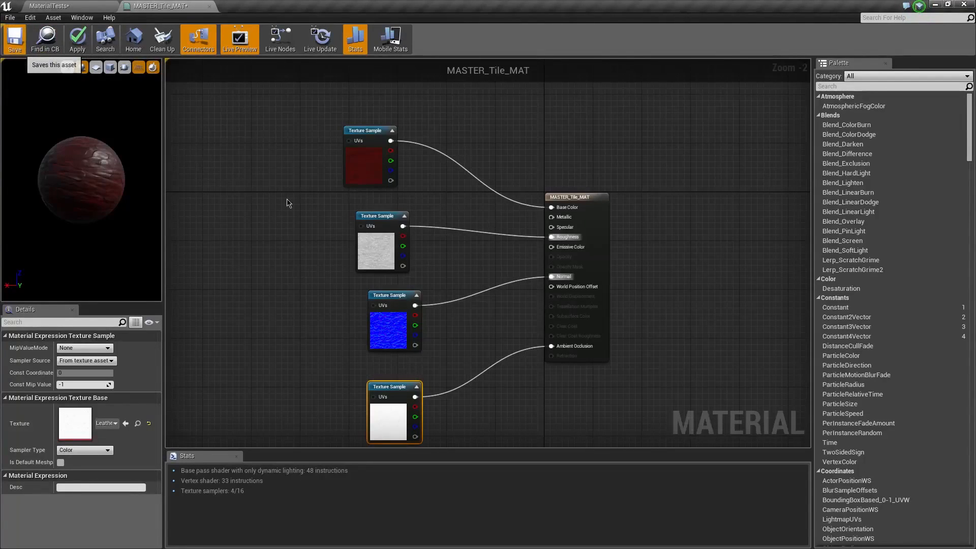
left_click(14, 39)
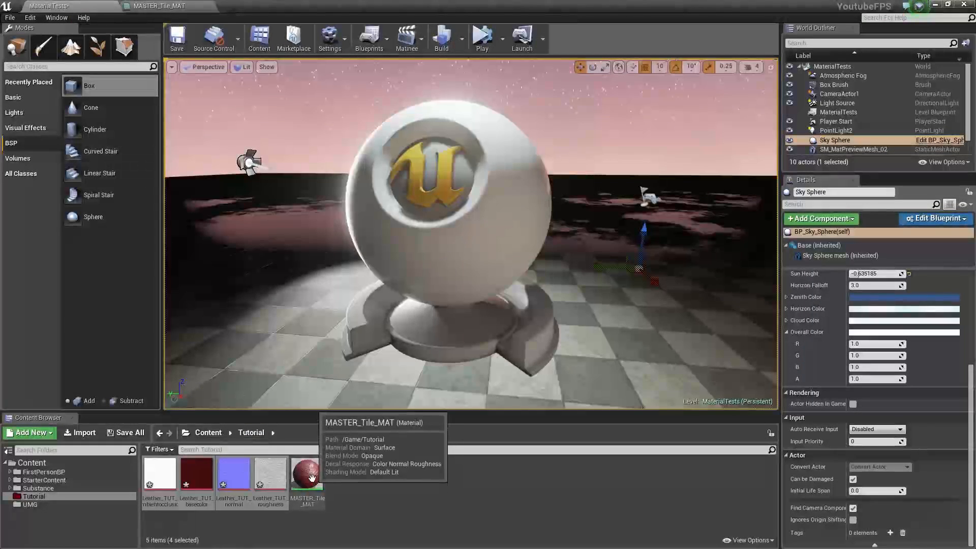
mouse_move(355, 480)
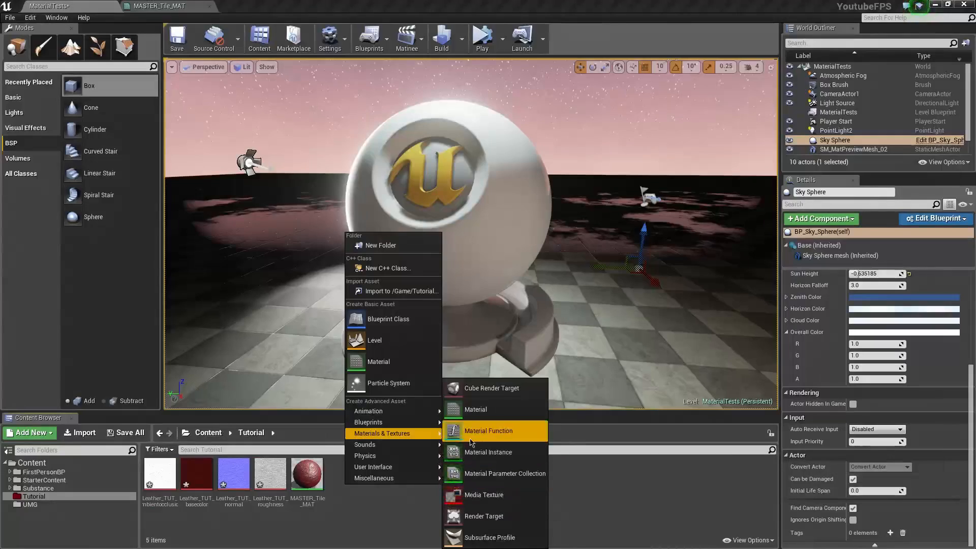
mouse_move(488, 430)
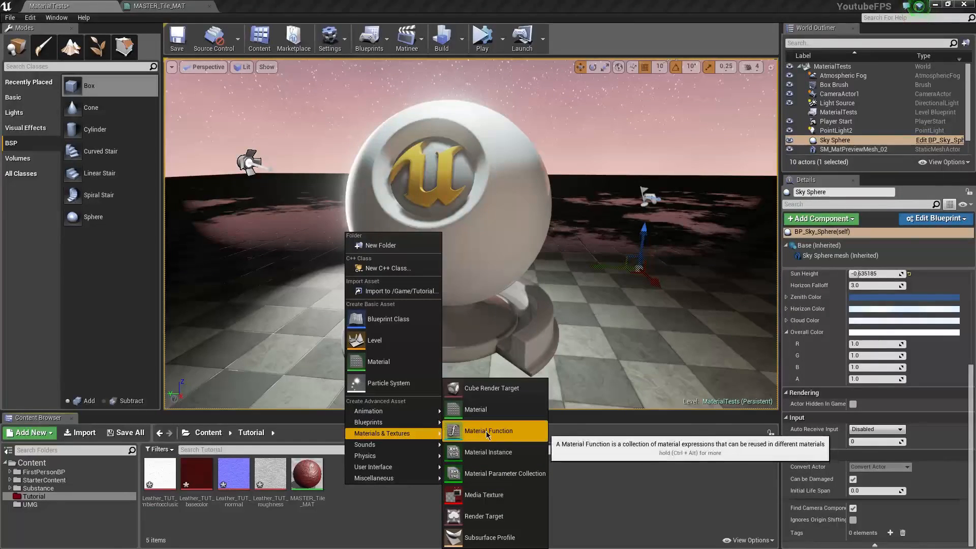
Create a Material Function named TileFunction in Tutorial and open it for editing
left_click(488, 431)
type("Tile")
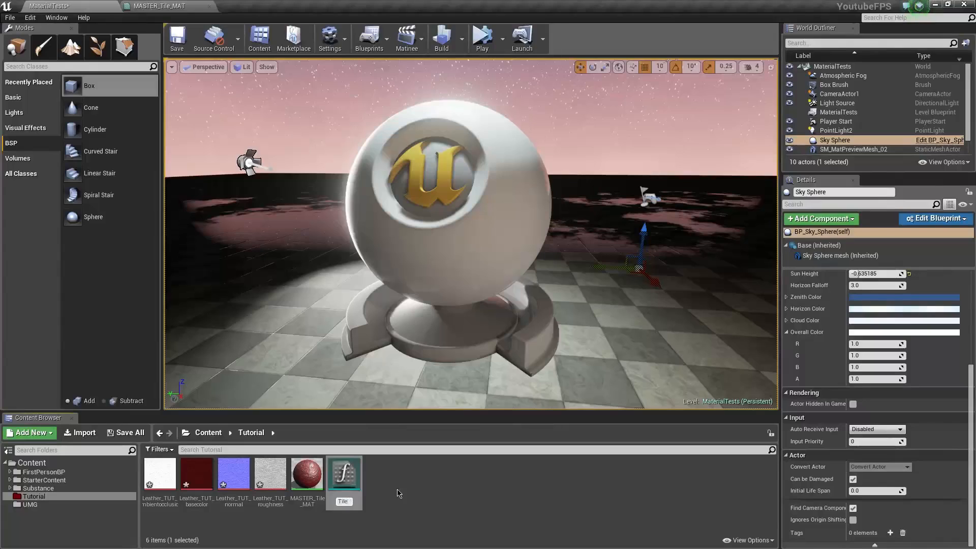
left_click(343, 473)
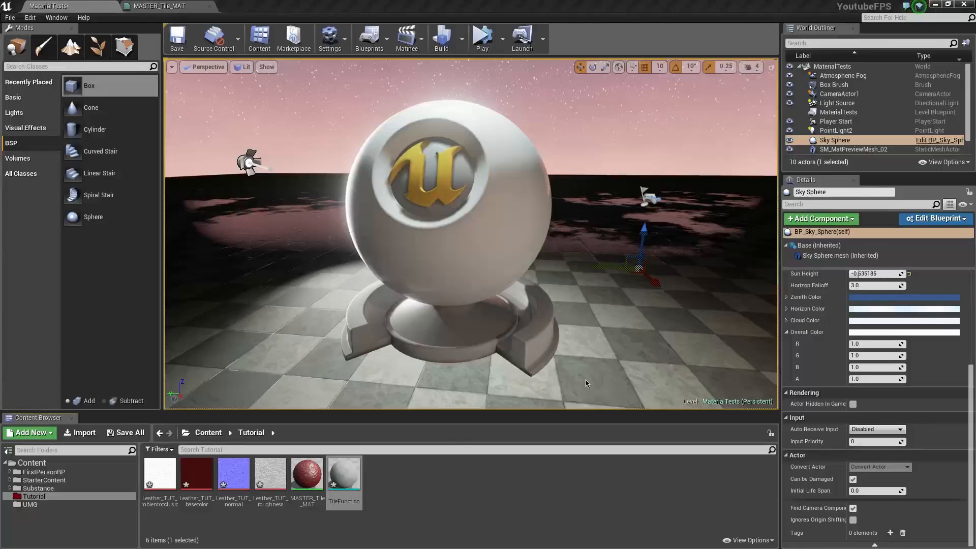
double_click(343, 474)
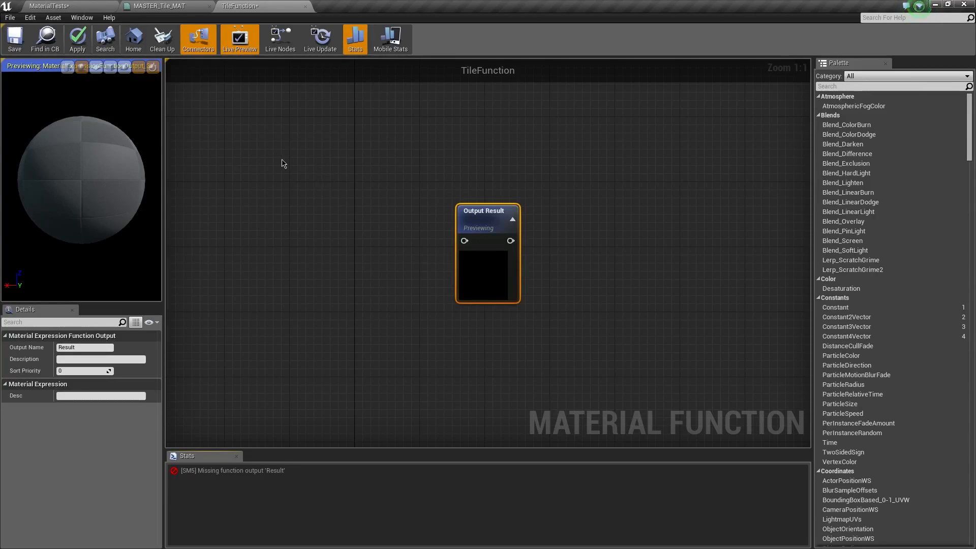
mouse_move(246, 223)
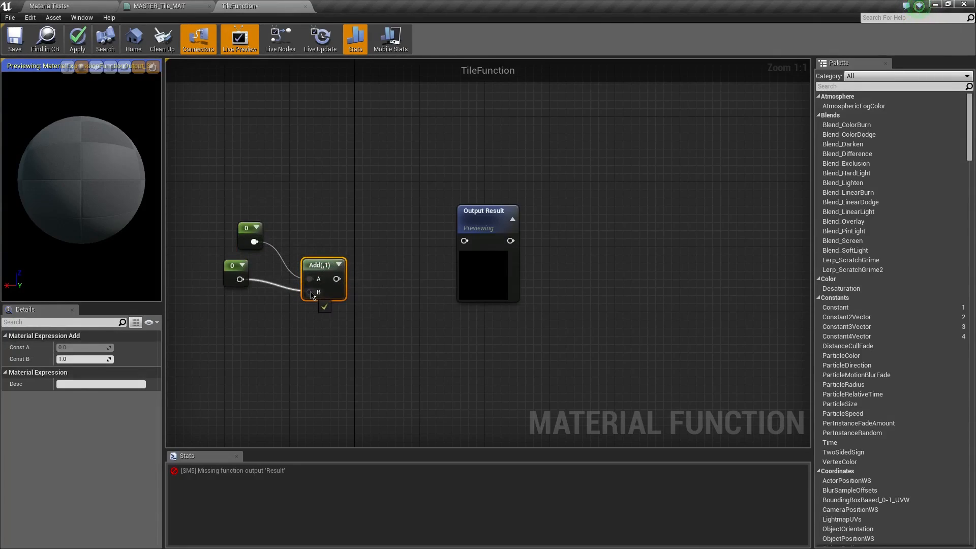
Set the lower Constant to 3.0 so constants 1 and 3 feed the Add node into Output Result
left_click(250, 235)
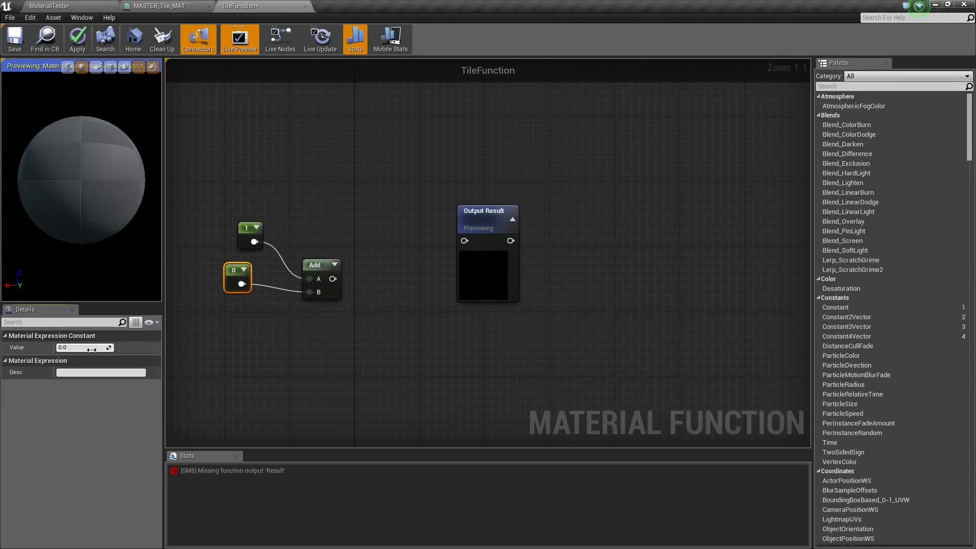
type("3.0")
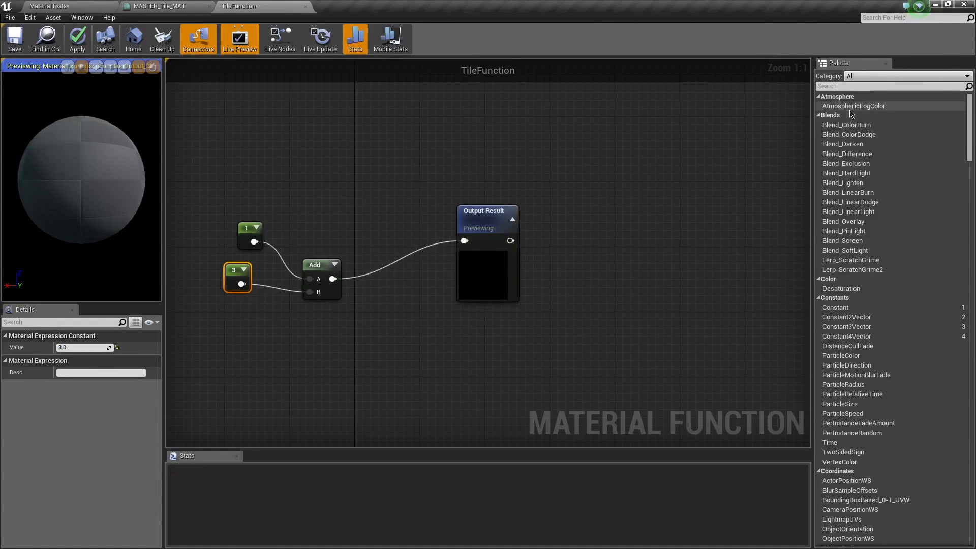
Add a second FunctionOutput and a Vector3 FunctionInput from the Palette
type("outp")
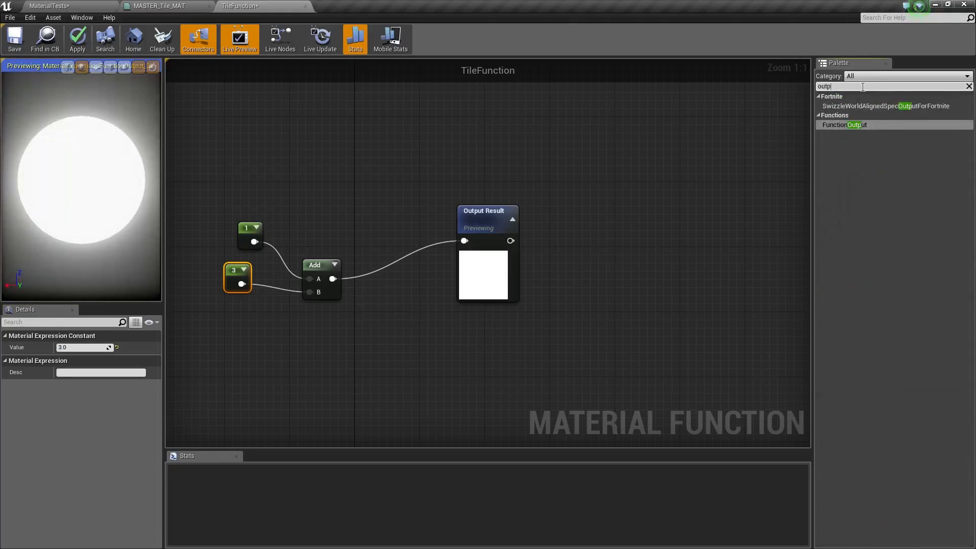
mouse_move(721, 194)
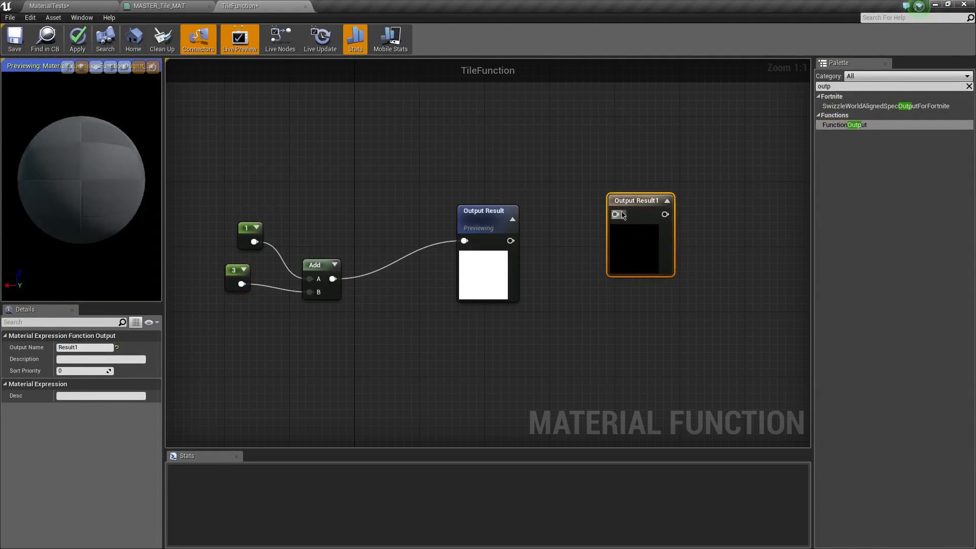
left_click_drag(640, 200, 485, 344)
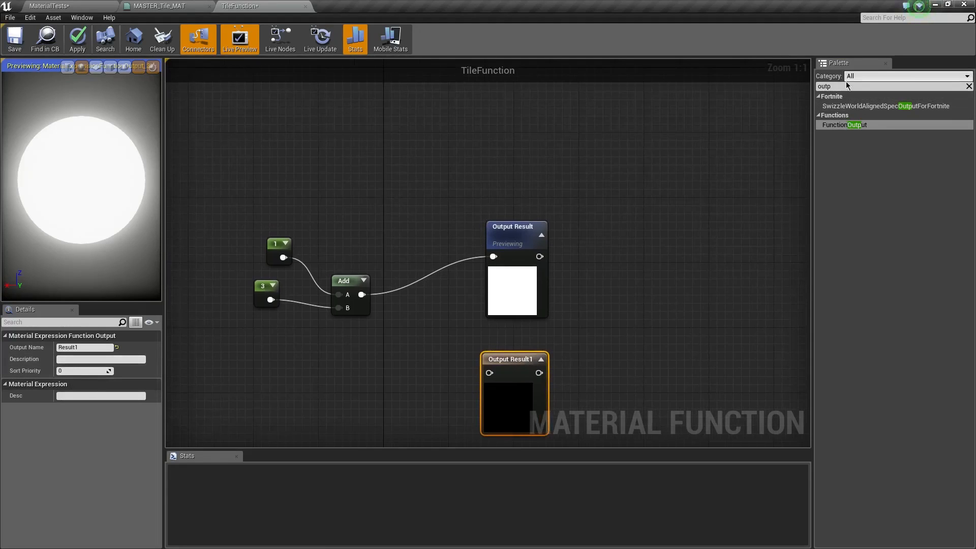
type("inpu")
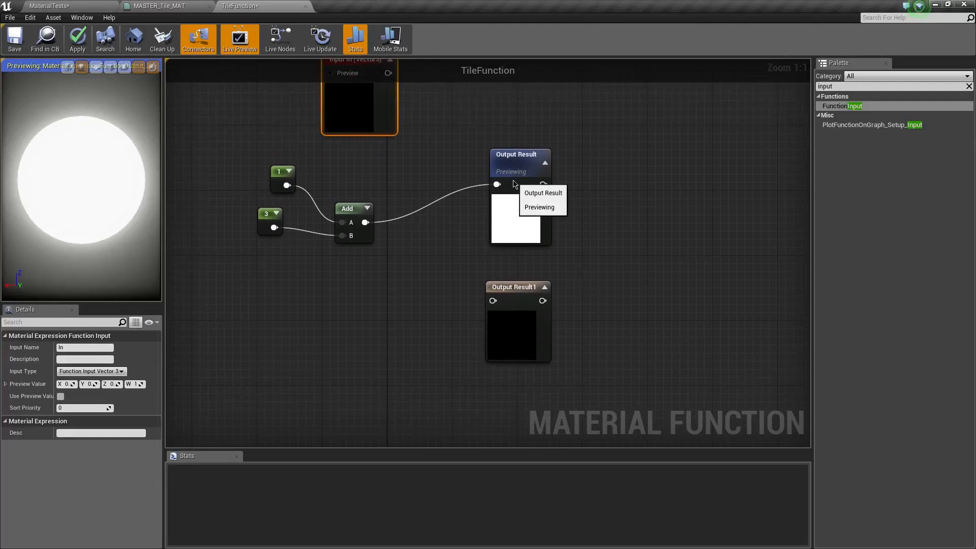
Delete the extra Output Result1 node, confirming the removal
left_click(516, 287)
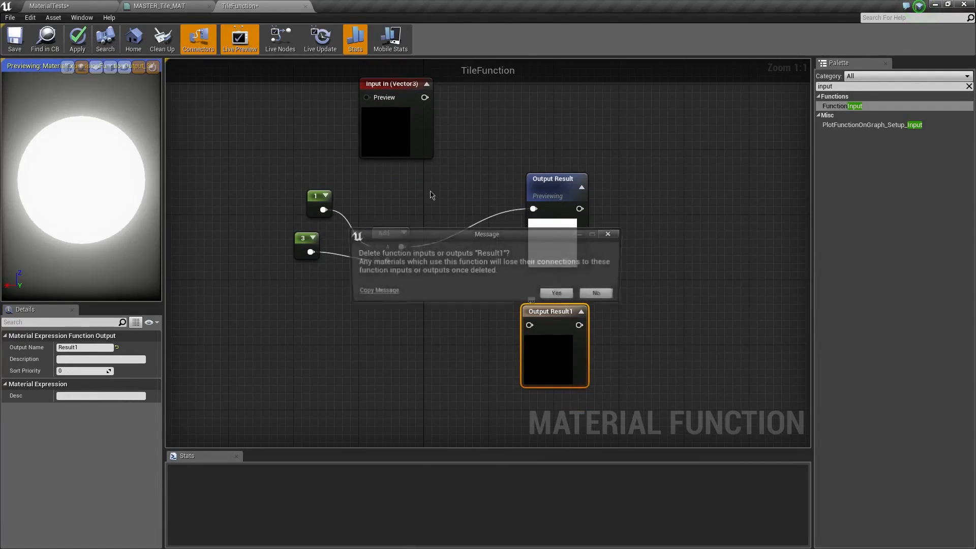
left_click(555, 292)
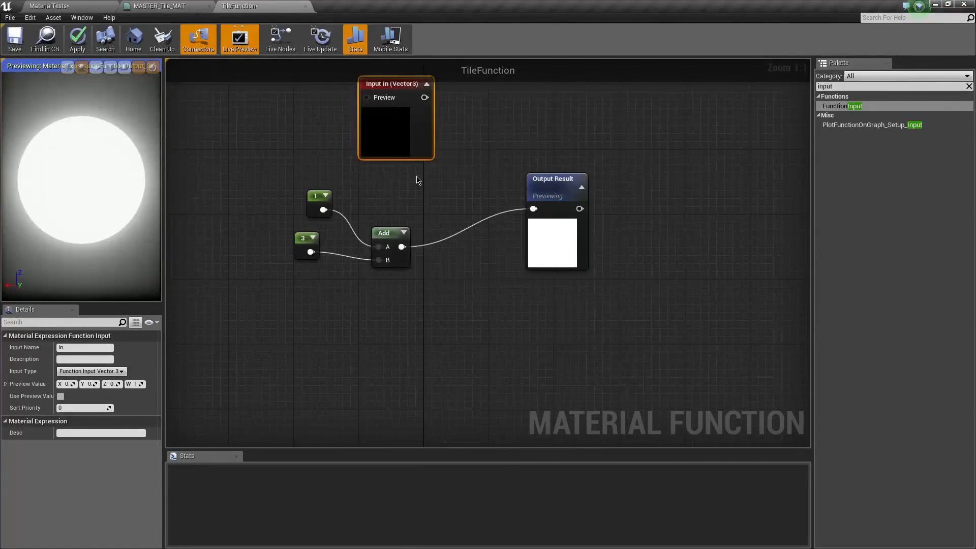
left_click(385, 233)
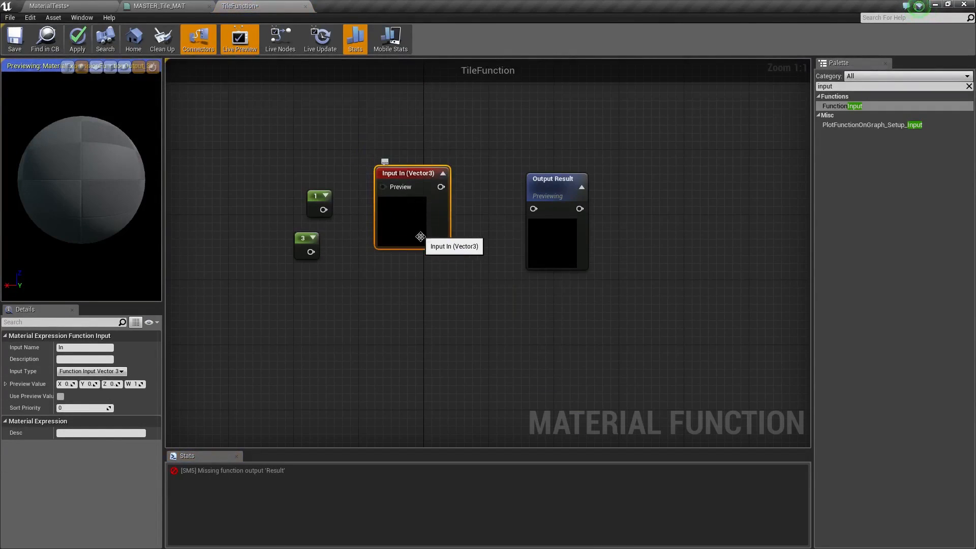
Arrange the Input In node lower and the TexCoord node toward the top left
left_click_drag(412, 172, 396, 238)
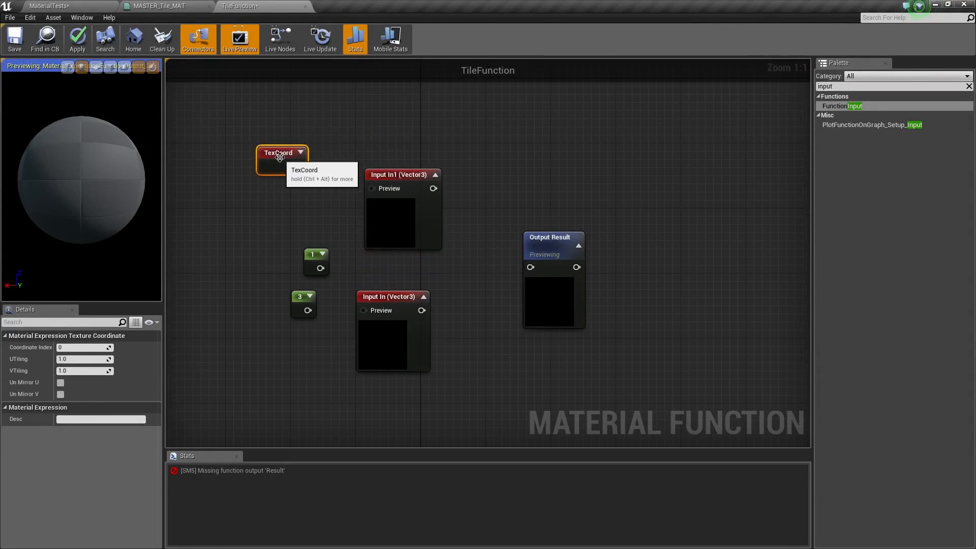
left_click_drag(278, 160, 274, 126)
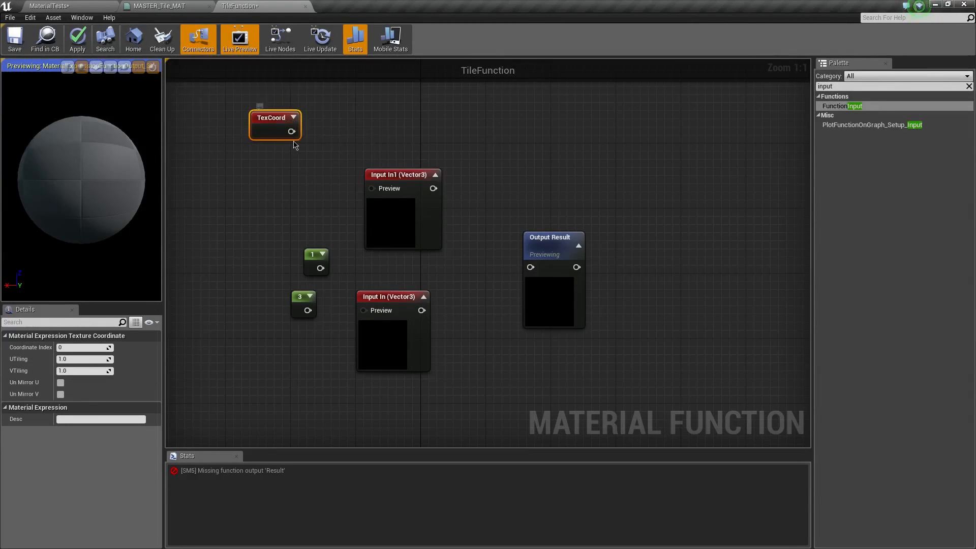
mouse_move(293, 131)
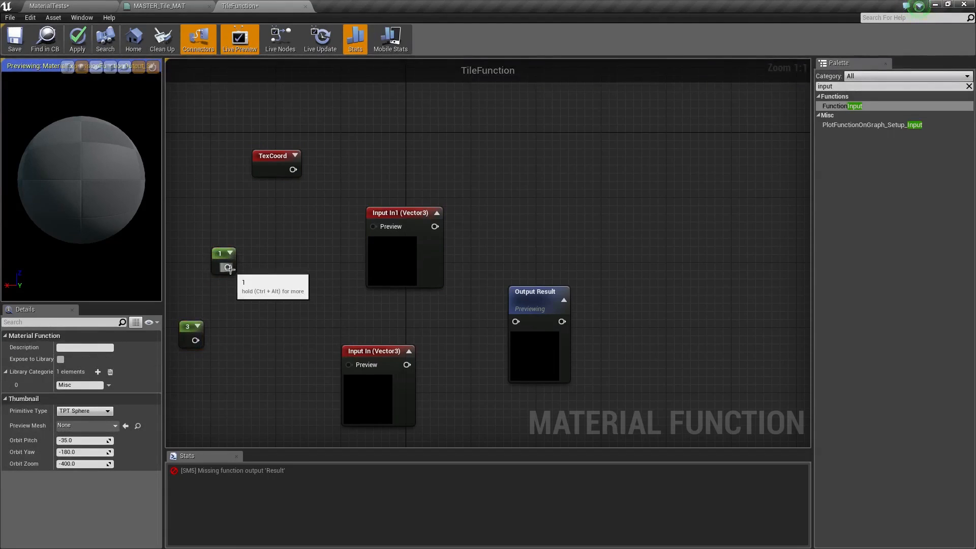
Change Input In1's type from Vector3 to Function Input Scalar
left_click(403, 213)
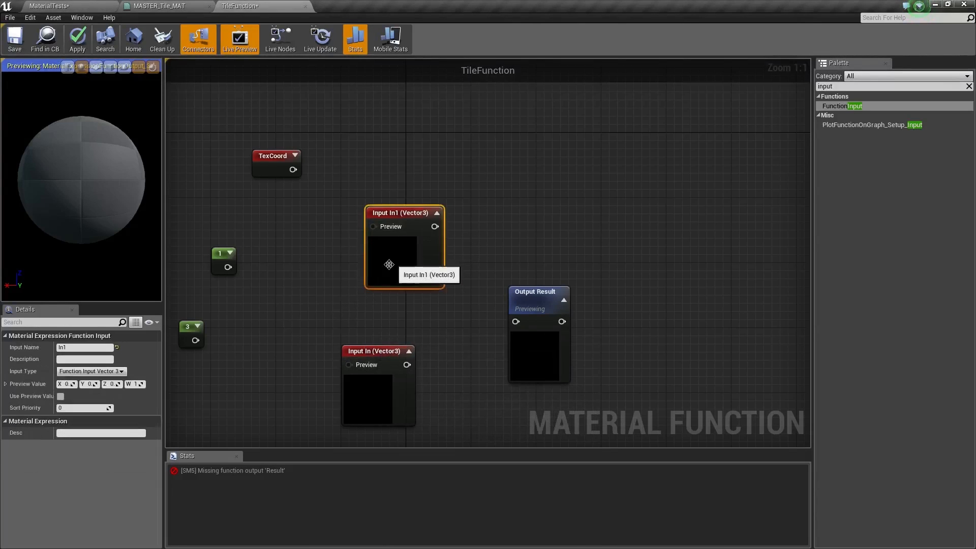
left_click(91, 372)
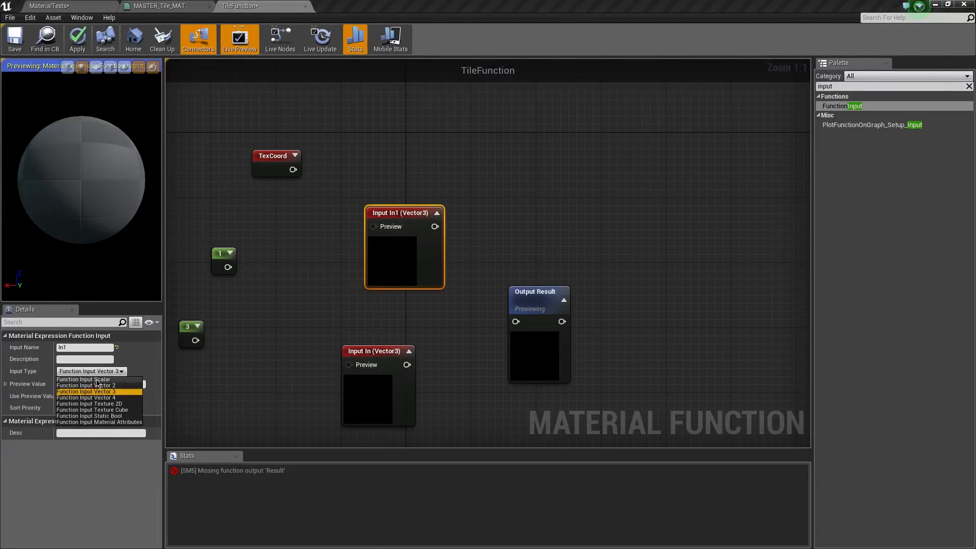
left_click(83, 379)
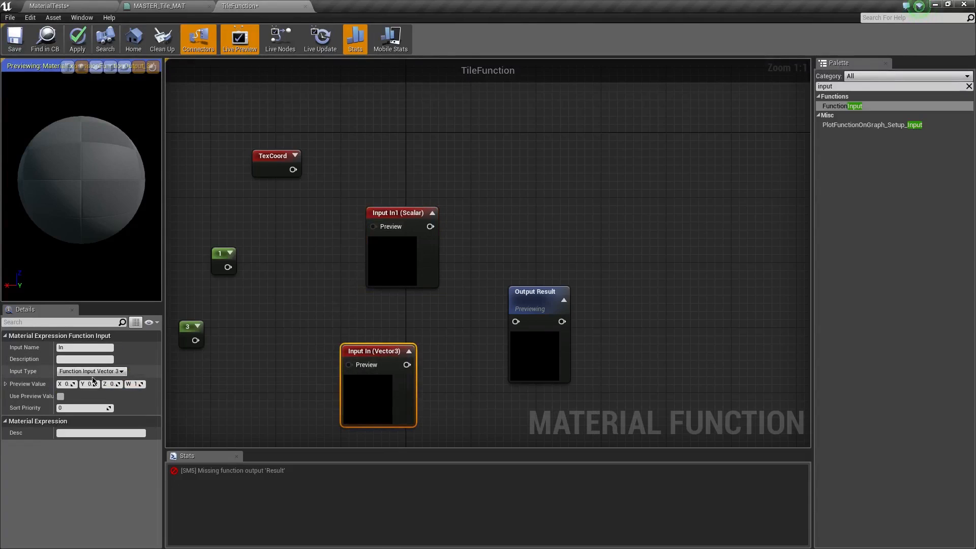
left_click(116, 371)
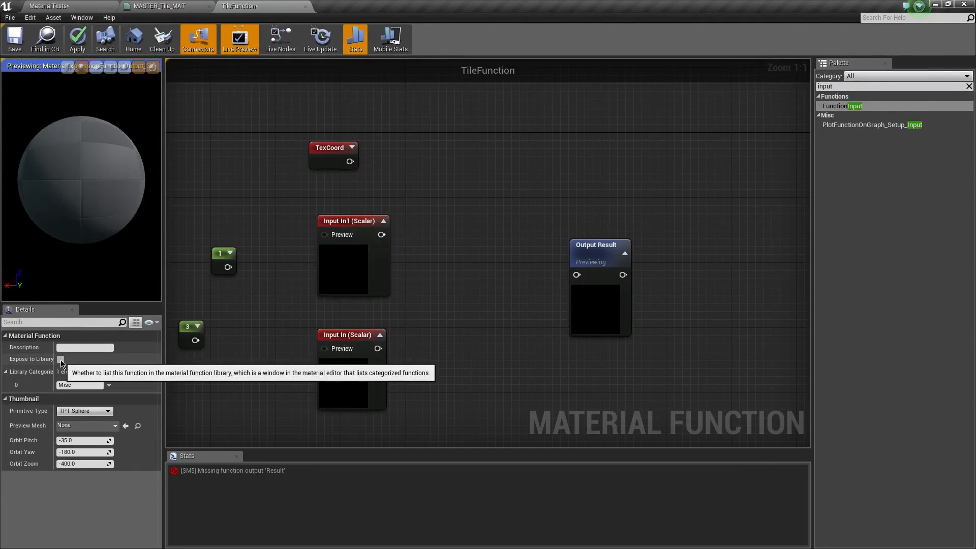
Expose TileFunction to the library with a custom category and a second 'Vector Ops' category
left_click(60, 359)
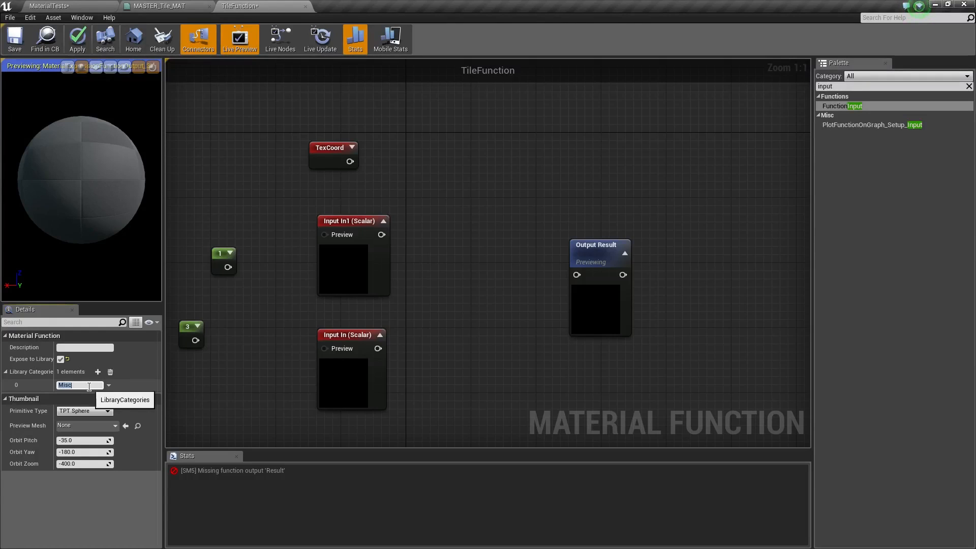
type("Keone's Function")
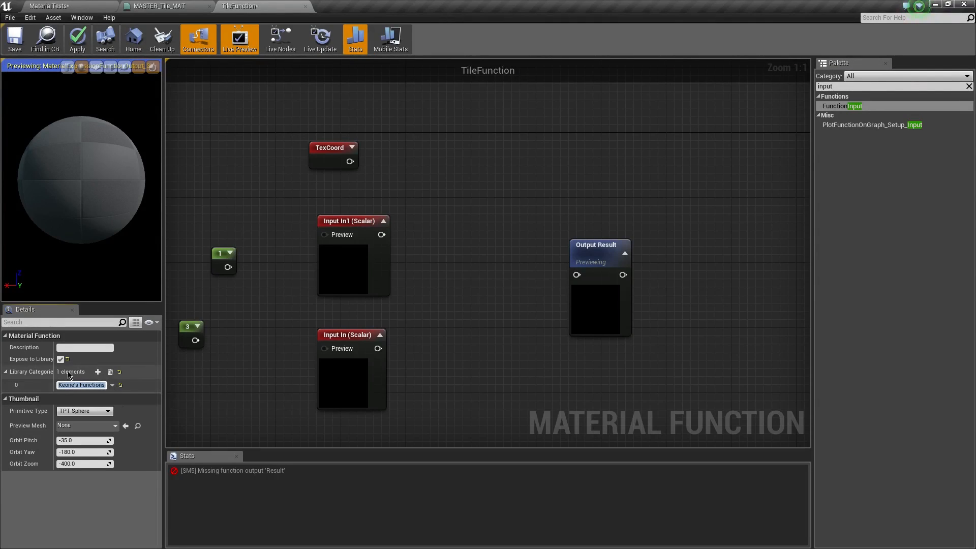
left_click(98, 372)
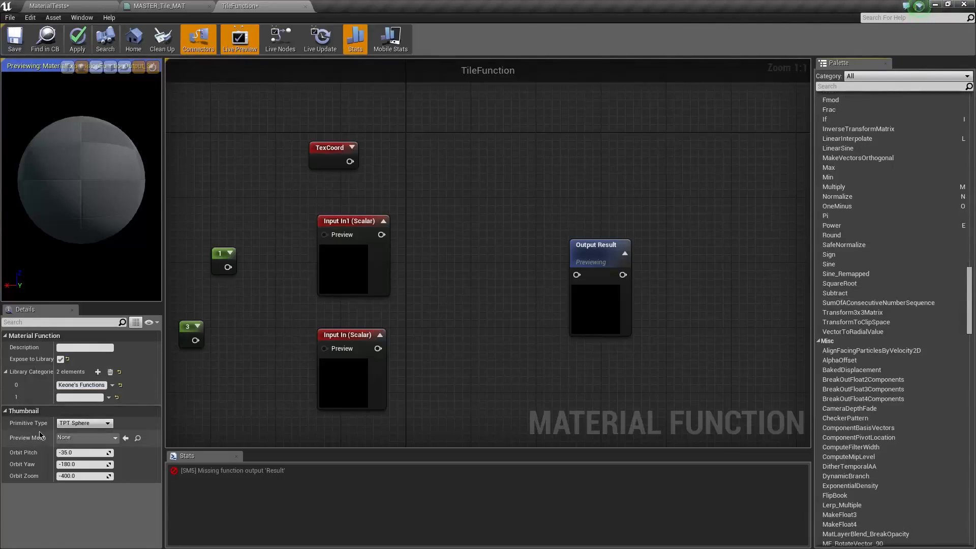
type("Vector")
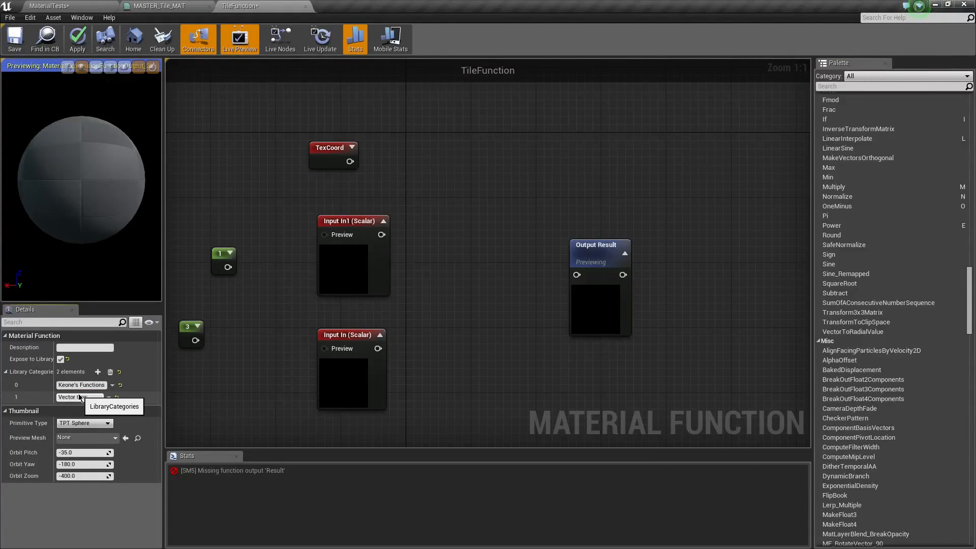
mouse_move(222, 253)
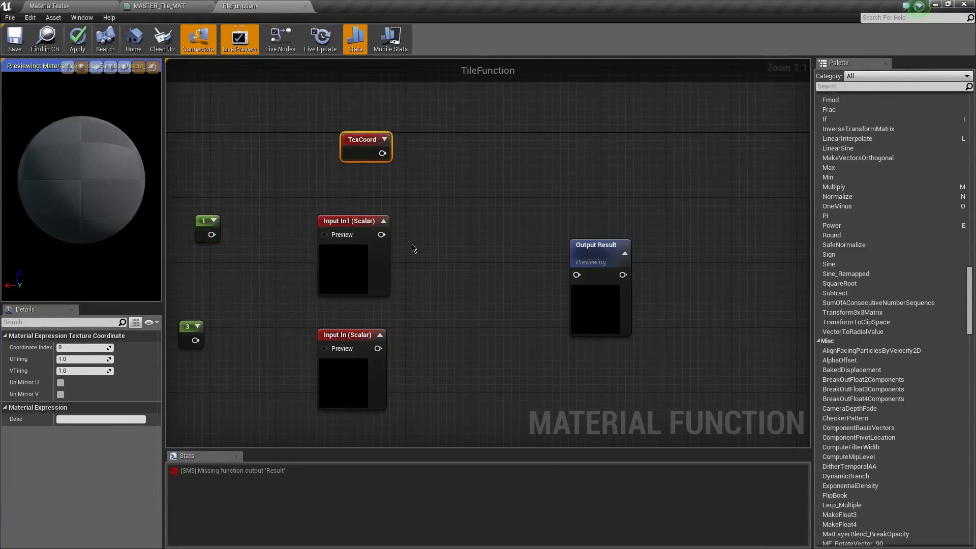
mouse_move(444, 326)
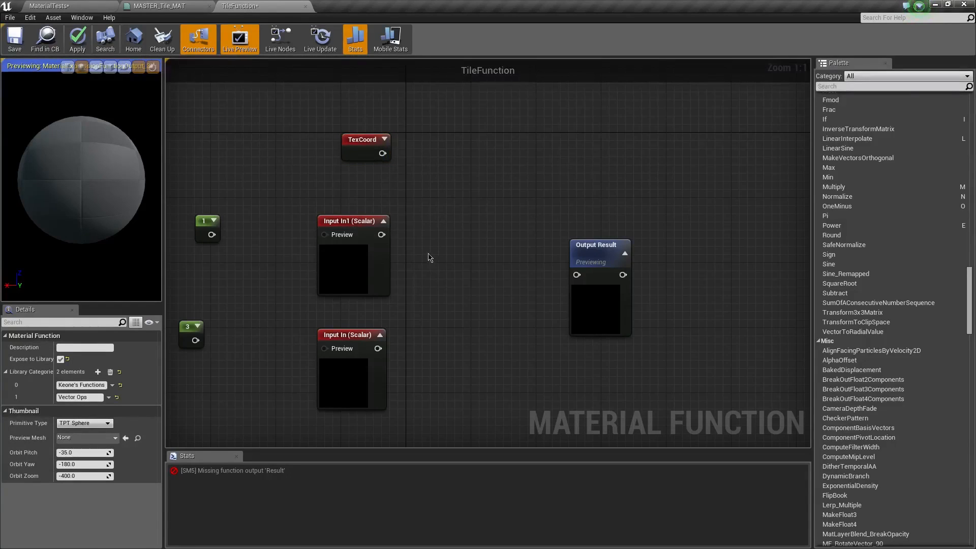
mouse_move(436, 288)
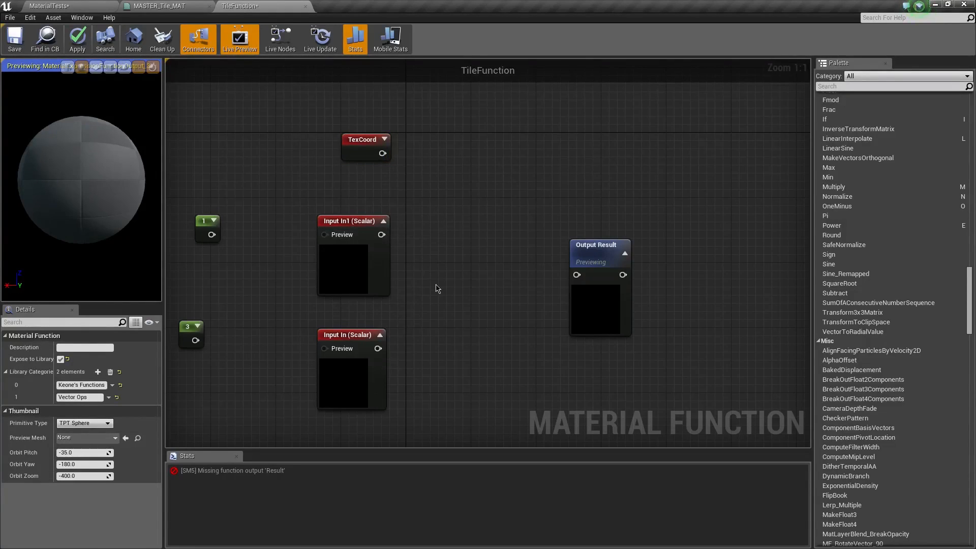
Add an AppendVector node and move the two scalar inputs left to feed it
left_click(891, 86)
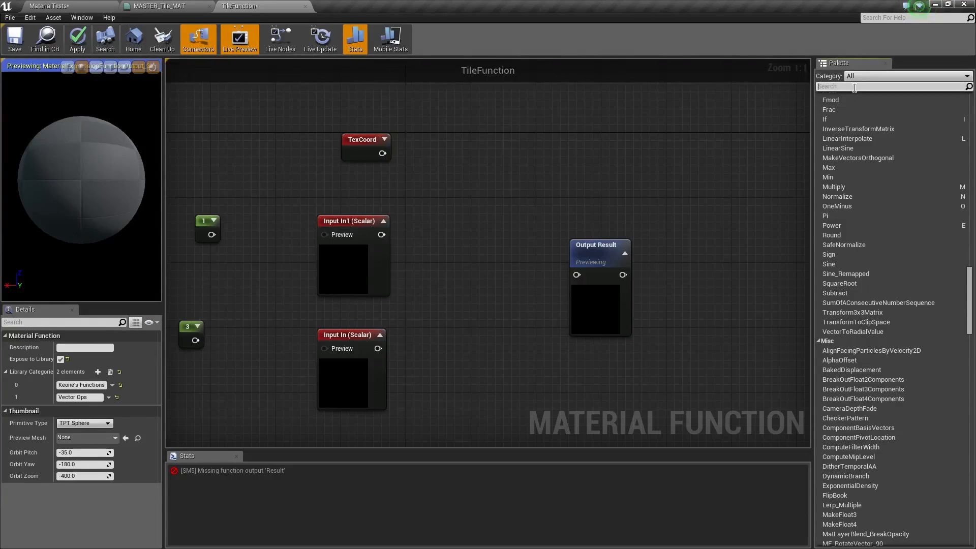
type("appen")
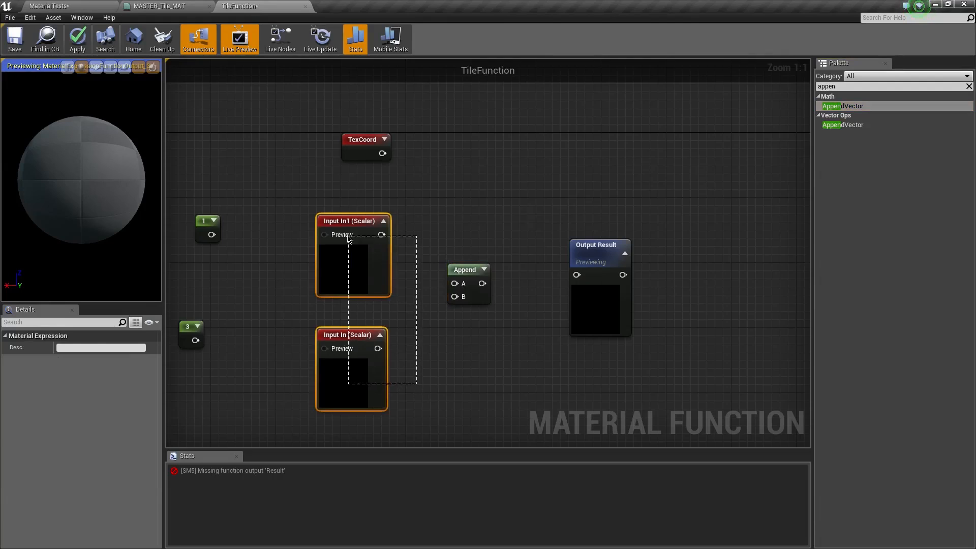
left_click_drag(468, 270, 396, 254)
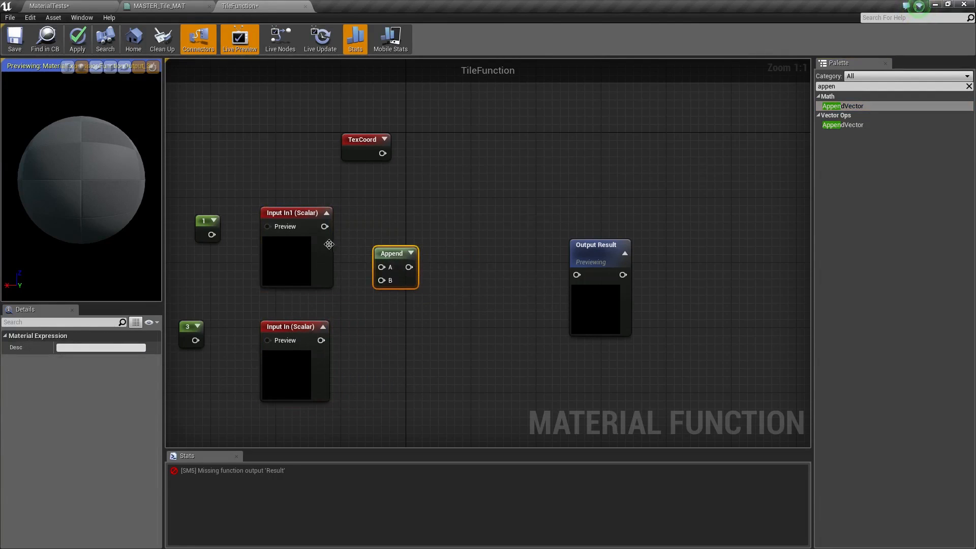
left_click_drag(325, 226, 382, 267)
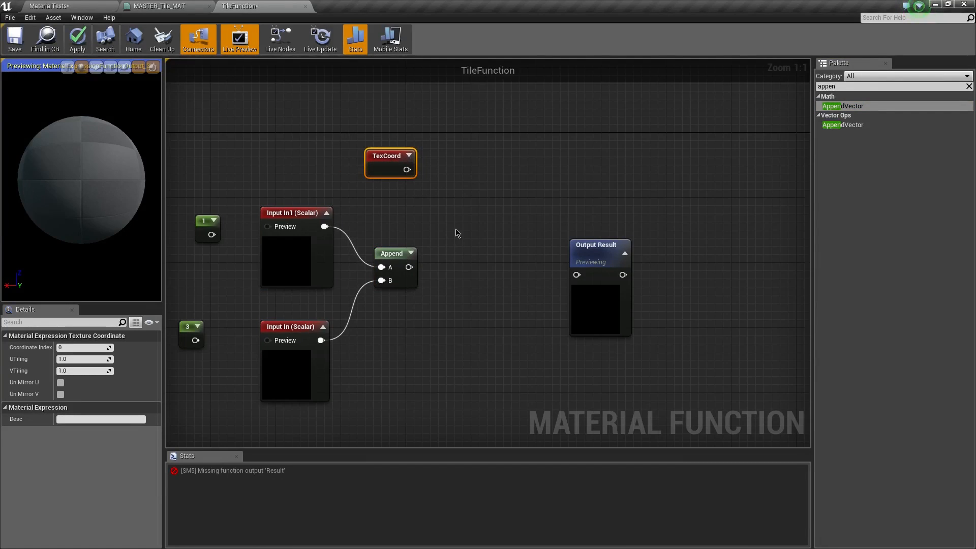
Multiply TexCoord by the appended inputs and wire the result into Output Result
left_click(486, 236)
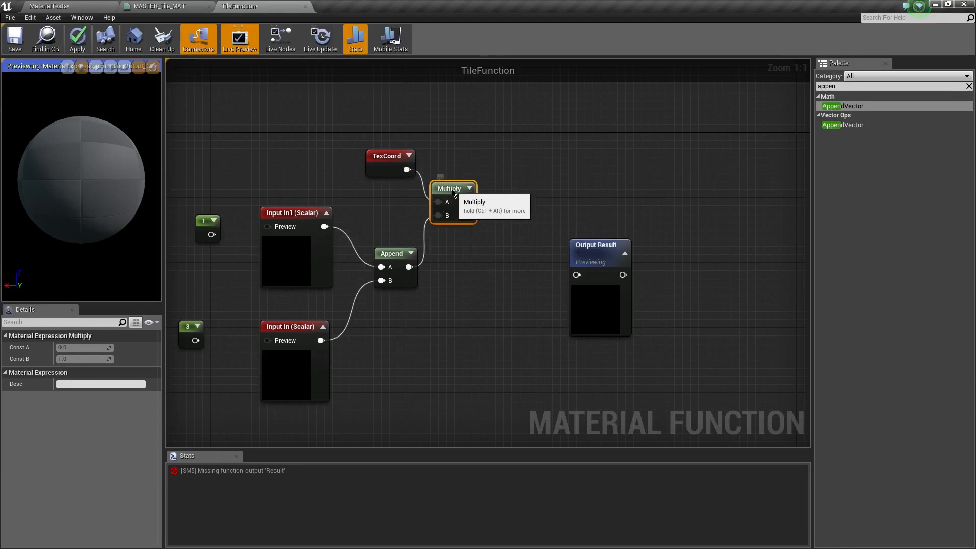
left_click_drag(476, 218, 576, 275)
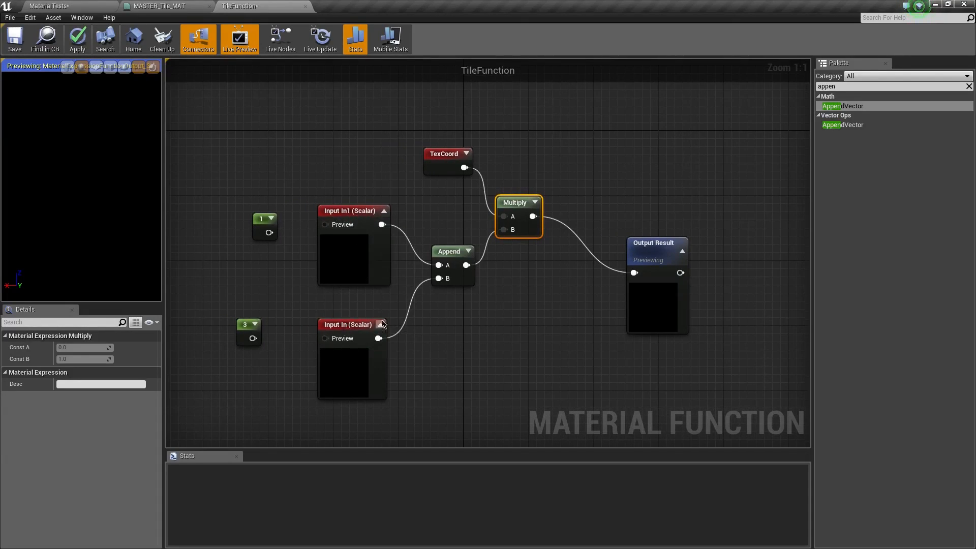
mouse_move(450, 258)
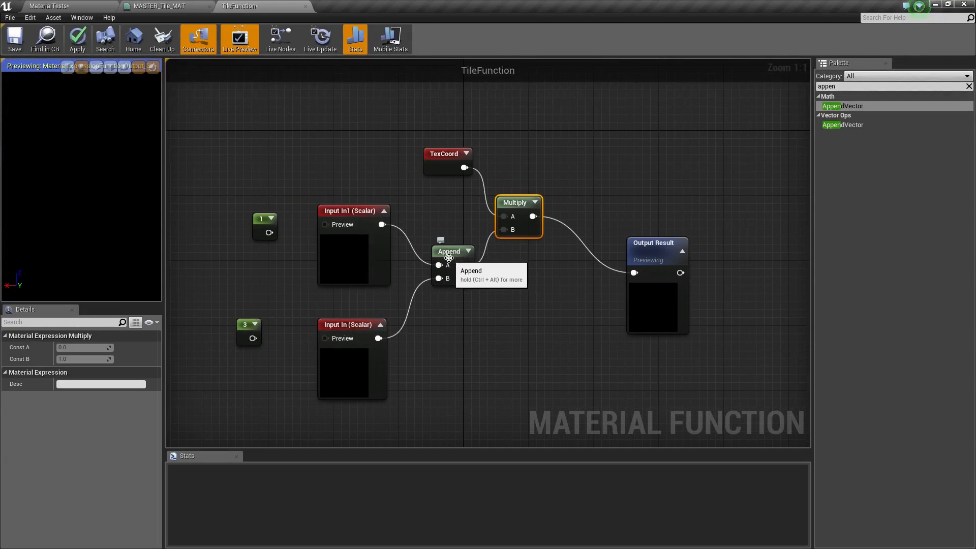
mouse_move(452, 162)
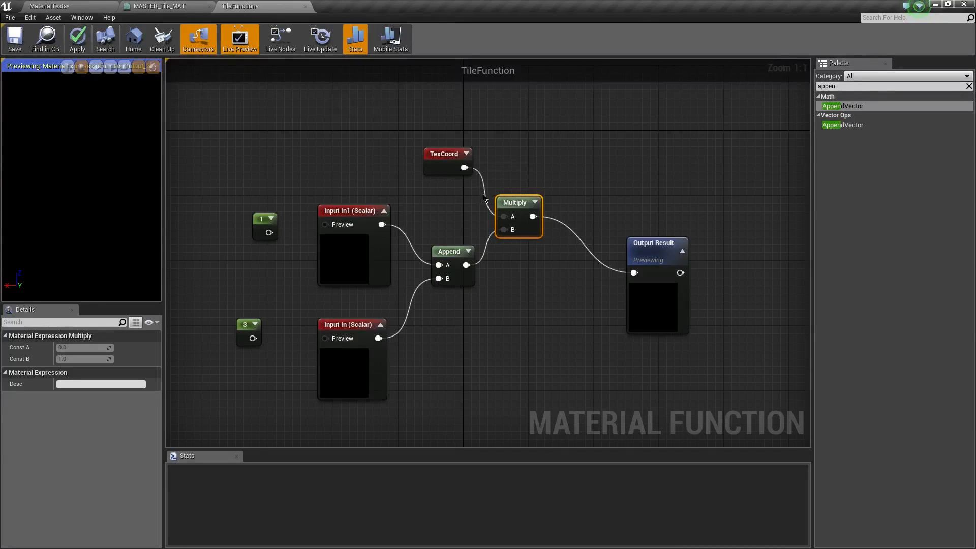
left_click(447, 153)
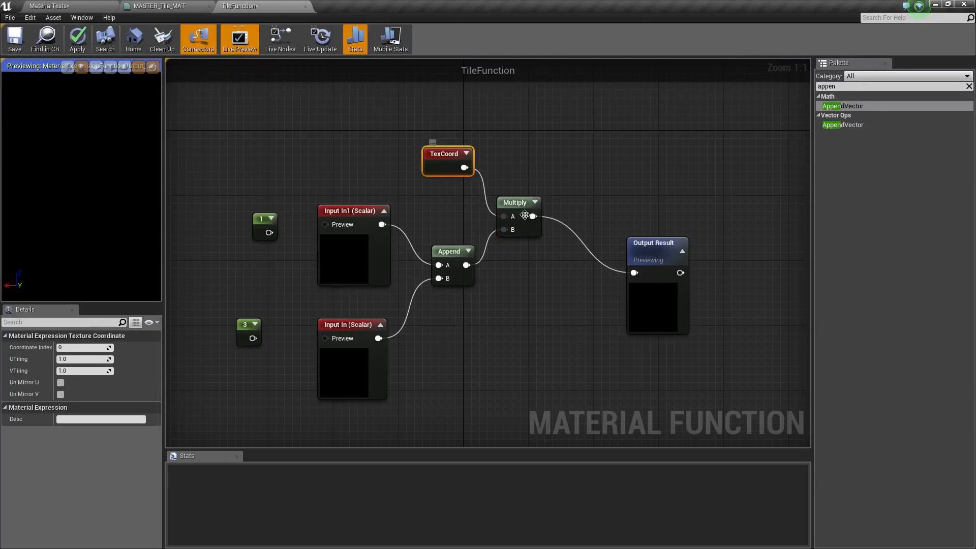
Start previewing the Multiply node, drive both inputs from a constant of 5.0, and save
left_click(516, 201)
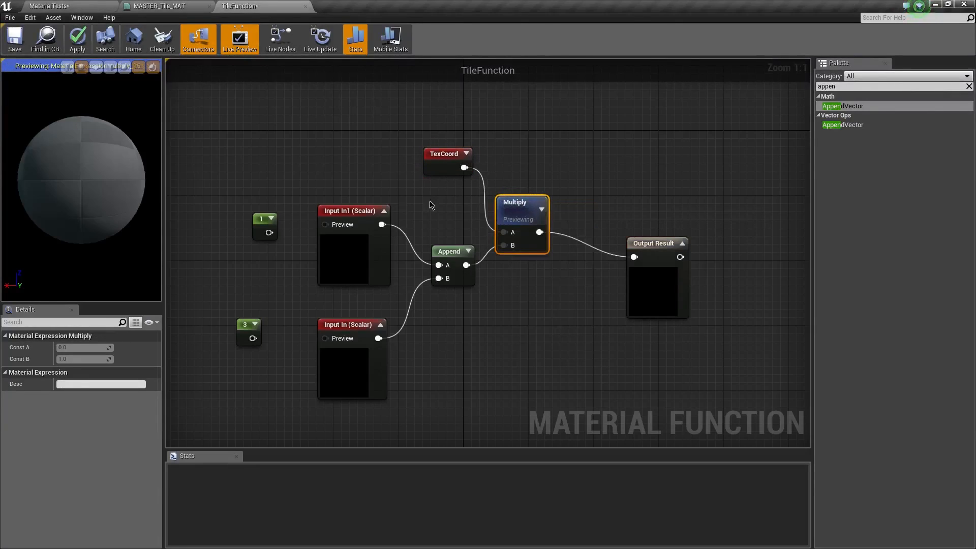
mouse_move(449, 252)
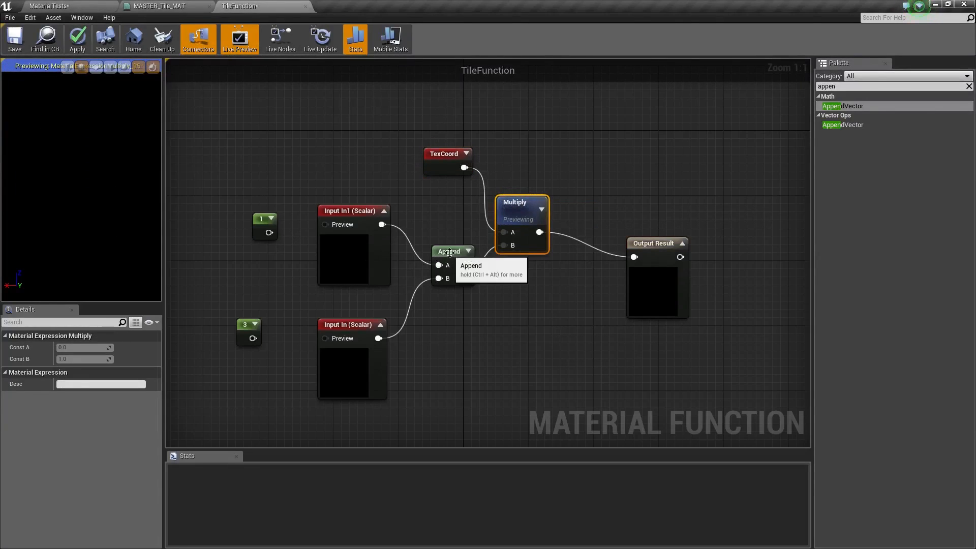
left_click(354, 210)
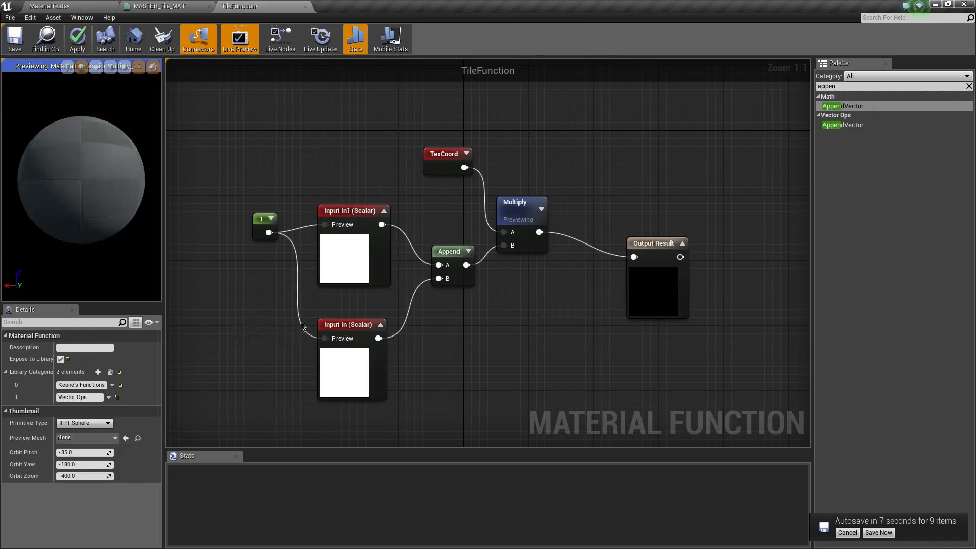
left_click(239, 239)
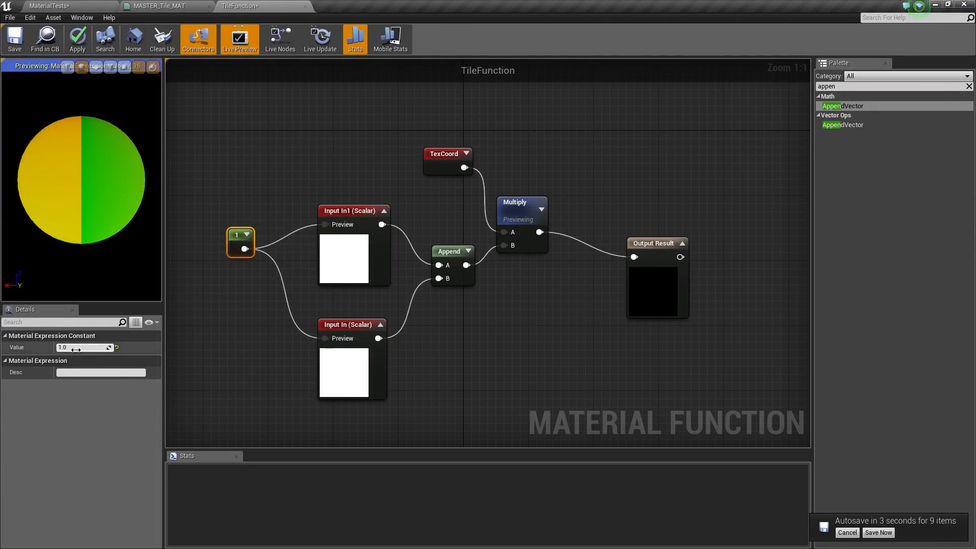
type("5.0")
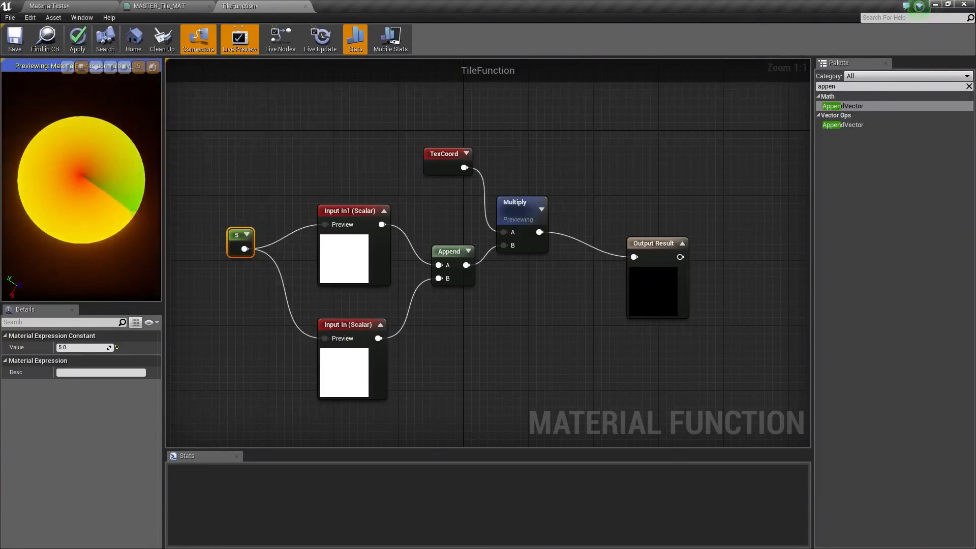
mouse_move(238, 238)
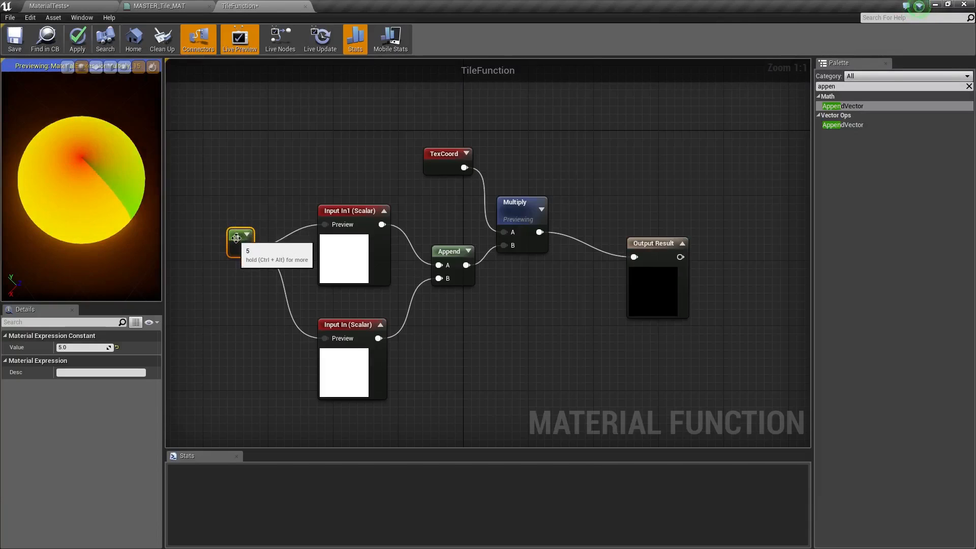
left_click(14, 39)
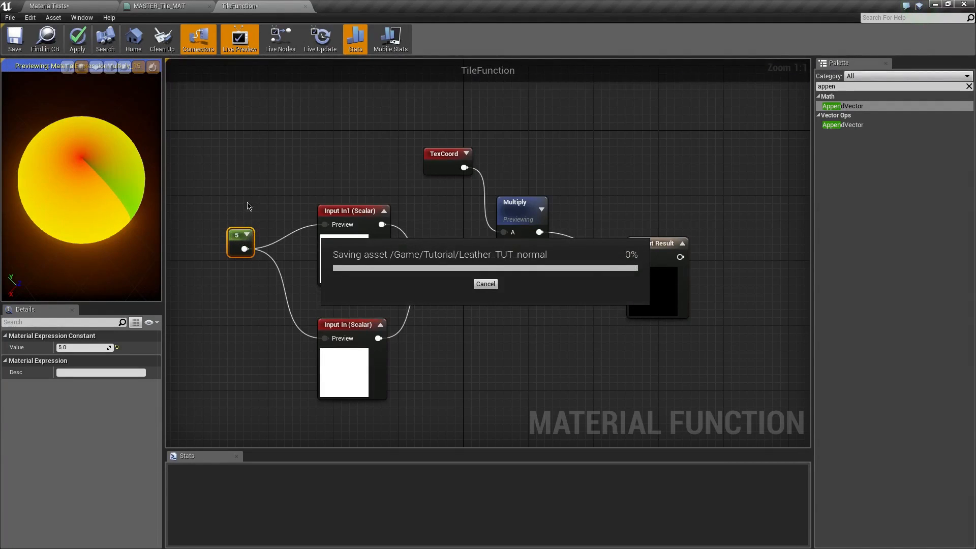
mouse_move(254, 222)
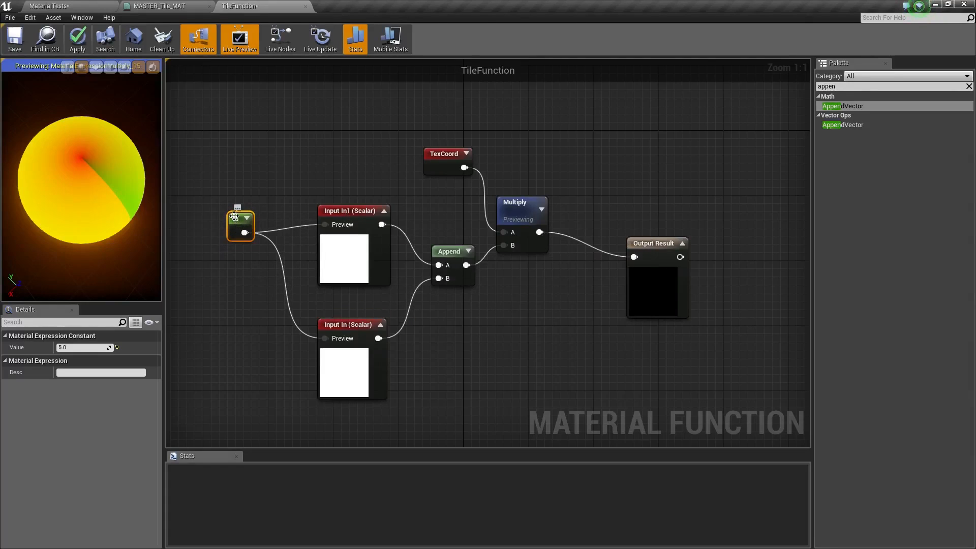
Rename the two scalar function inputs to Tile X and Tile Y
left_click(354, 211)
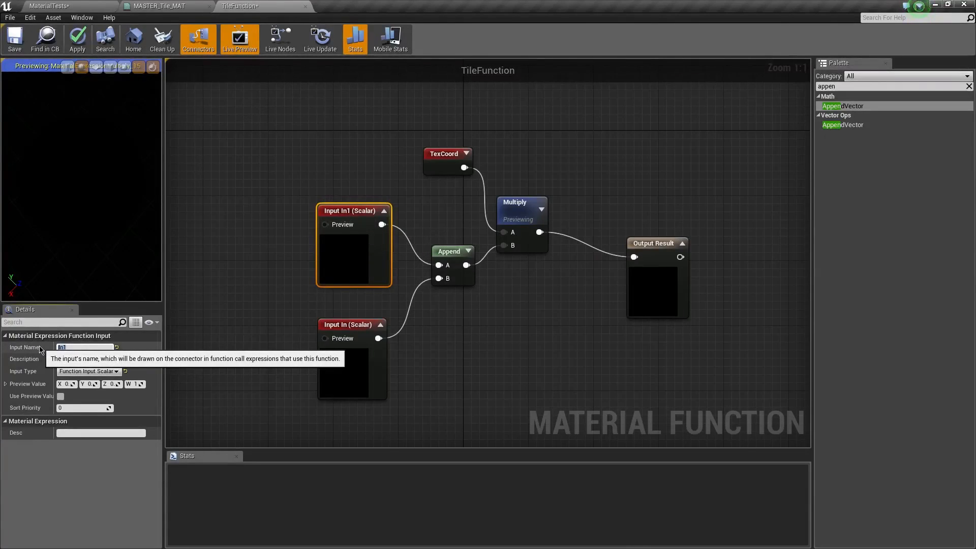
type("Tile X")
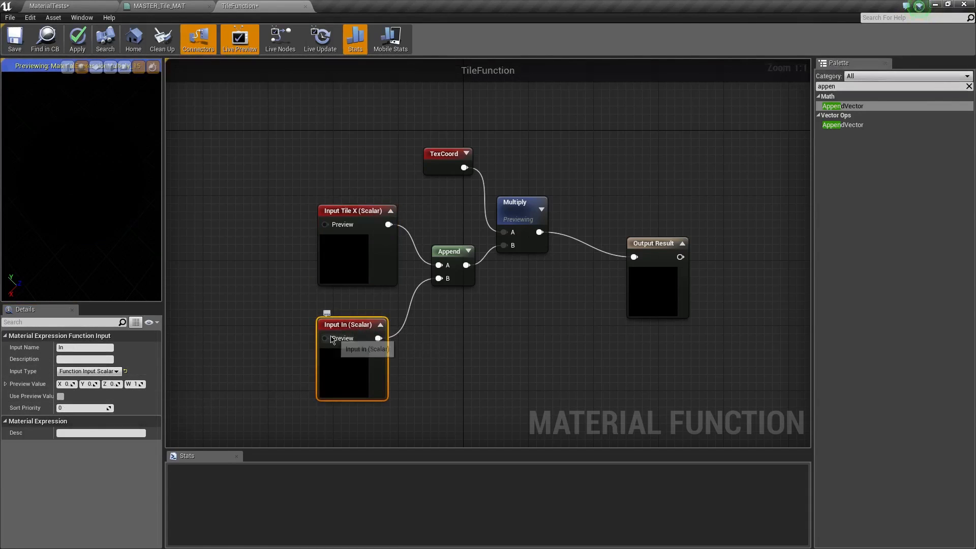
left_click(84, 348)
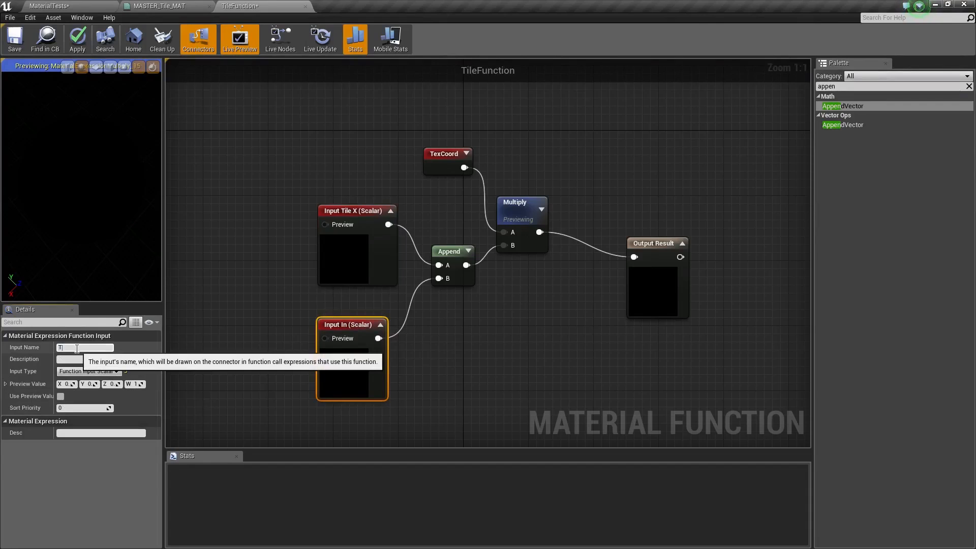
type("Tile Y")
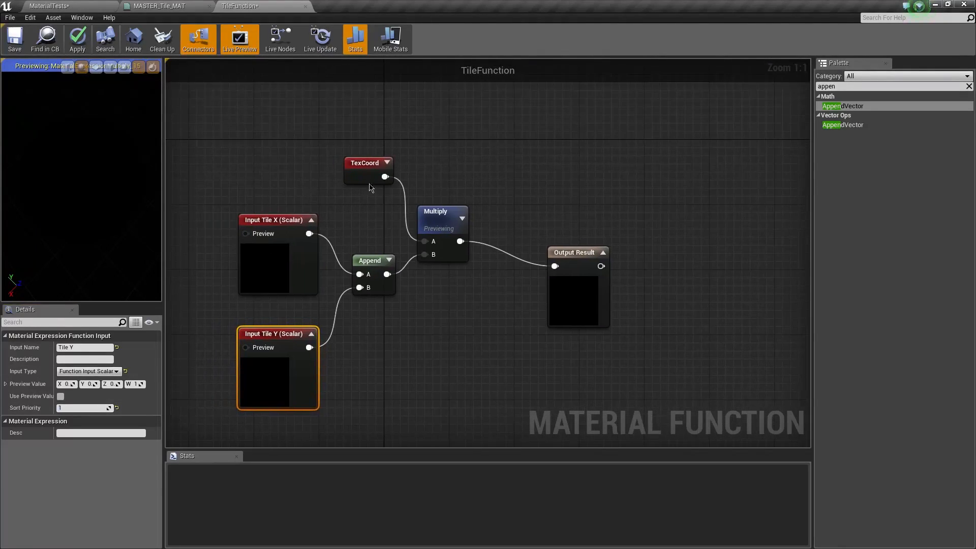
mouse_move(442, 216)
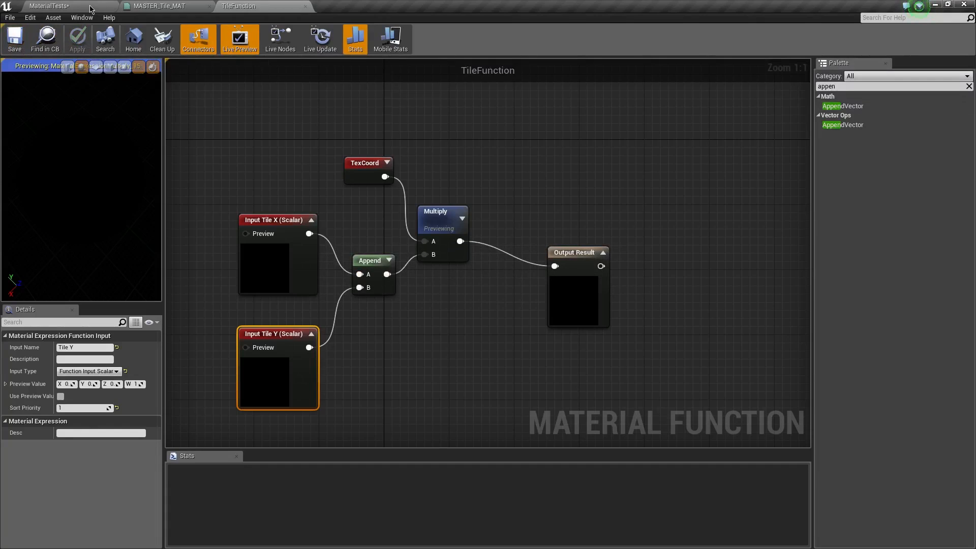
Switch to MASTER_Tile_MAT and scroll the Palette to TileFunction under Keone's Functions
left_click(159, 6)
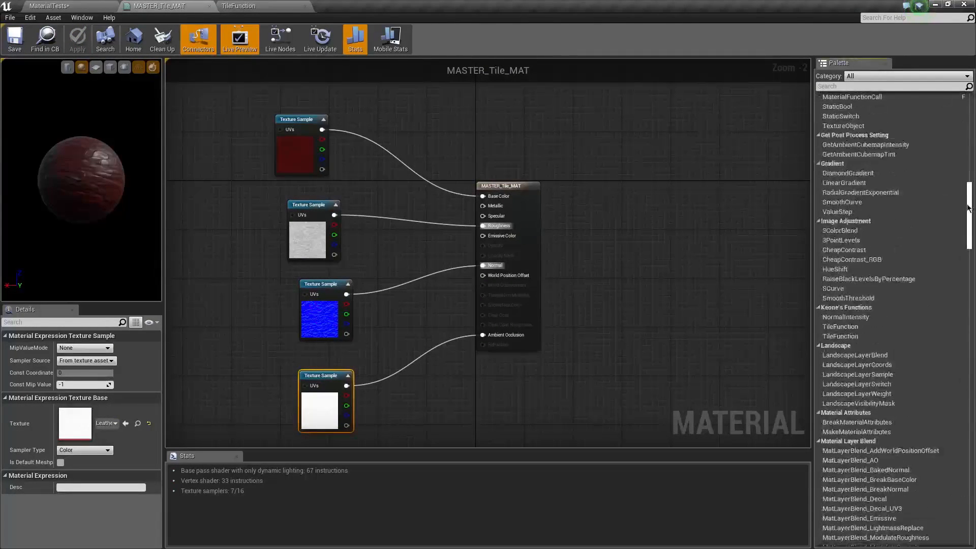
scroll("down", 3)
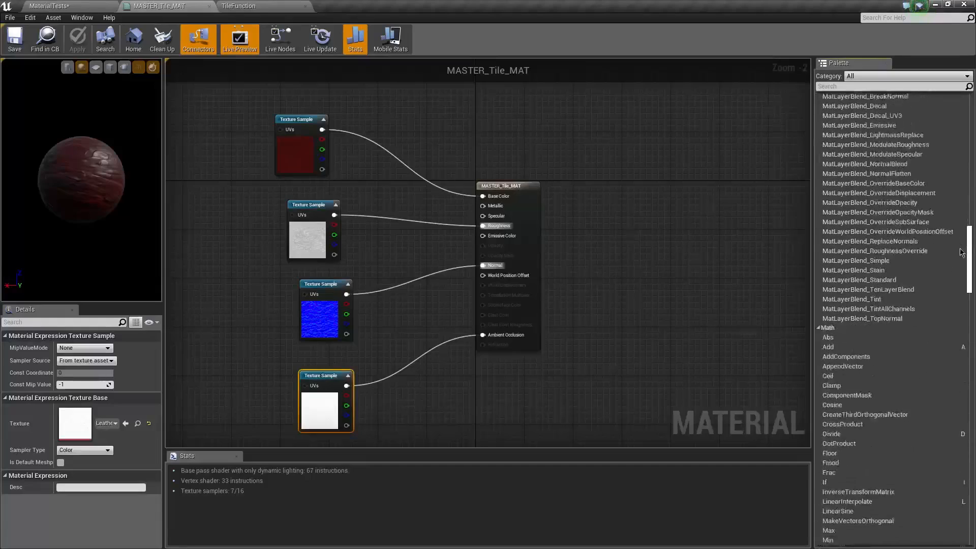
scroll("down", 3)
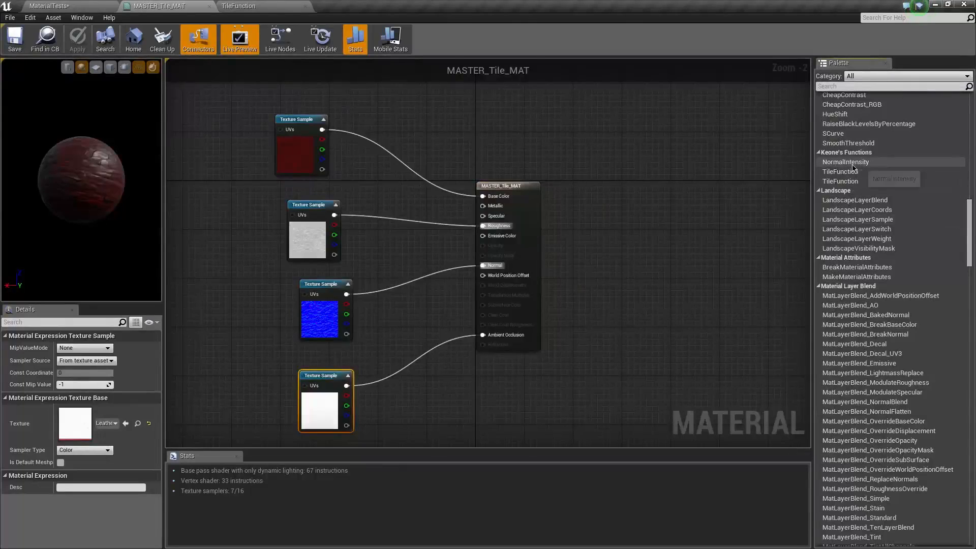
mouse_move(847, 162)
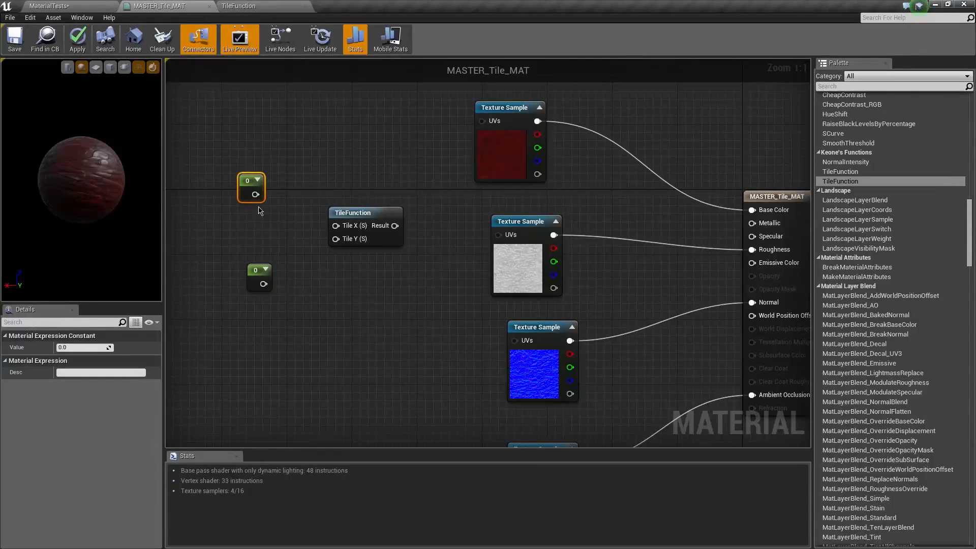
Convert the two constants into scalar parameters named Tile X and Tile y
right_click(251, 188)
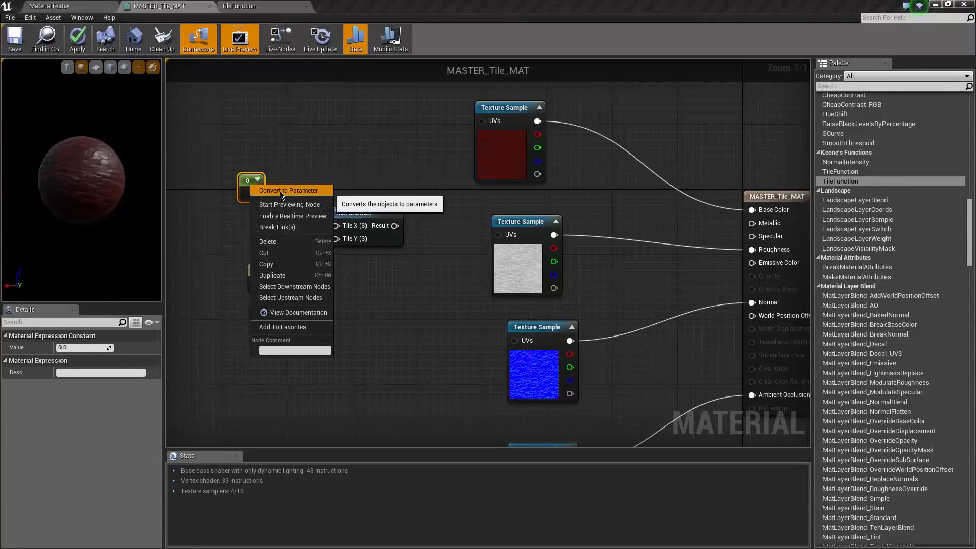
left_click(289, 191)
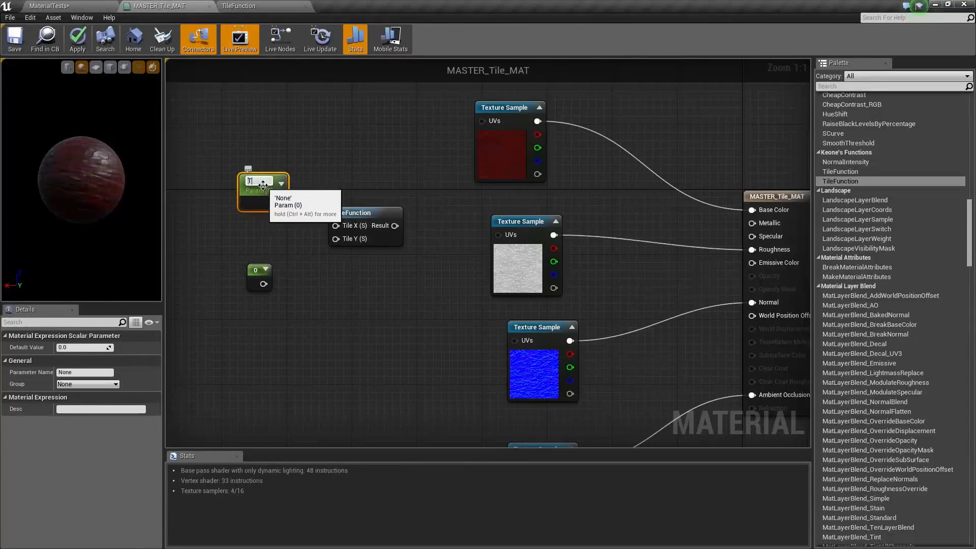
type("Tile X")
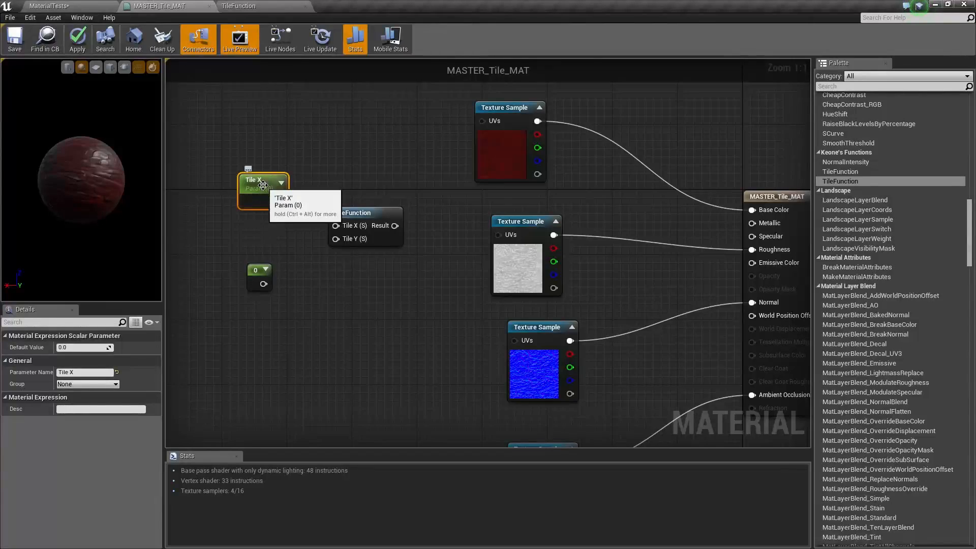
right_click(255, 270)
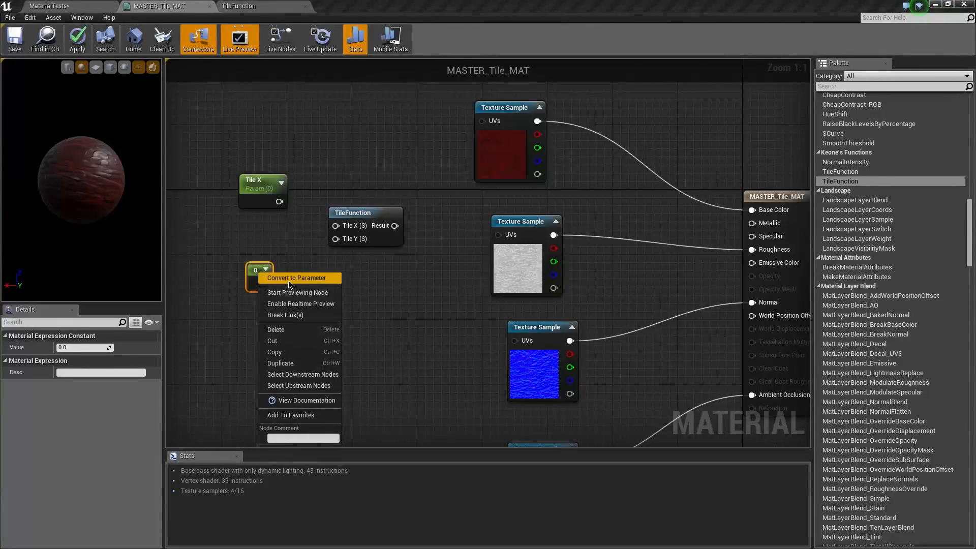
left_click(297, 278)
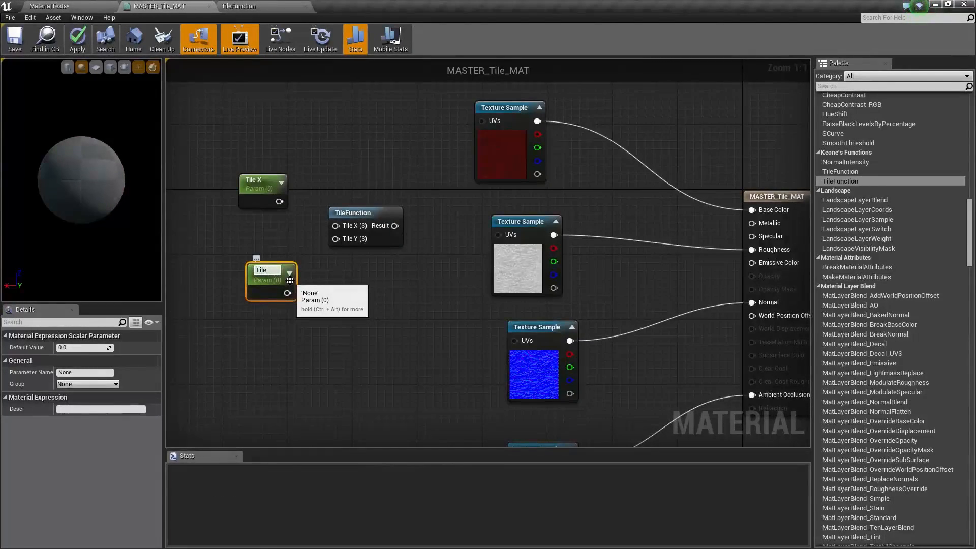
type("Tile y")
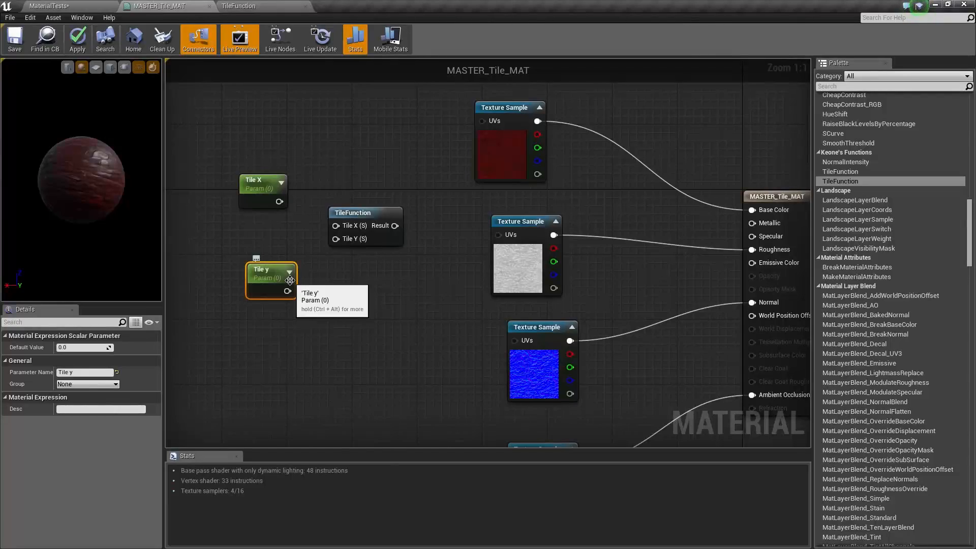
right_click(271, 280)
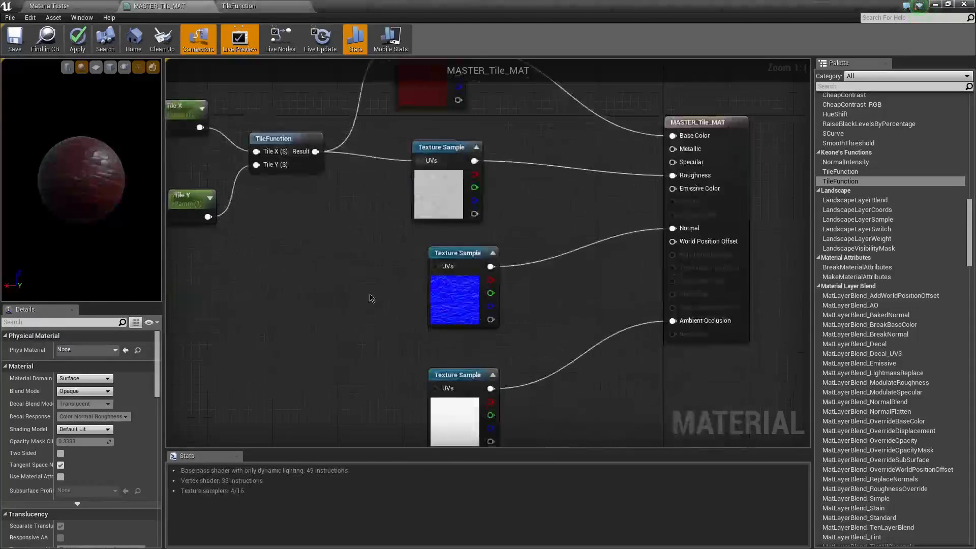
Route TileFunction's result into the texture sample UVs, save MASTER_Tile_MAT, and return to the level
left_click_drag(317, 151, 434, 388)
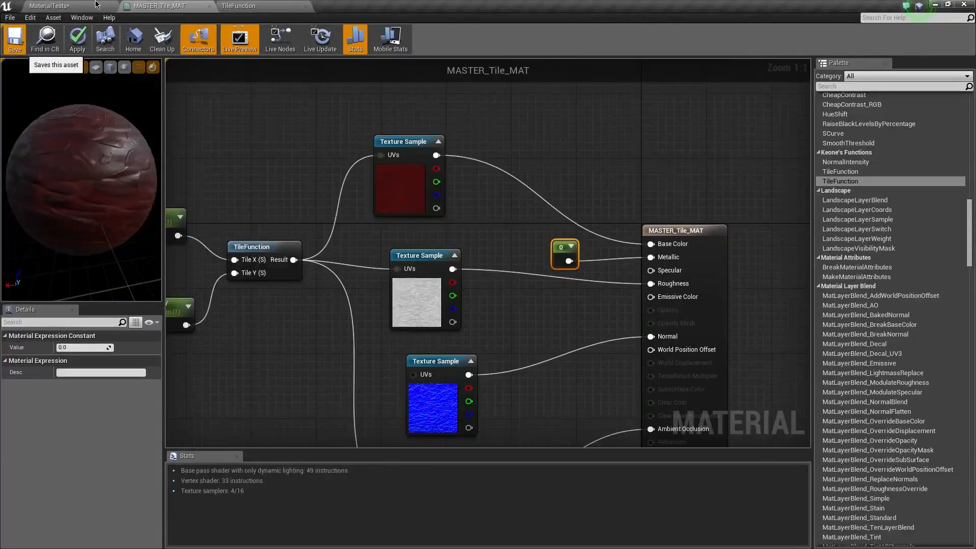
left_click(14, 39)
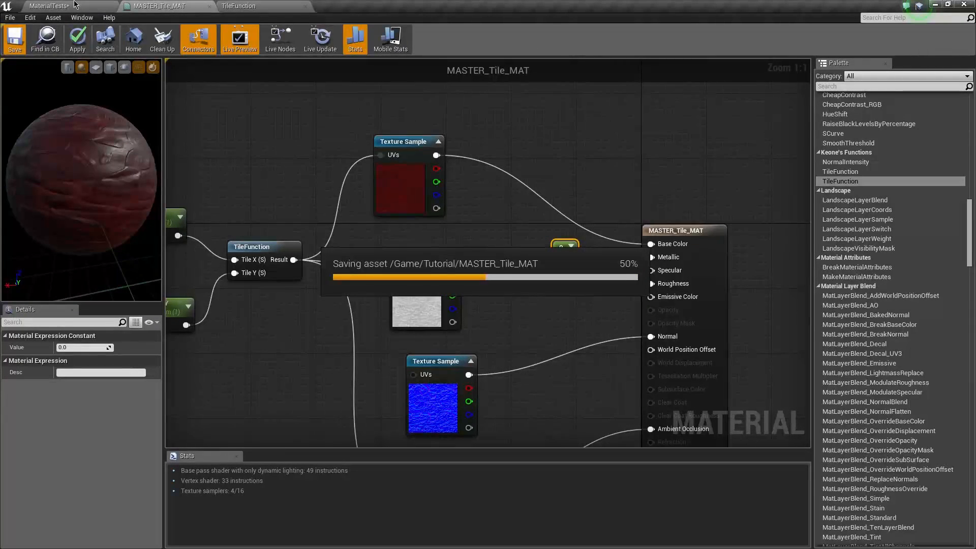
left_click(13, 39)
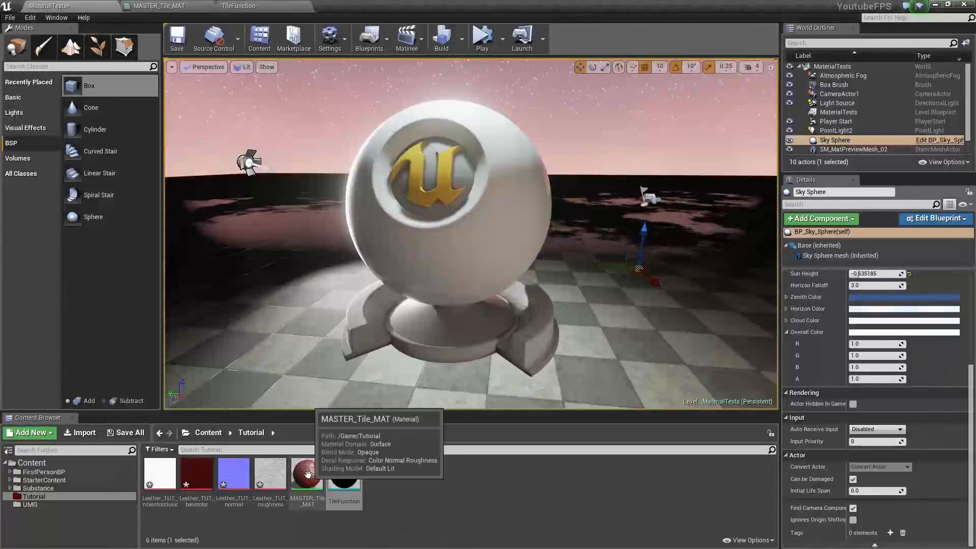
Create material instance MASTER_Tile_MAT_Inst from the master material and open it
right_click(307, 476)
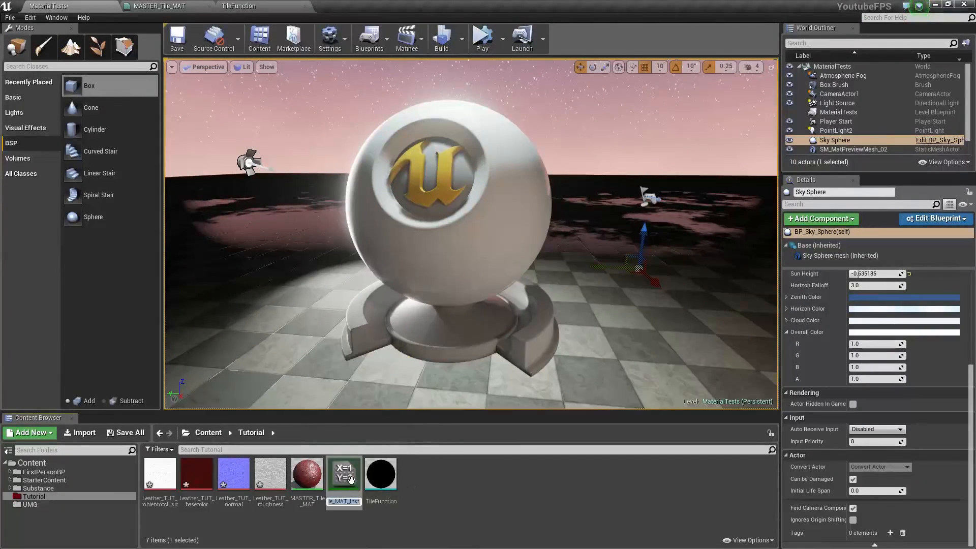
left_click(343, 474)
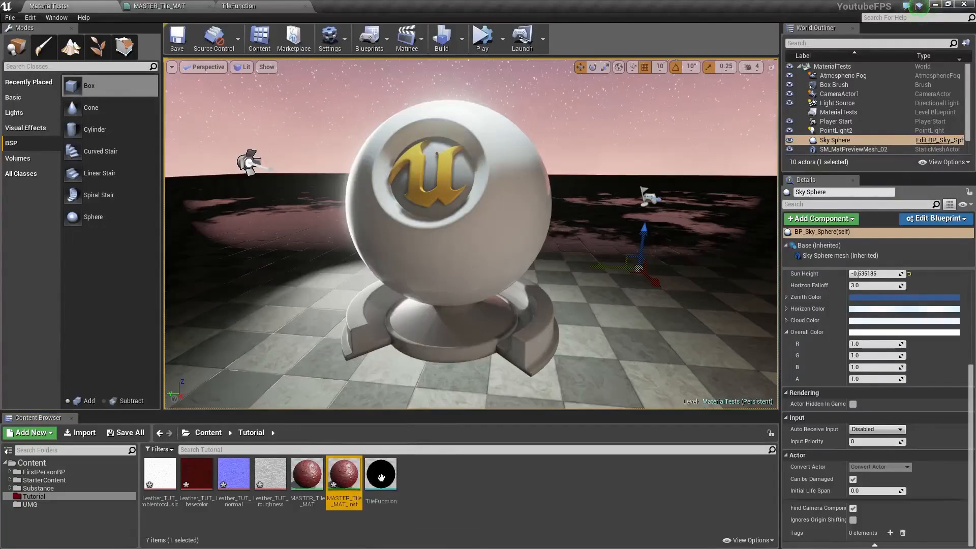
double_click(343, 474)
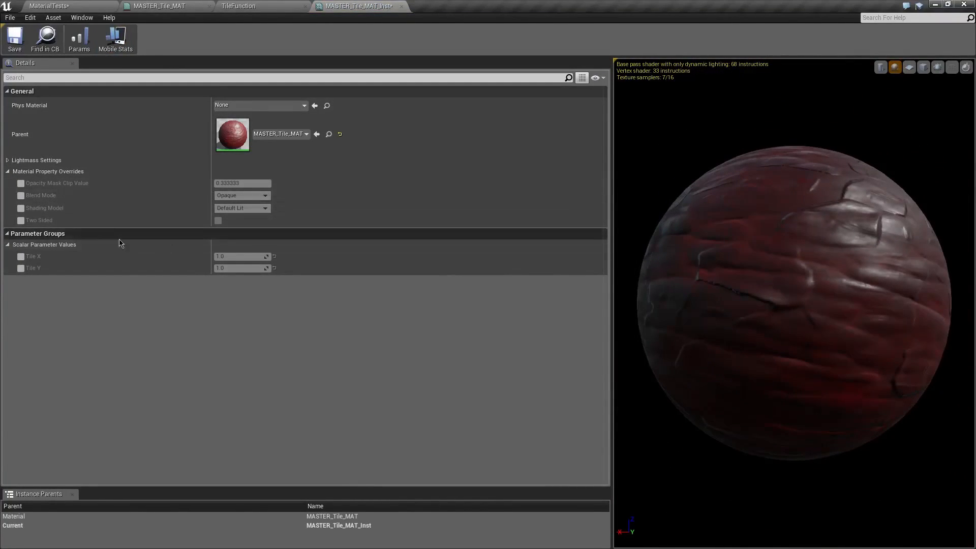
Enable the Tile X and Tile Y overrides in the instance, review the master and TileFunction graphs, and save
left_click(20, 256)
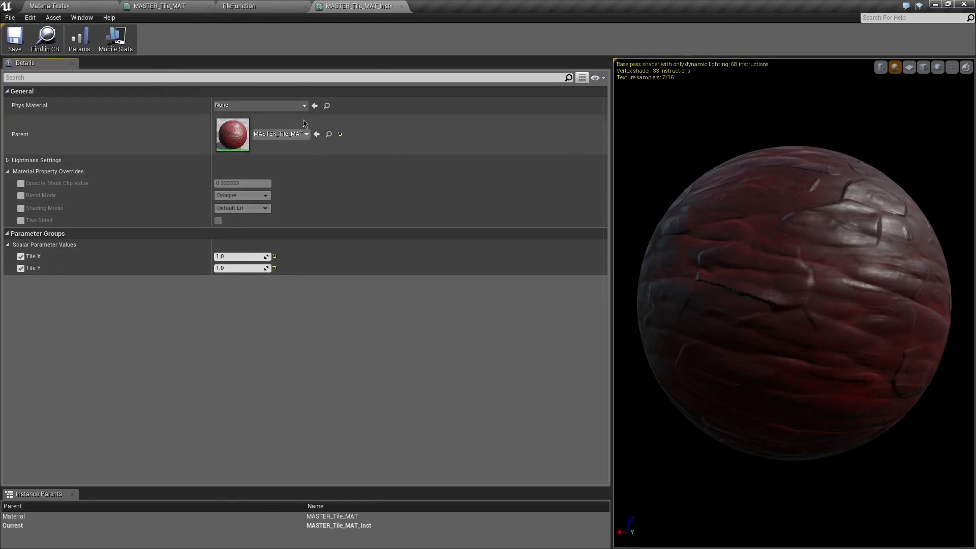
left_click(157, 6)
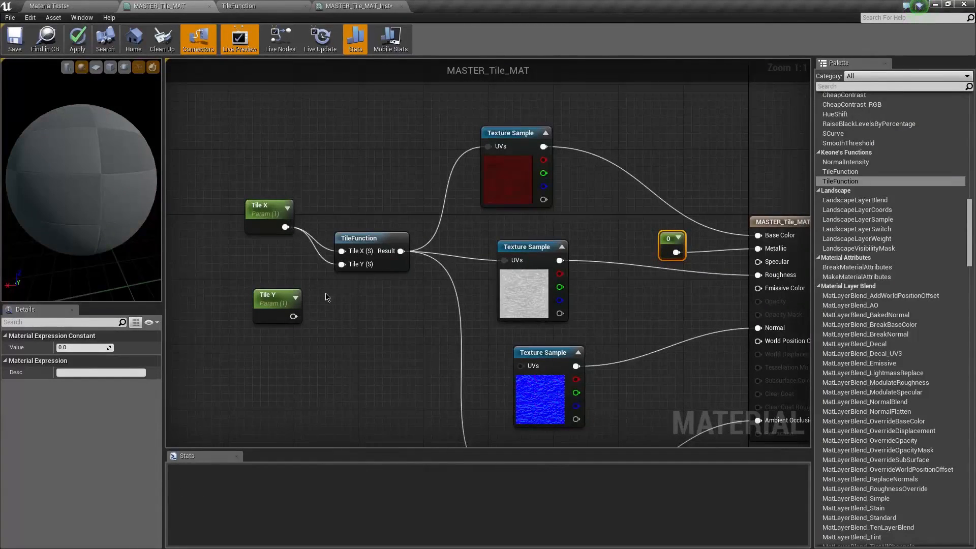
left_click(237, 5)
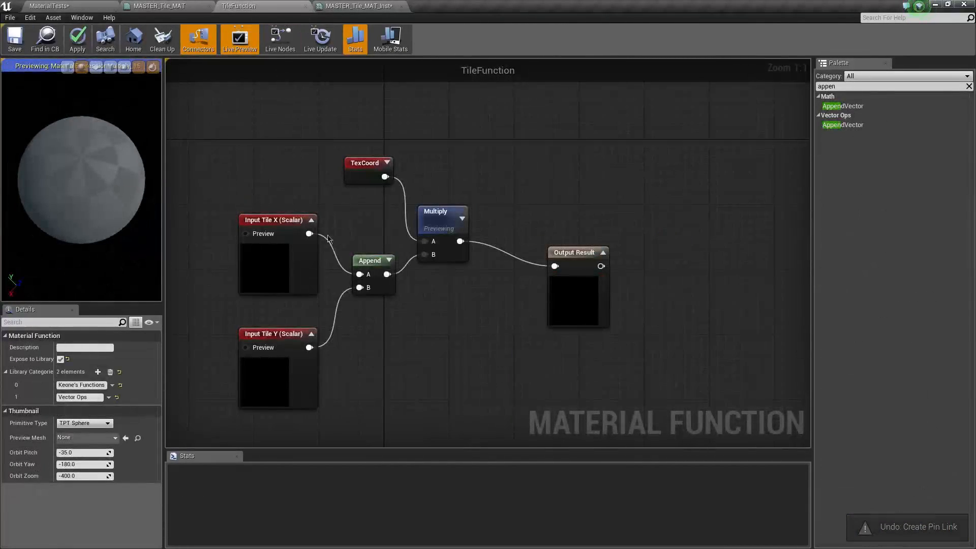
left_click(355, 6)
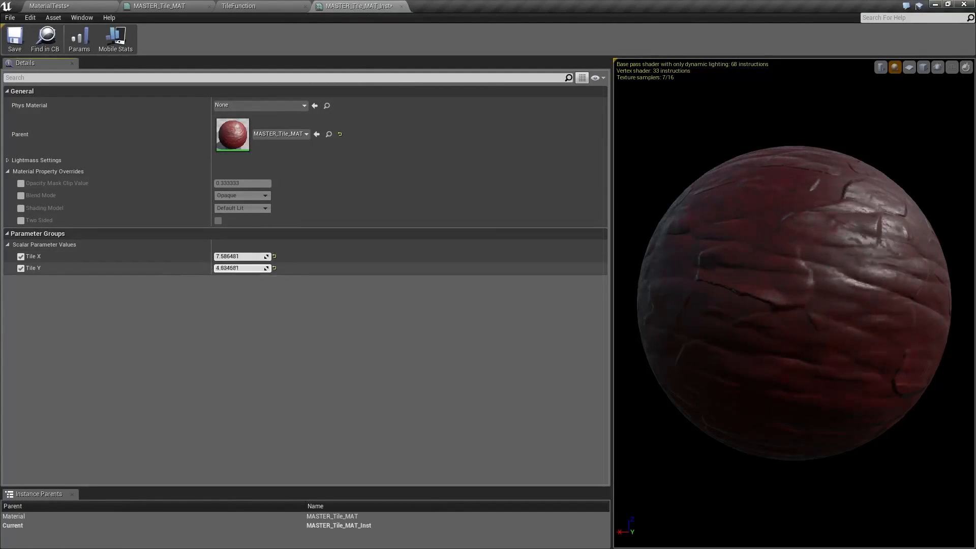
left_click(164, 6)
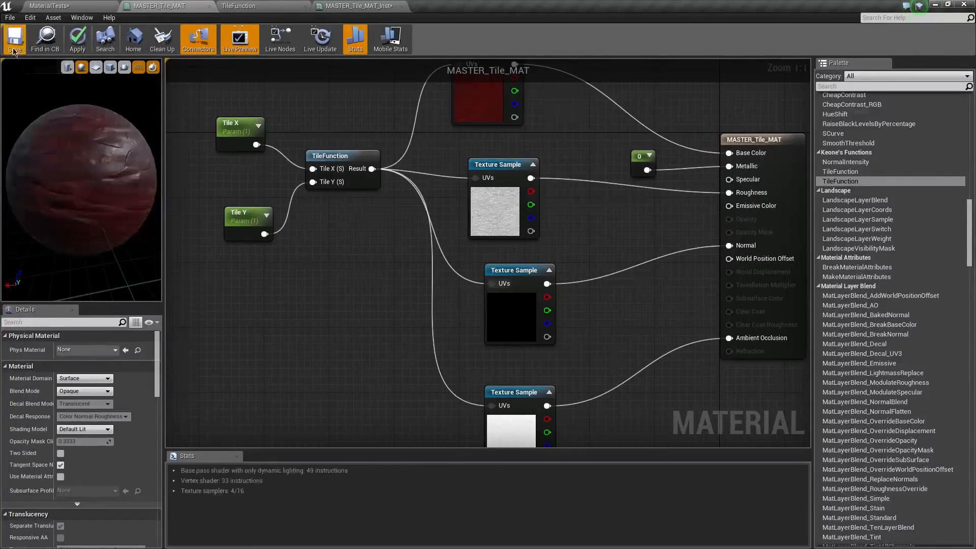
left_click(15, 39)
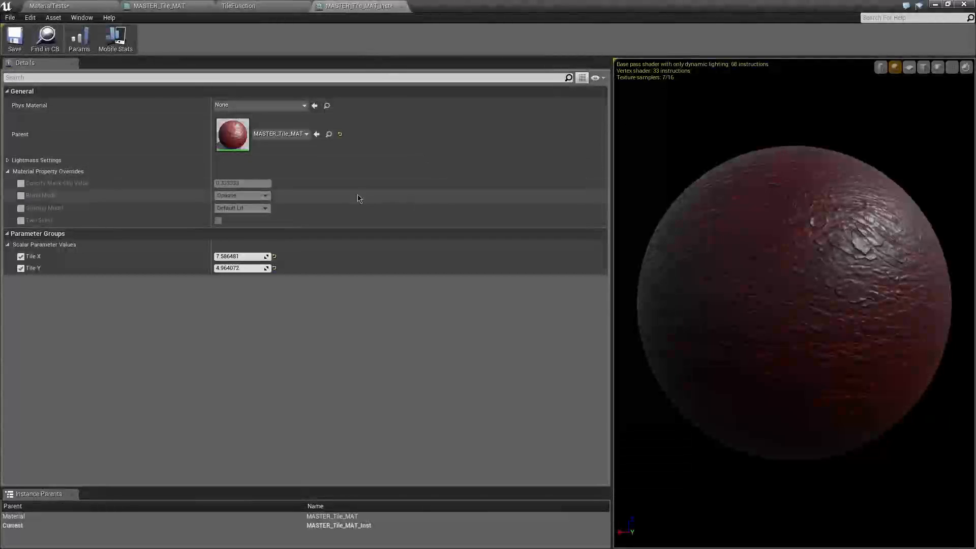
Lower the instance's Tile X and Tile Y to about 4.2 and 3.46
type("3.091277")
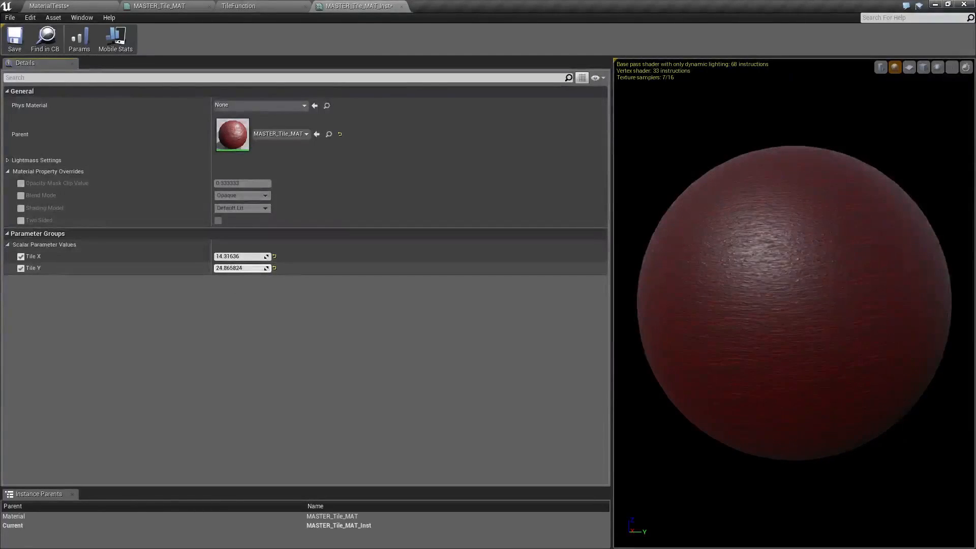
left_click_drag(241, 268, 241, 268)
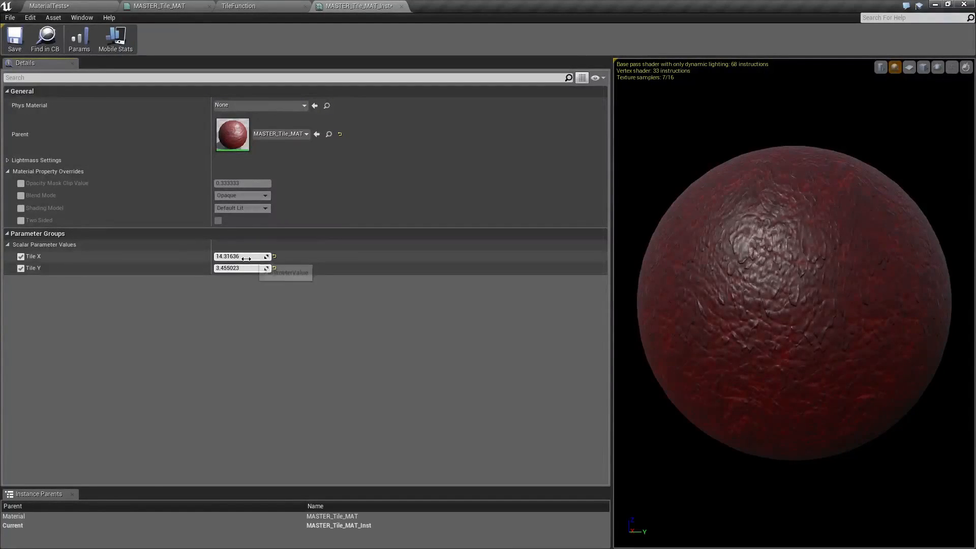
left_click_drag(250, 256, 230, 256)
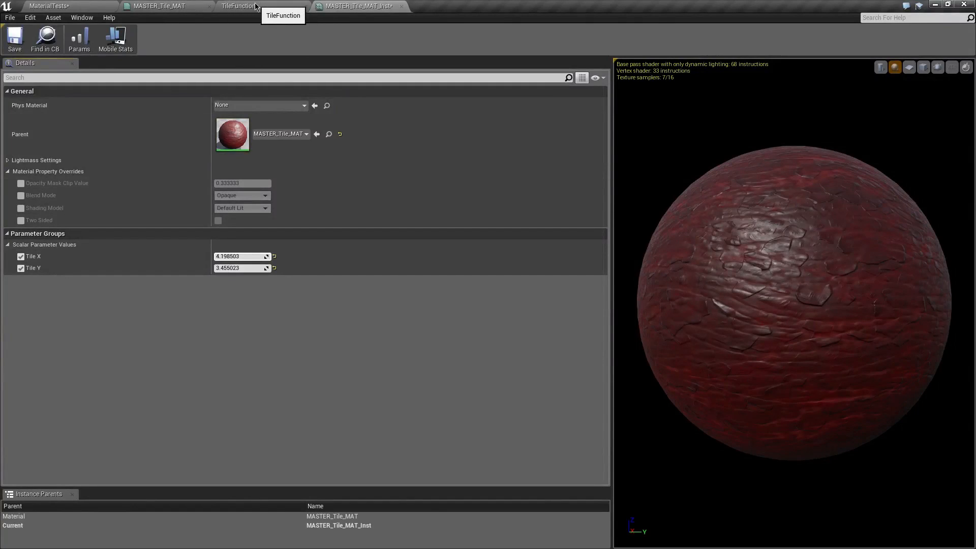
mouse_move(276, 10)
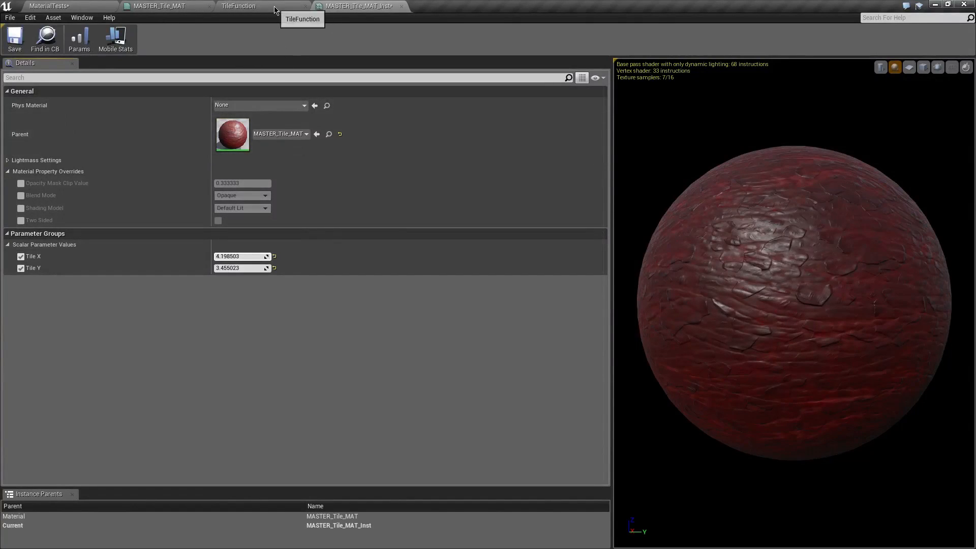
left_click(238, 6)
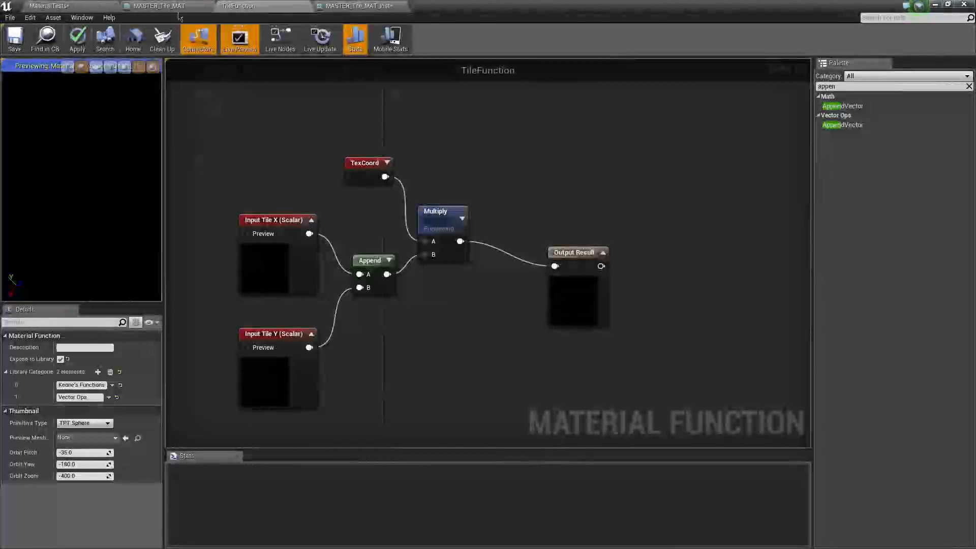
Convert the base colour, roughness and normal texture samples in MASTER_Tile_MAT into texture parameters
left_click(159, 5)
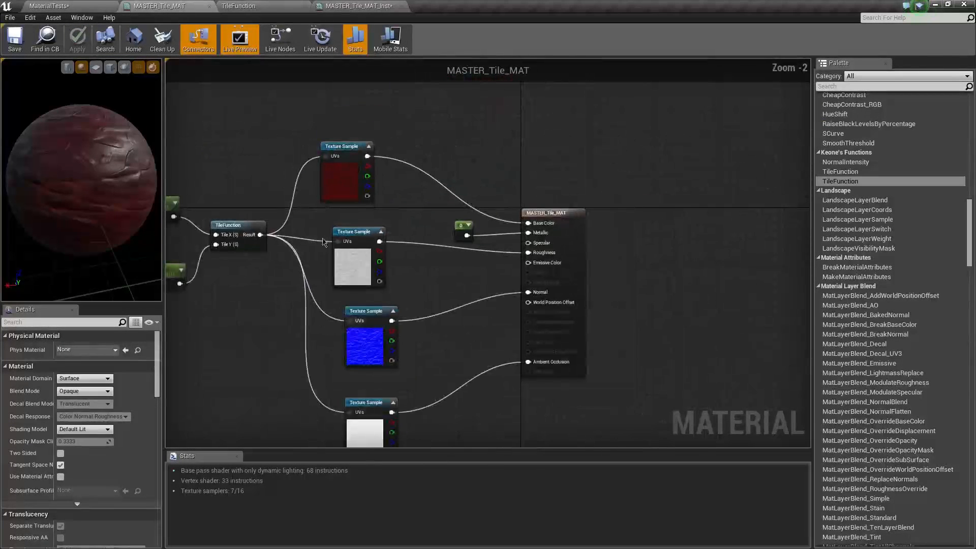
left_click(485, 225)
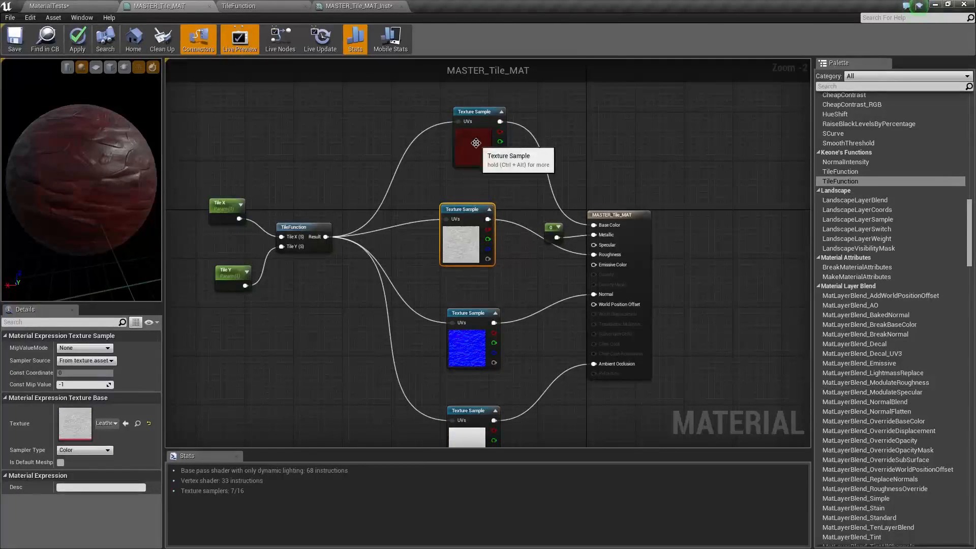
right_click(476, 142)
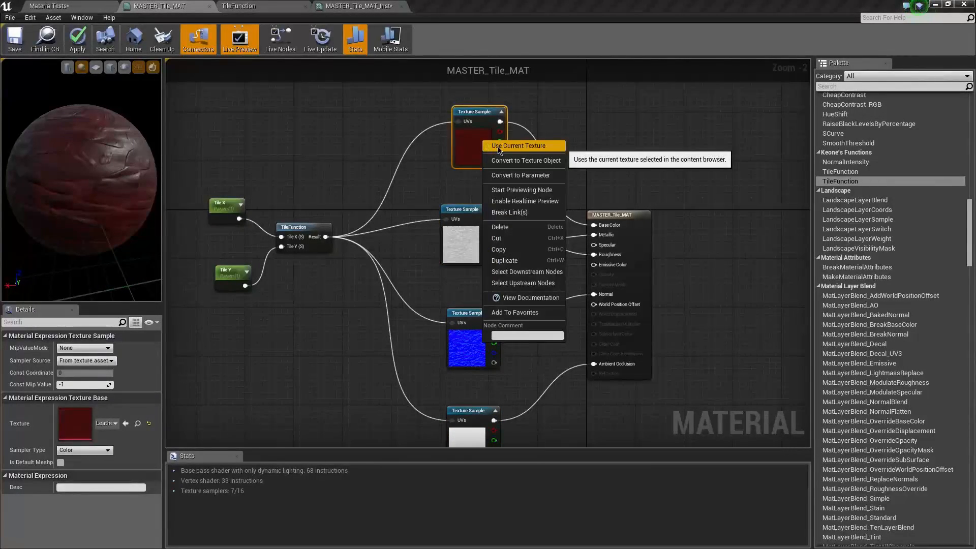
mouse_move(520, 175)
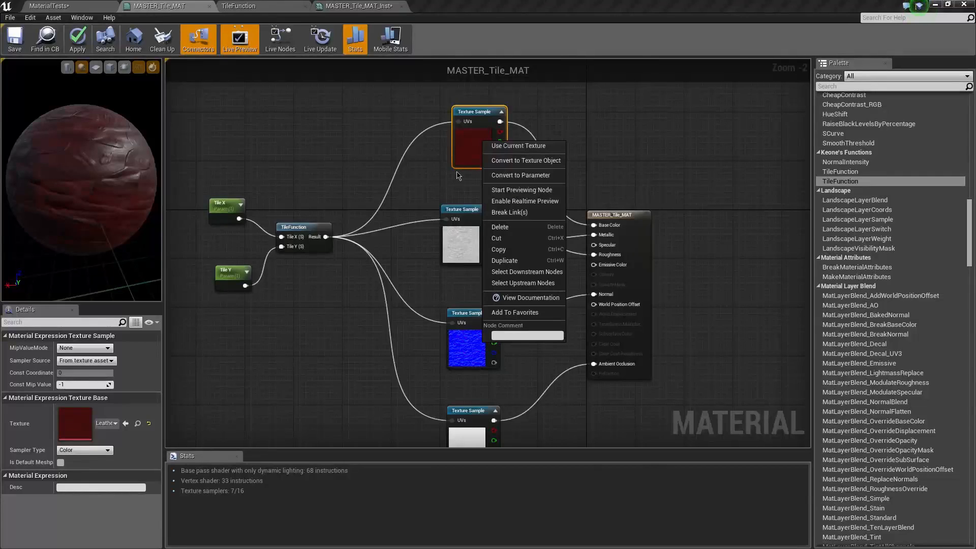
mouse_move(525, 160)
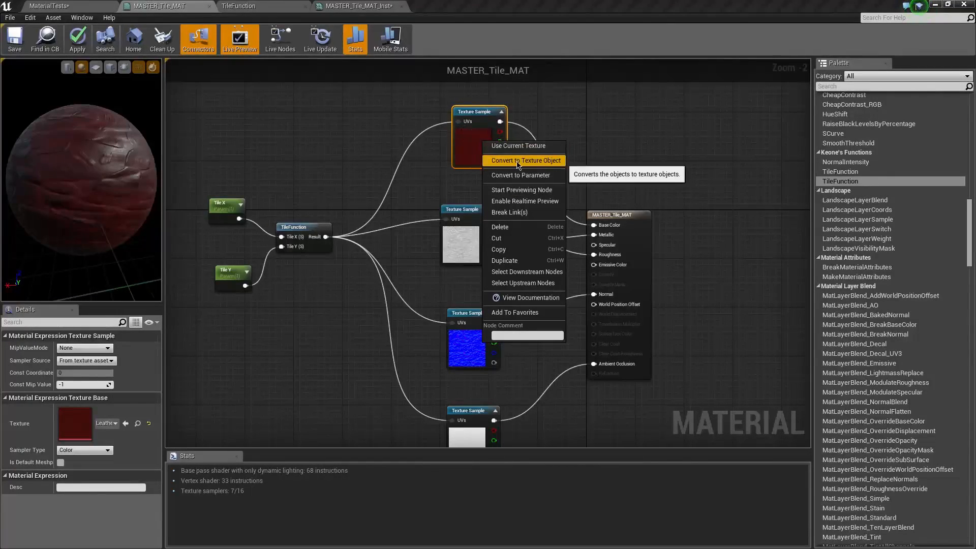
mouse_move(293, 235)
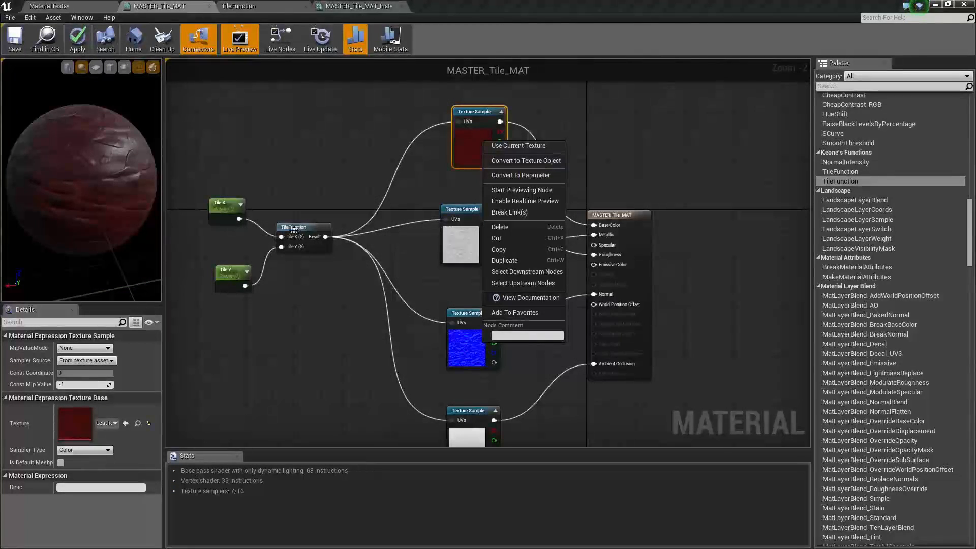
left_click(522, 175)
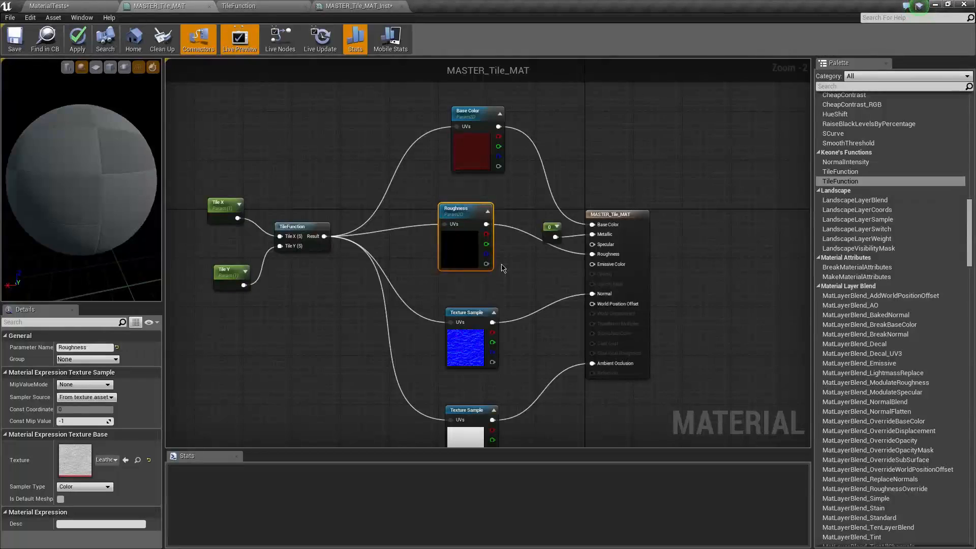
right_click(472, 311)
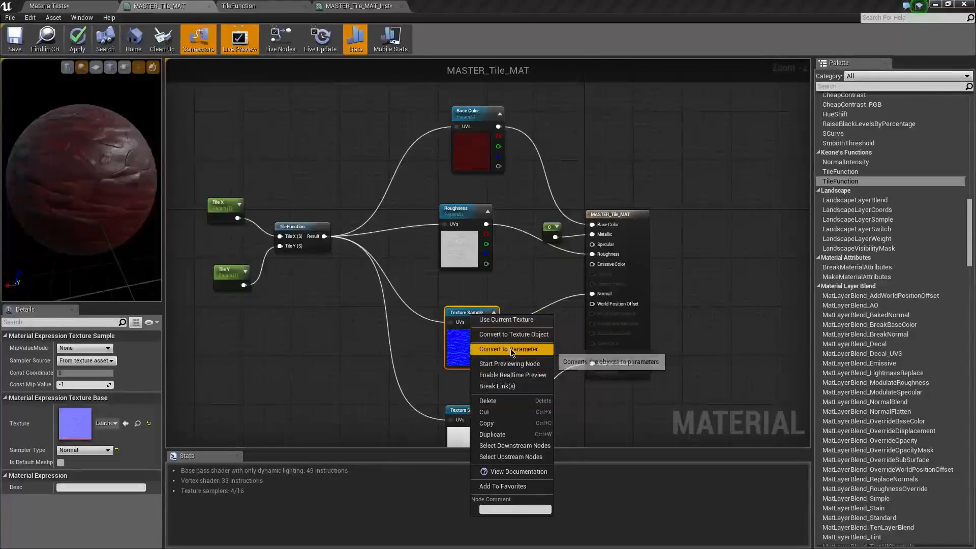
left_click(512, 349)
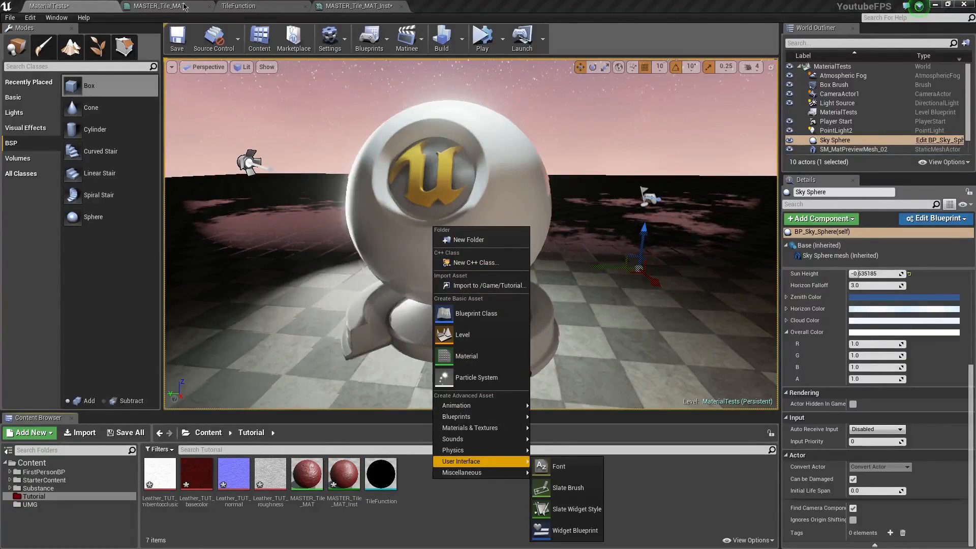
Create a Material Function asset named NormalIntensity in the Tutorial folder
left_click(164, 6)
type("ormalInten")
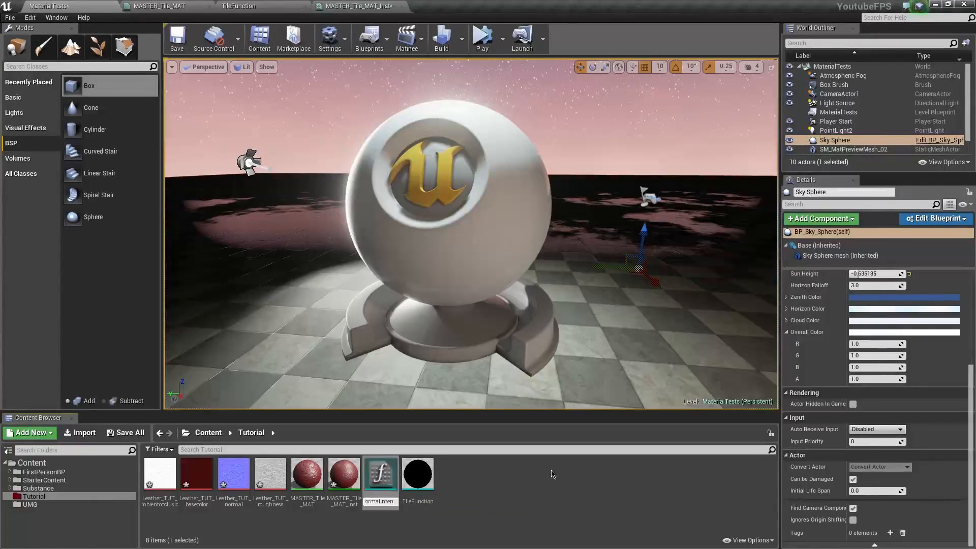
left_click(379, 475)
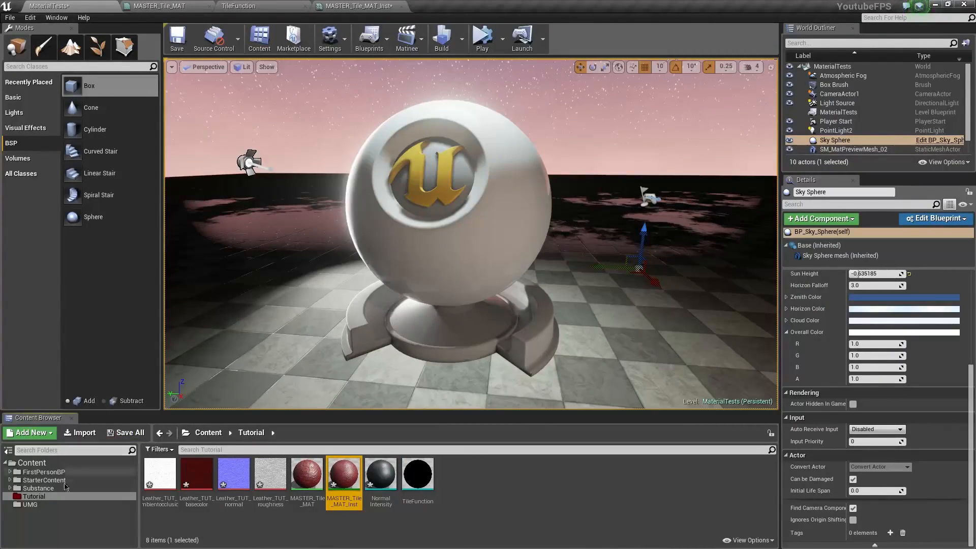
Locate MASTER_Tile_MAT_Inst in the Tutorial folder and put it on SM_MatPreviewMesh_02
left_click(11, 480)
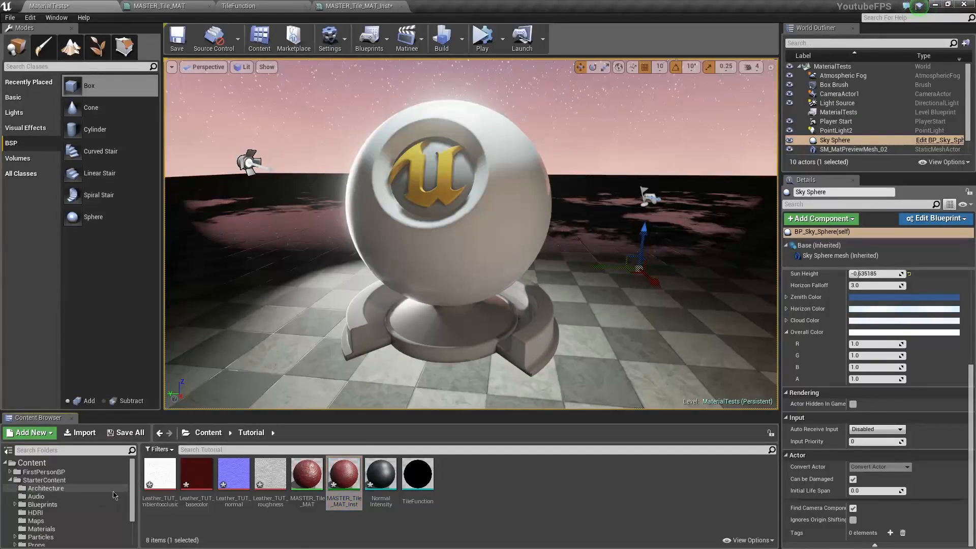
scroll("down", 3)
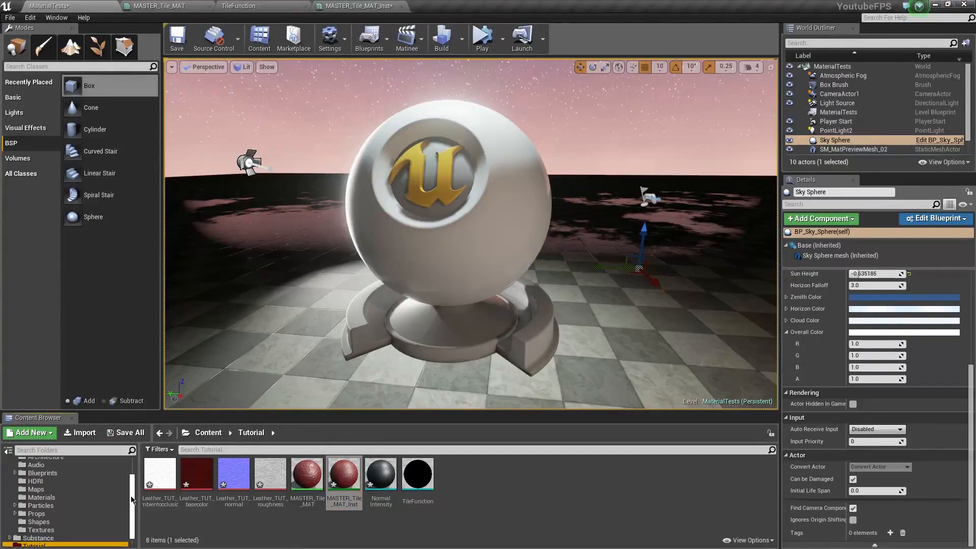
scroll("down", 3)
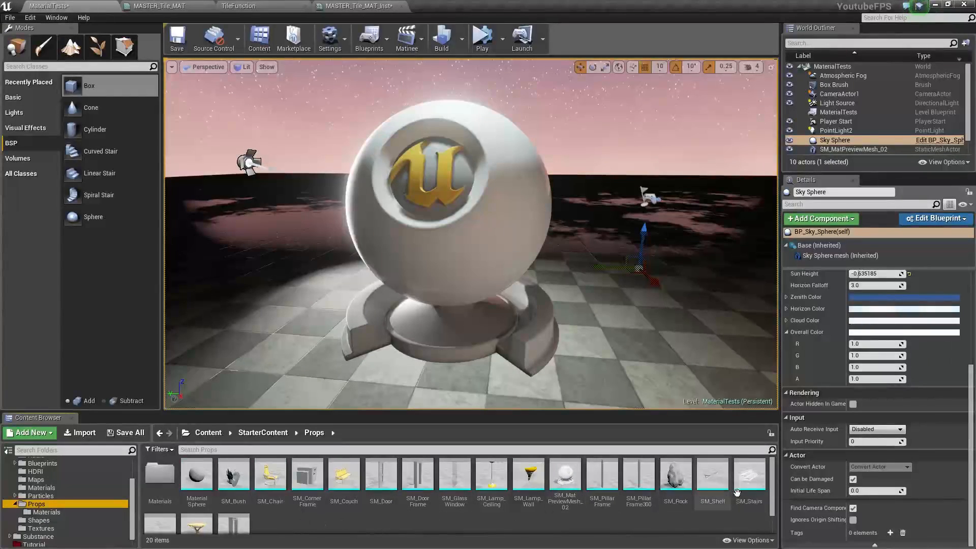
mouse_move(564, 476)
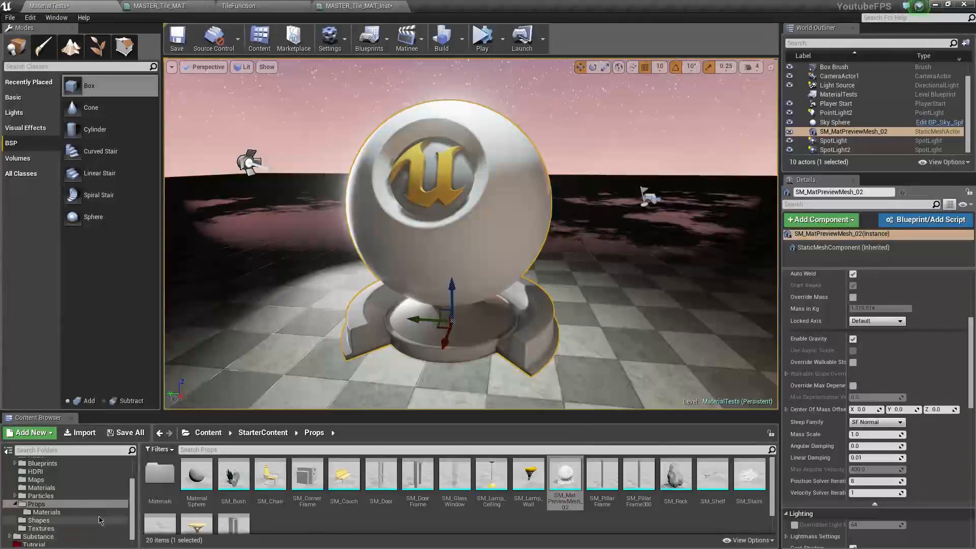
left_click(34, 534)
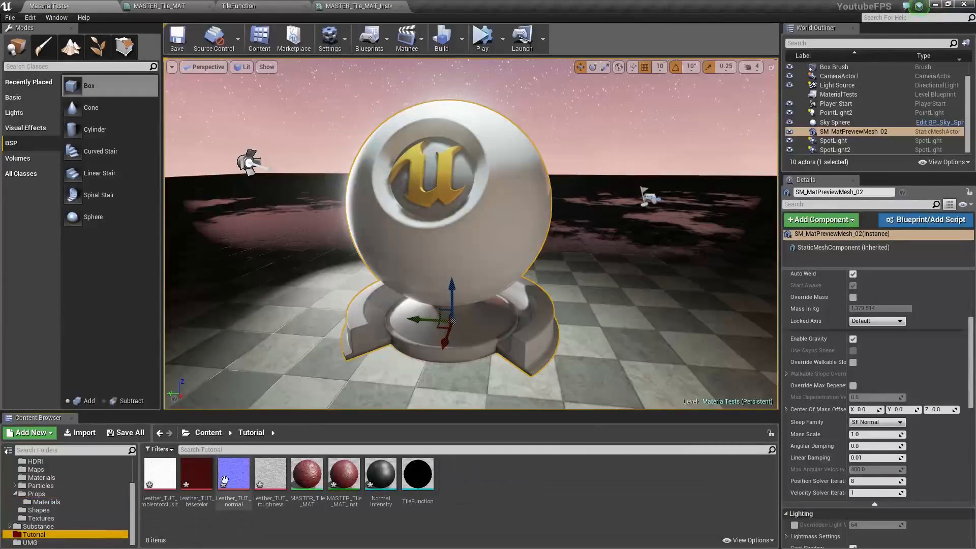
mouse_move(306, 474)
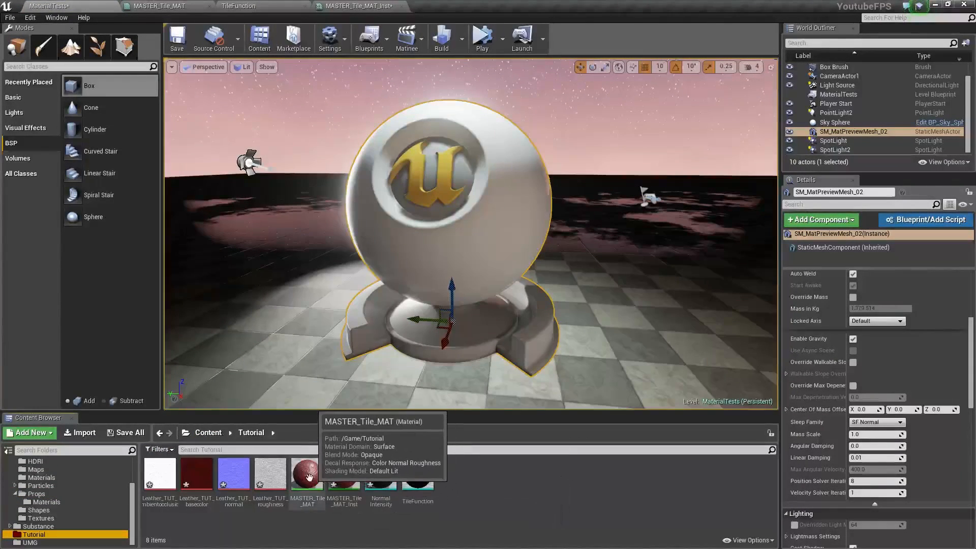
left_click(342, 473)
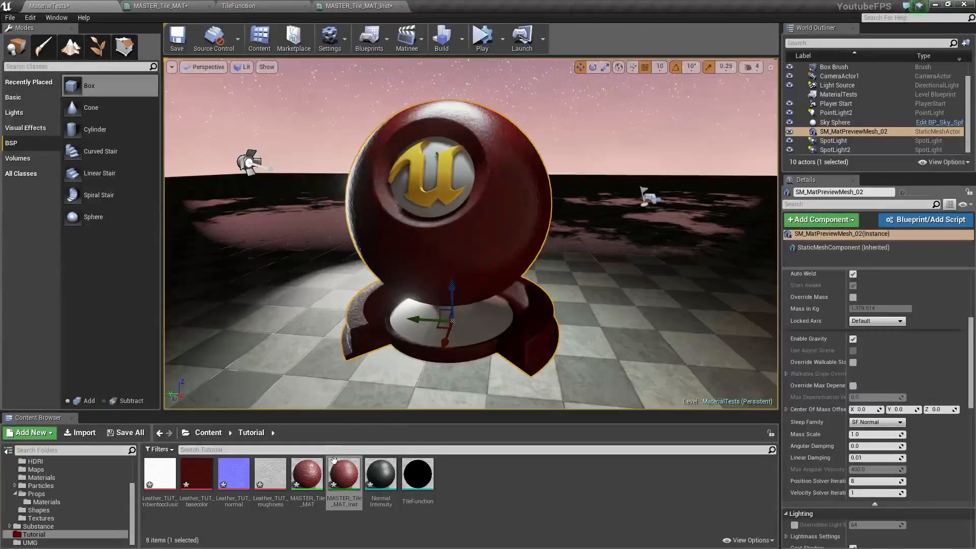
Edit MASTER_Tile_MAT_Inst, setting its tiling scalar to about 2.08
double_click(343, 474)
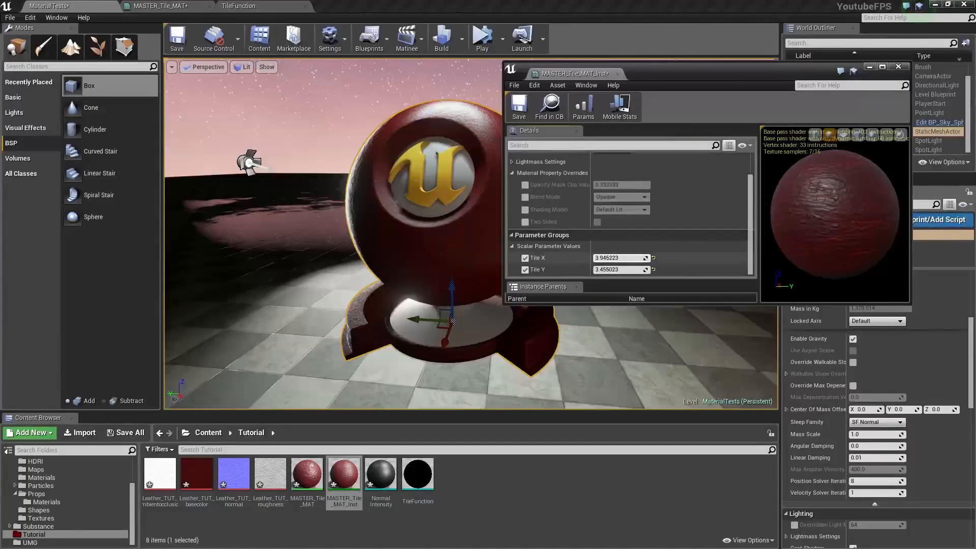
type("2.080277")
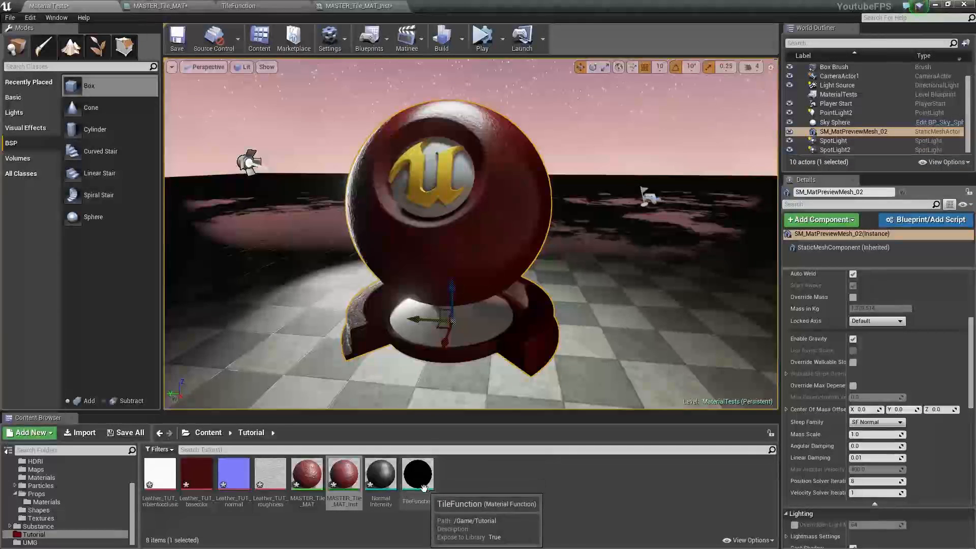
View the empty NormalIntensity function, then return to the MASTER_Tile_MAT graph
double_click(380, 473)
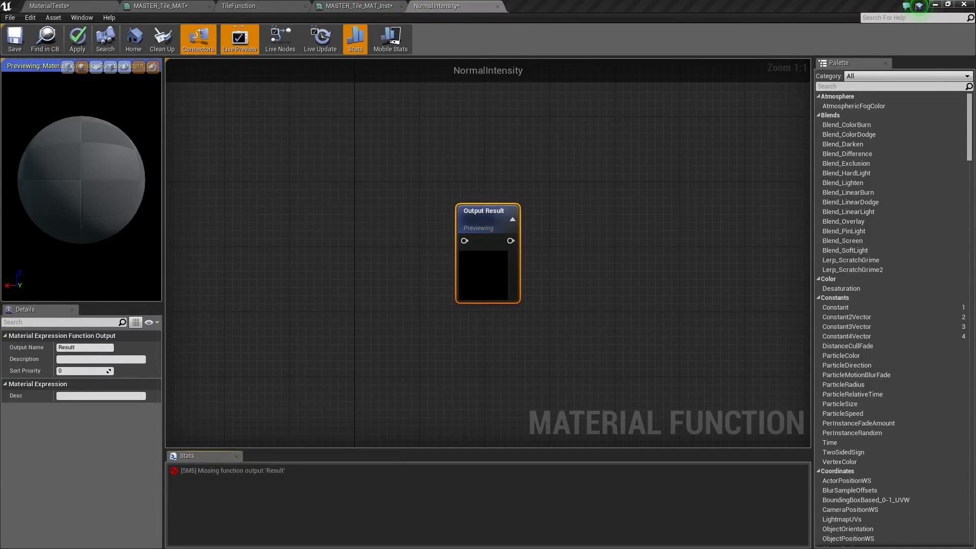
mouse_move(358, 255)
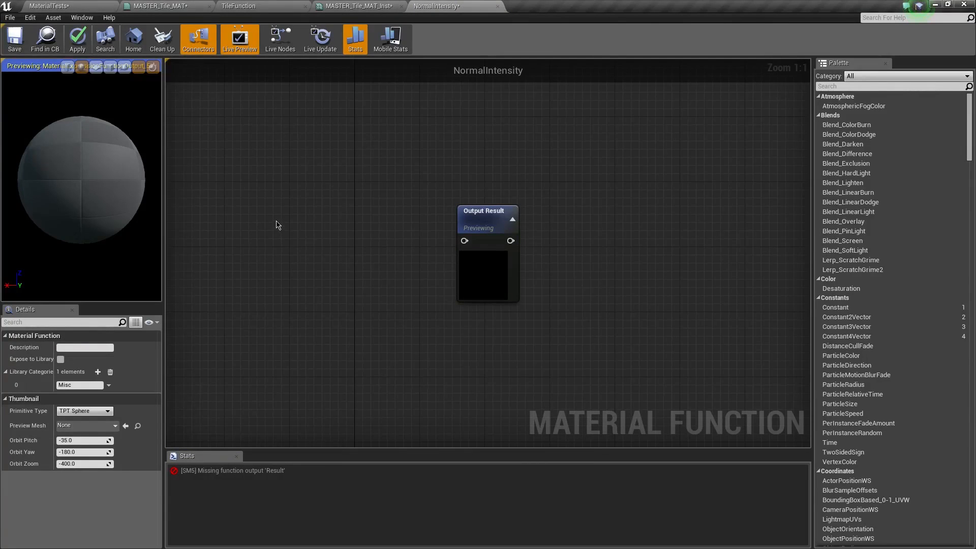
mouse_move(264, 180)
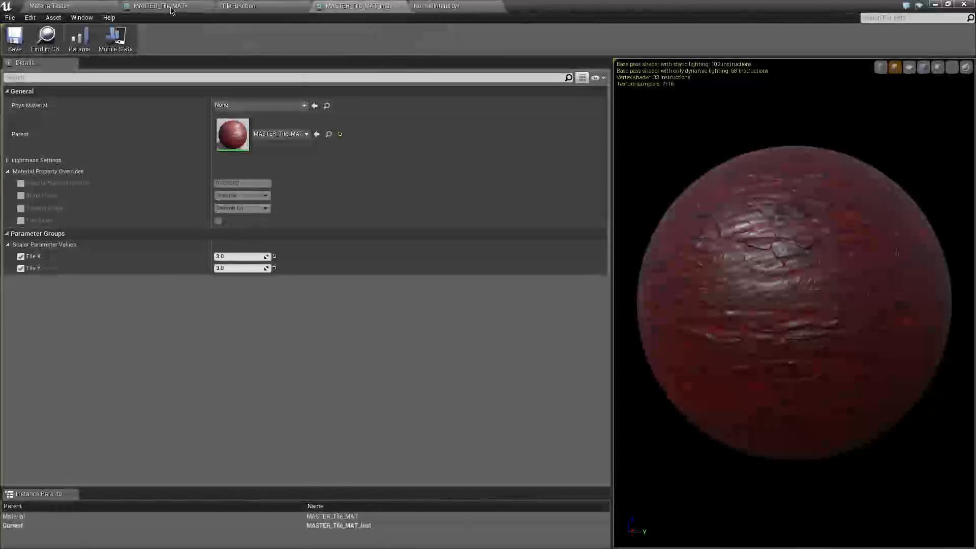
left_click(162, 5)
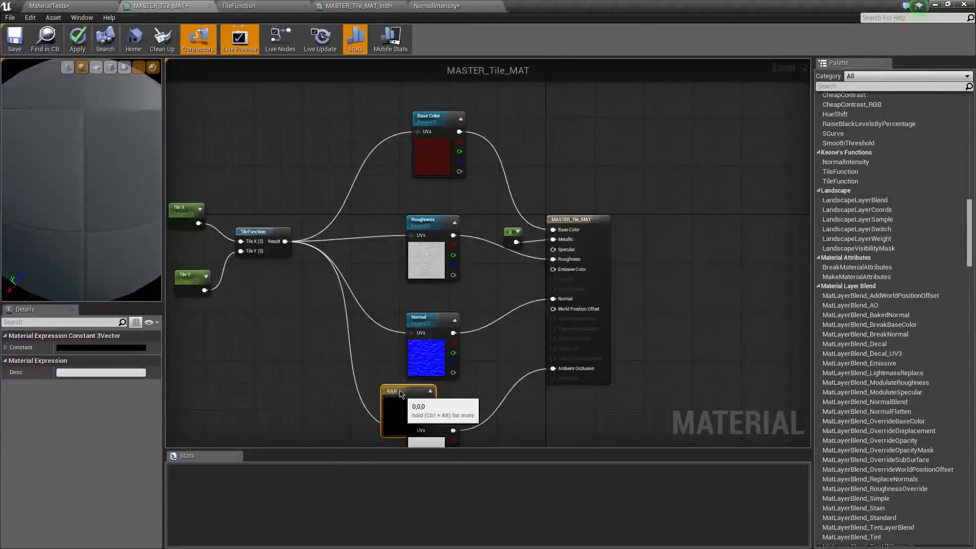
Add a Constant3Vector set to 5,5,1 multiplying the normal texture into the Normal input
right_click(403, 394)
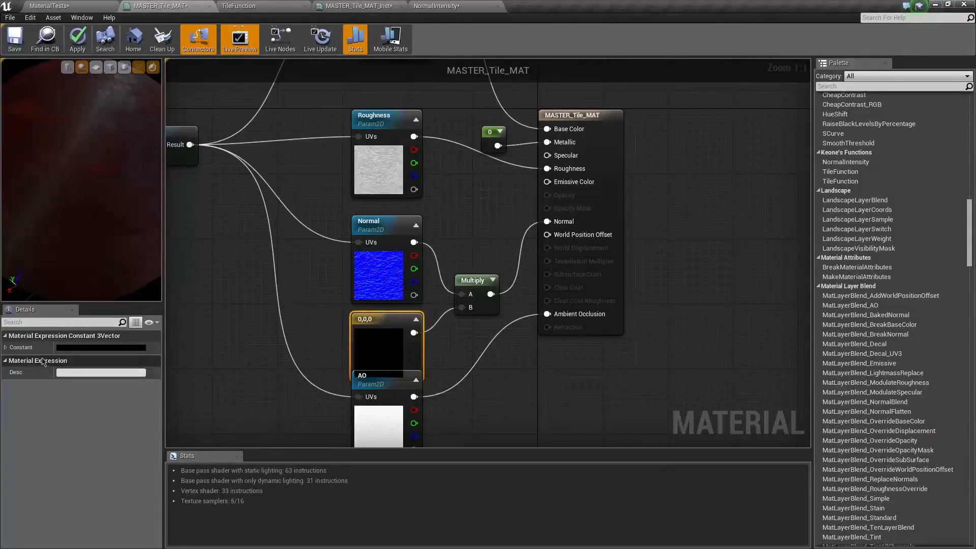
left_click(5, 346)
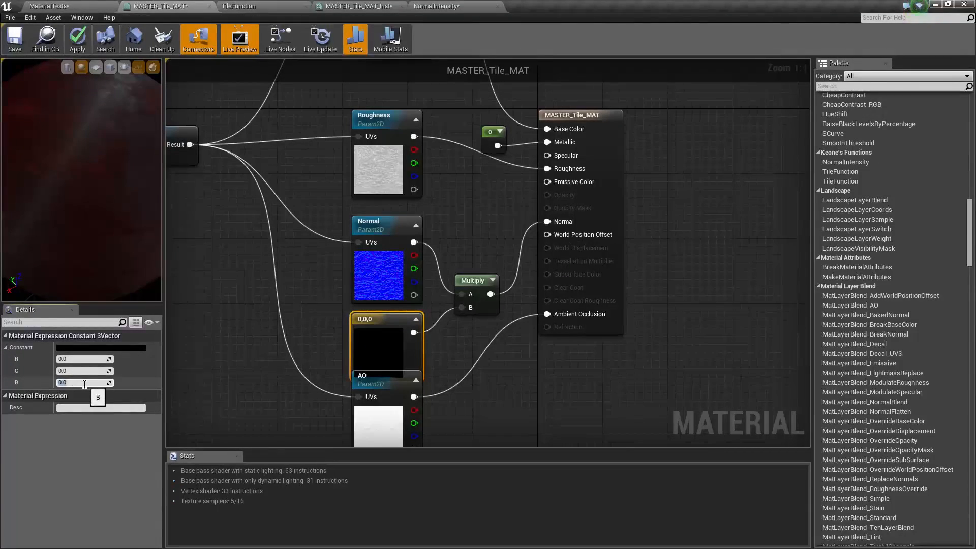
type("1.0")
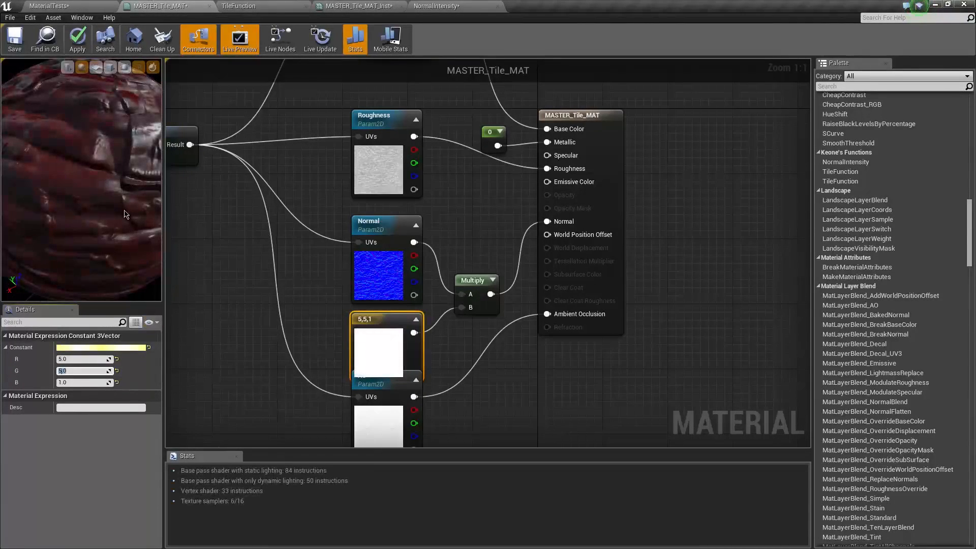
type("5.0")
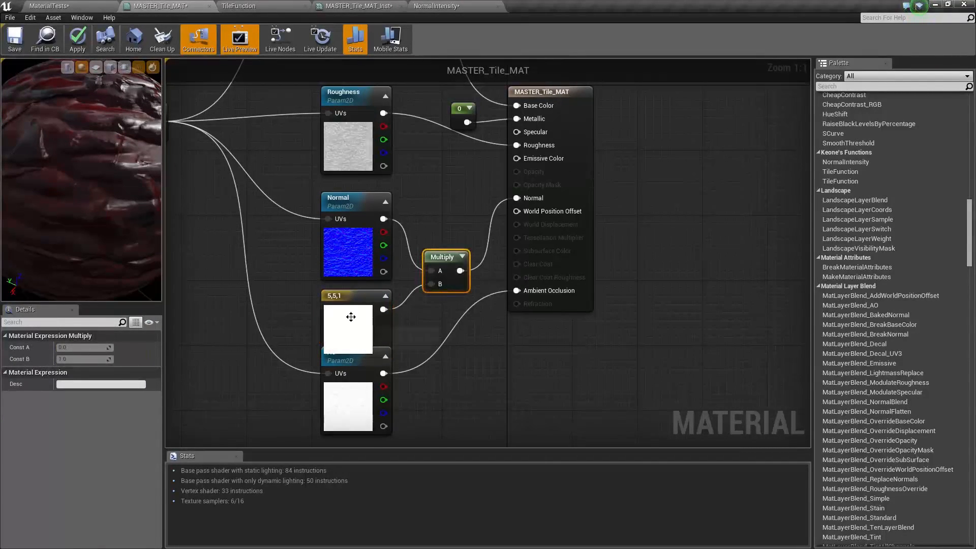
left_click(352, 296)
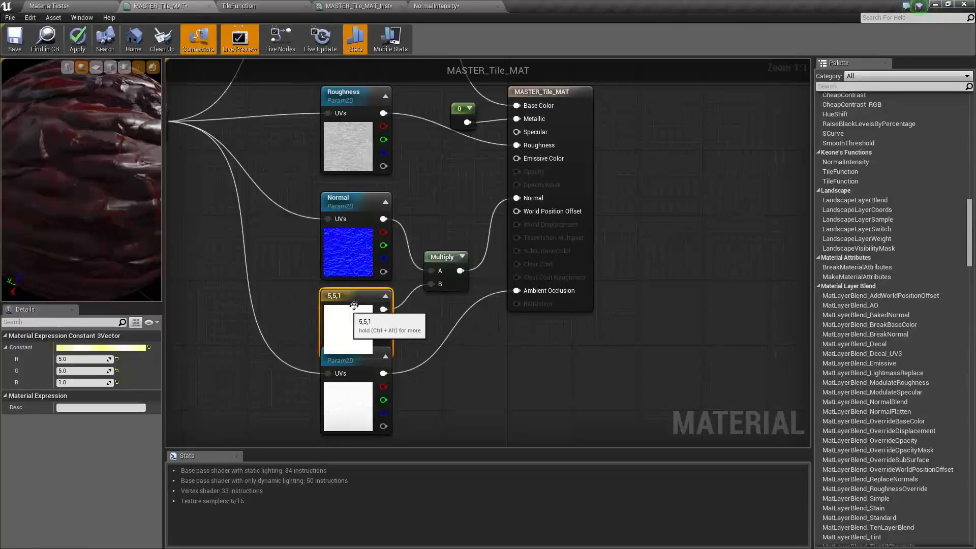
mouse_move(445, 269)
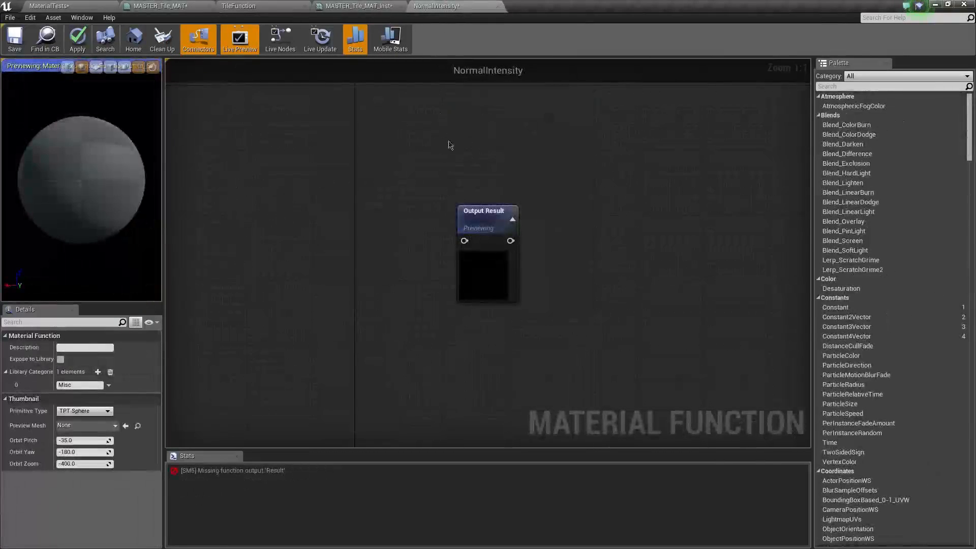
Add a FunctionInput named Normal Map to the NormalIntensity graph and duplicate it
left_click_drag(487, 211, 560, 209)
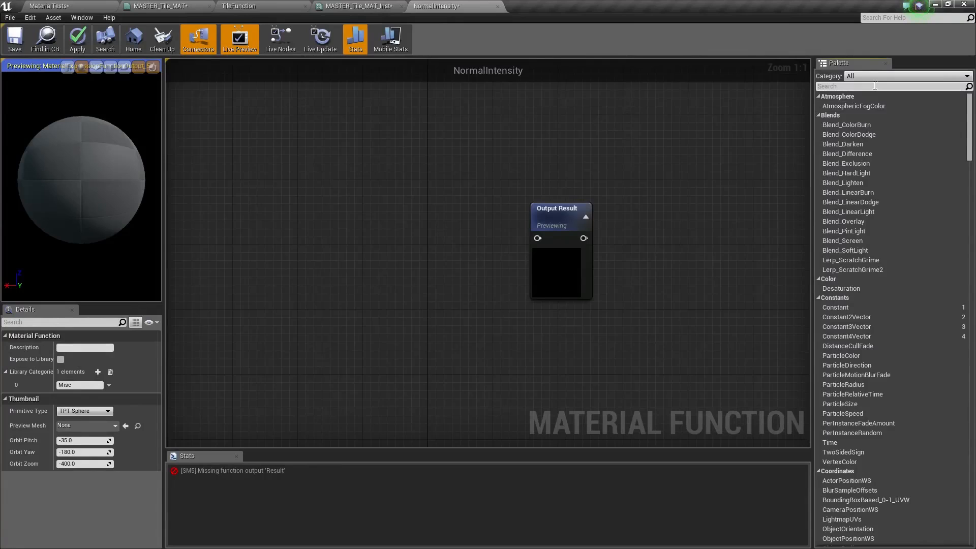
type("inpu")
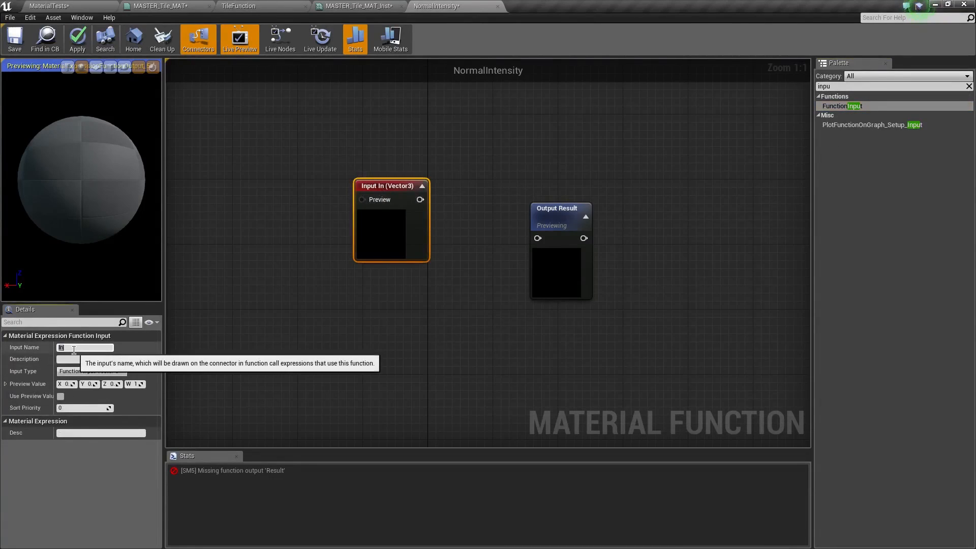
type("Normal Map")
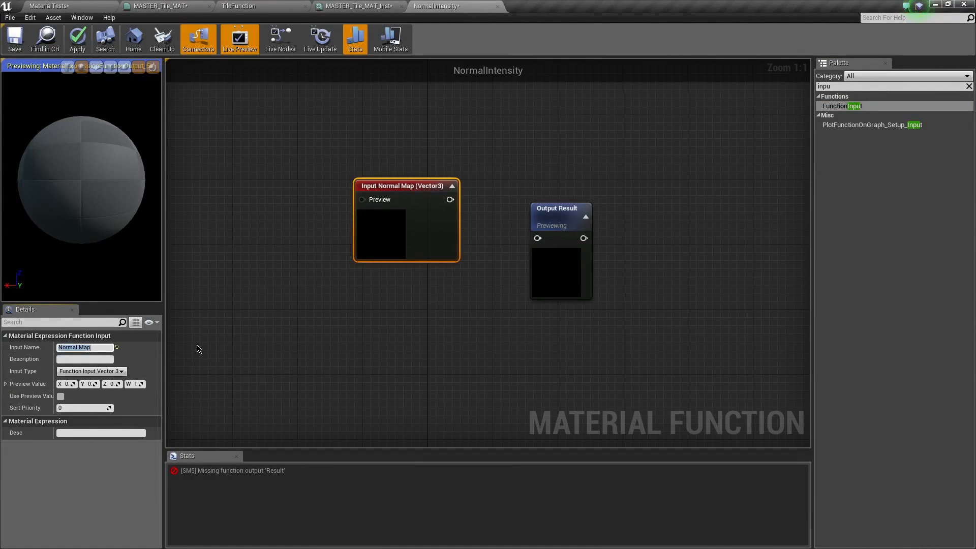
mouse_move(278, 311)
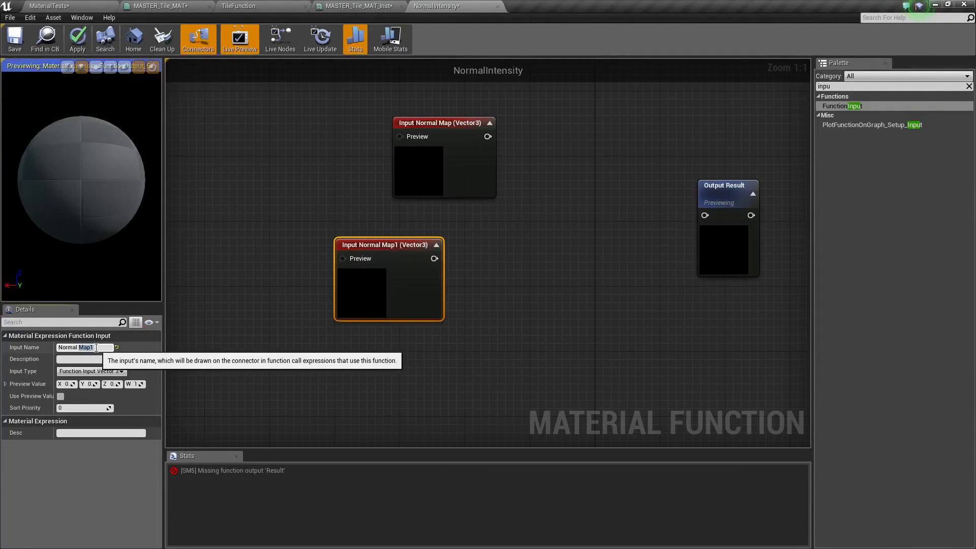
mouse_move(385, 259)
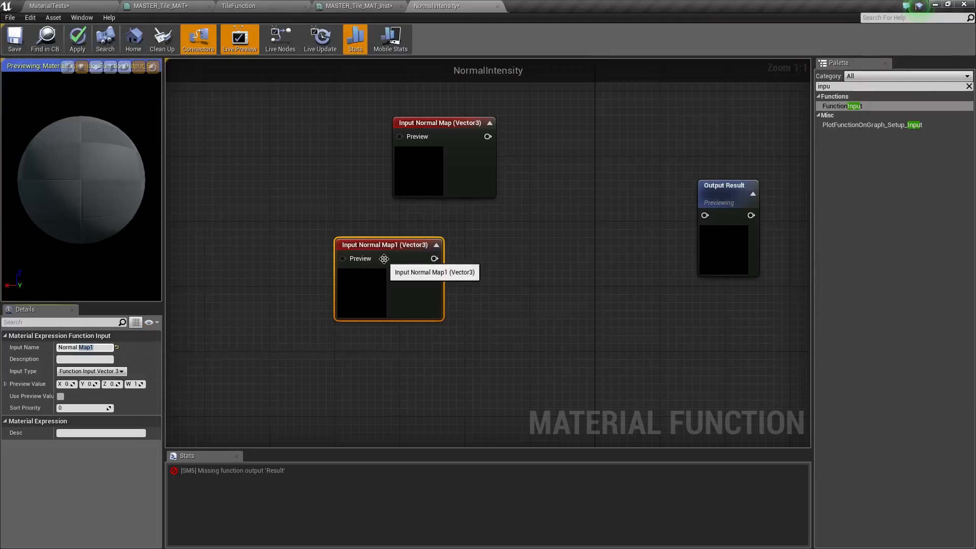
Make the second function input a Scalar and add an AppendVector node beside it
left_click(91, 372)
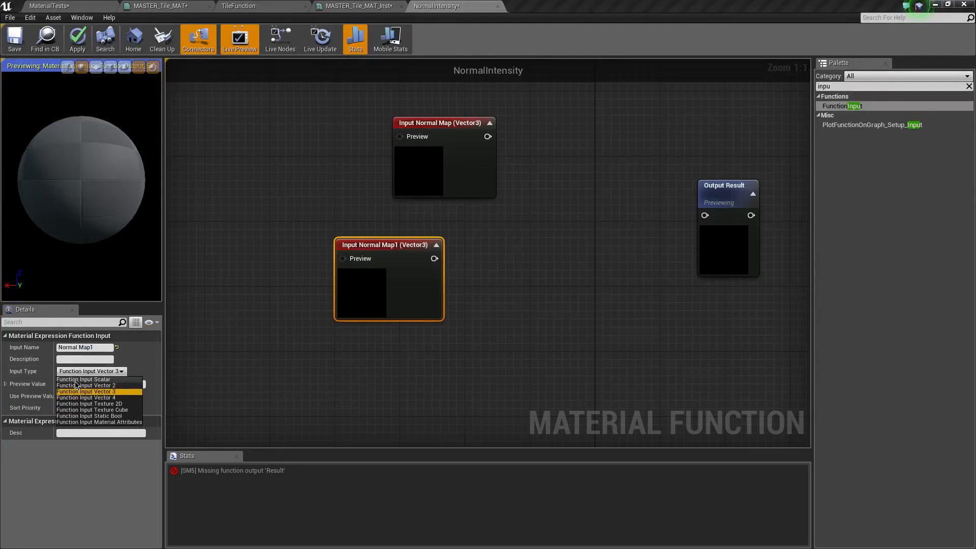
left_click(83, 379)
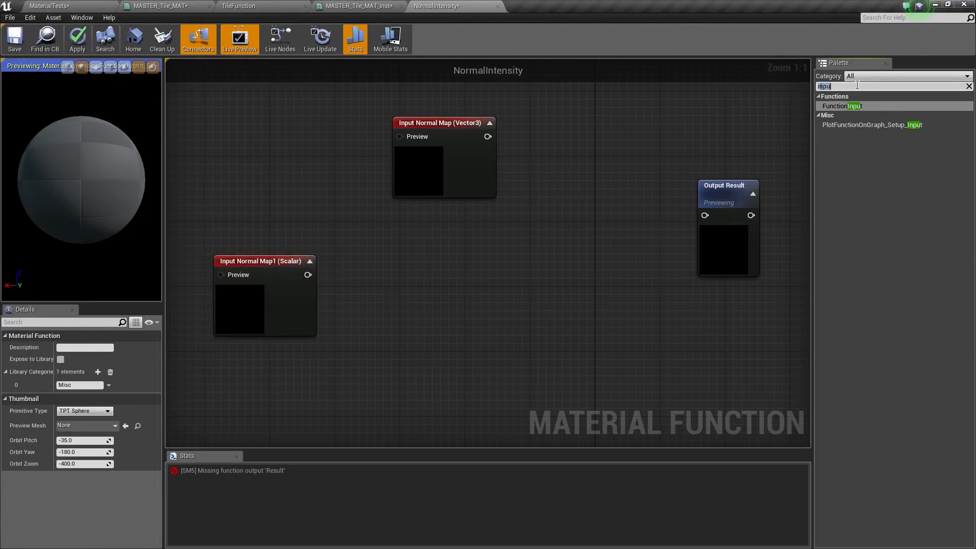
type("app")
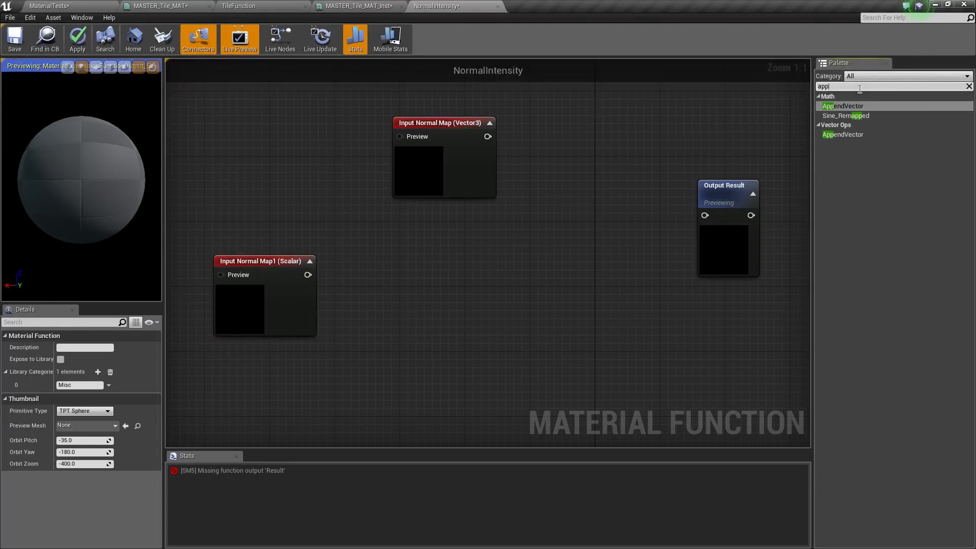
left_click_drag(843, 105, 590, 231)
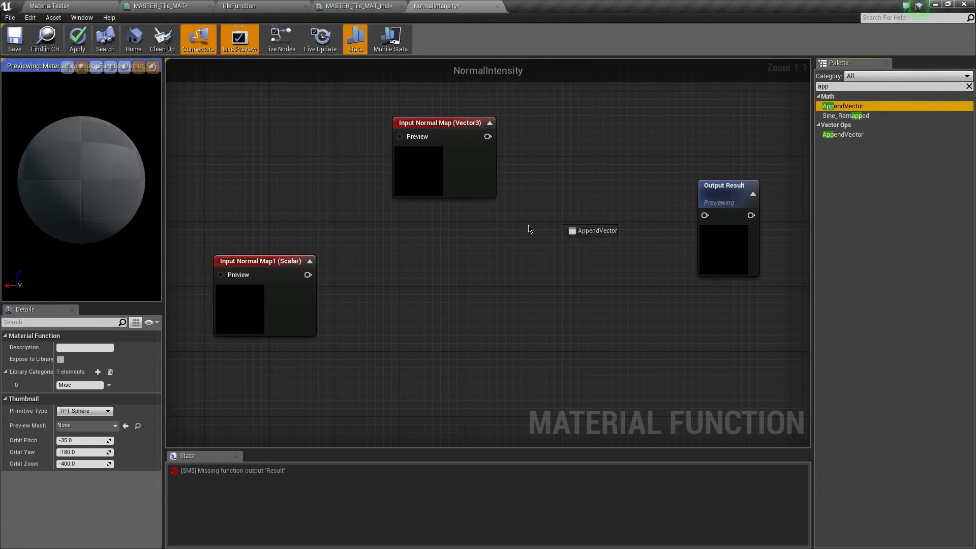
Wire the scalar input into Append A and B, then chain it into a second Append
left_click_drag(590, 231, 397, 268)
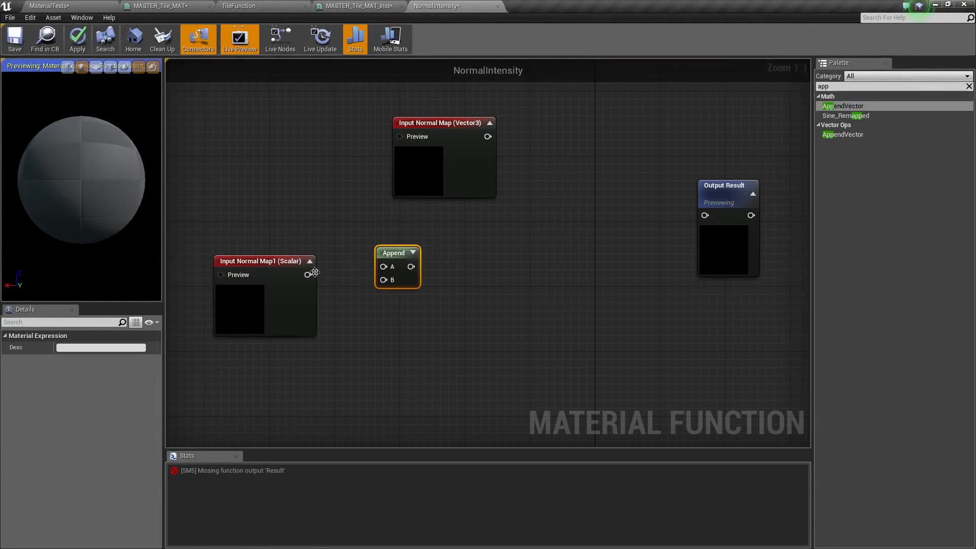
left_click_drag(309, 274, 385, 267)
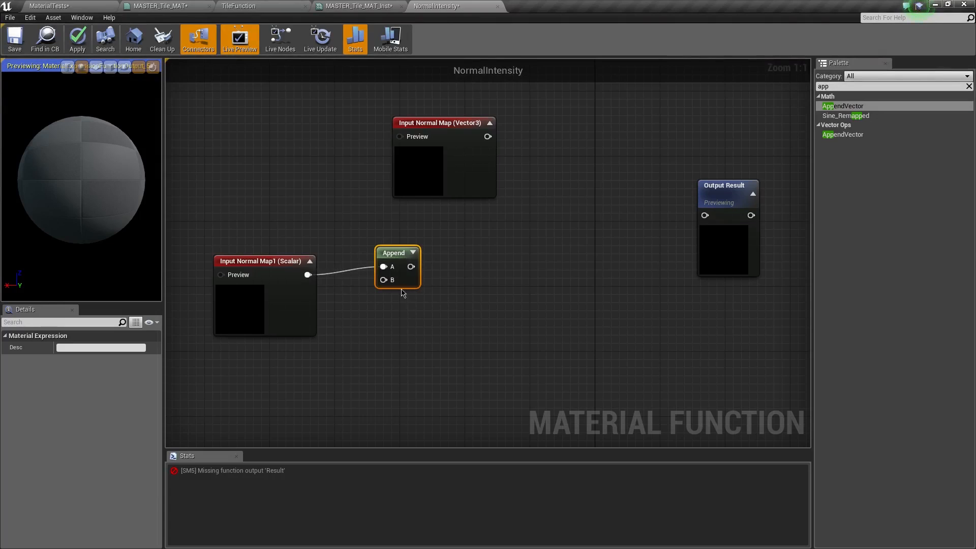
mouse_move(391, 267)
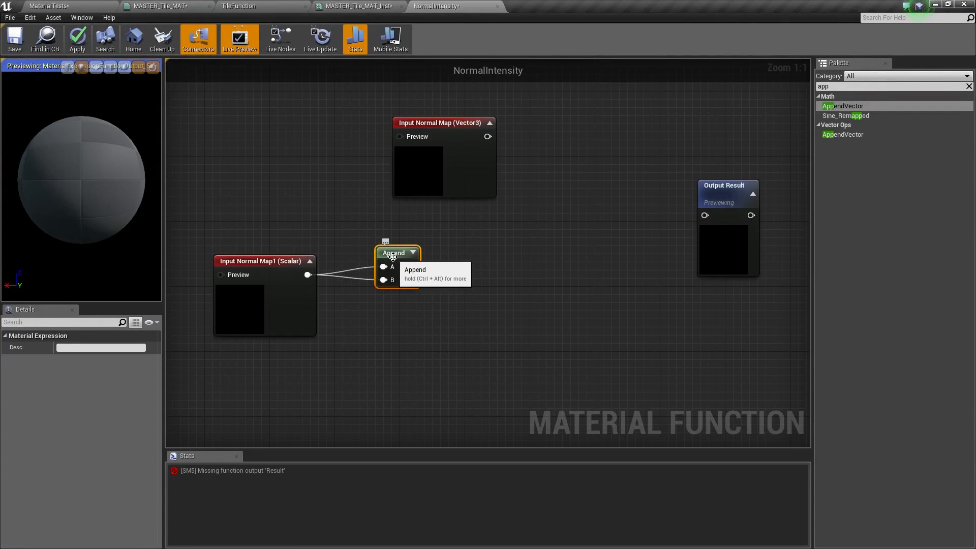
left_click_drag(393, 253, 474, 277)
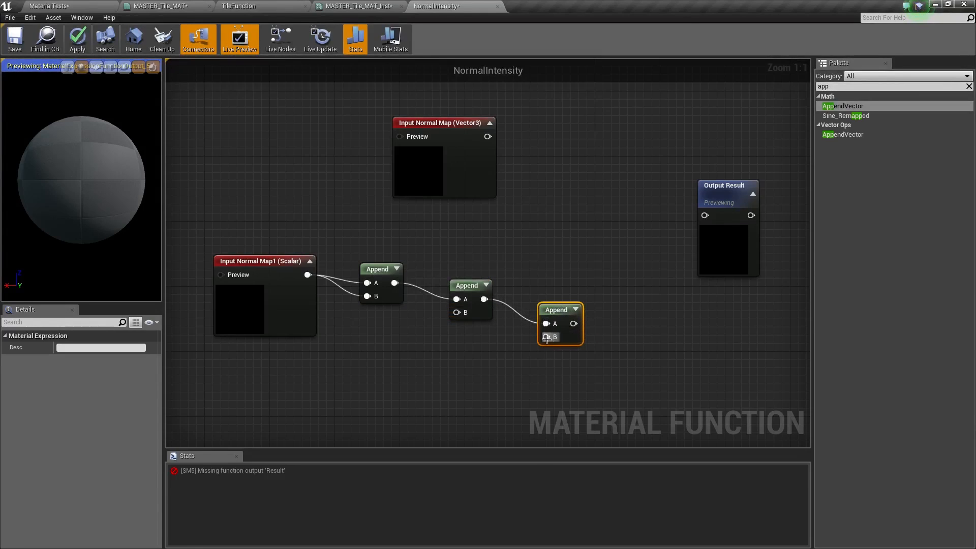
left_click_drag(560, 309, 544, 309)
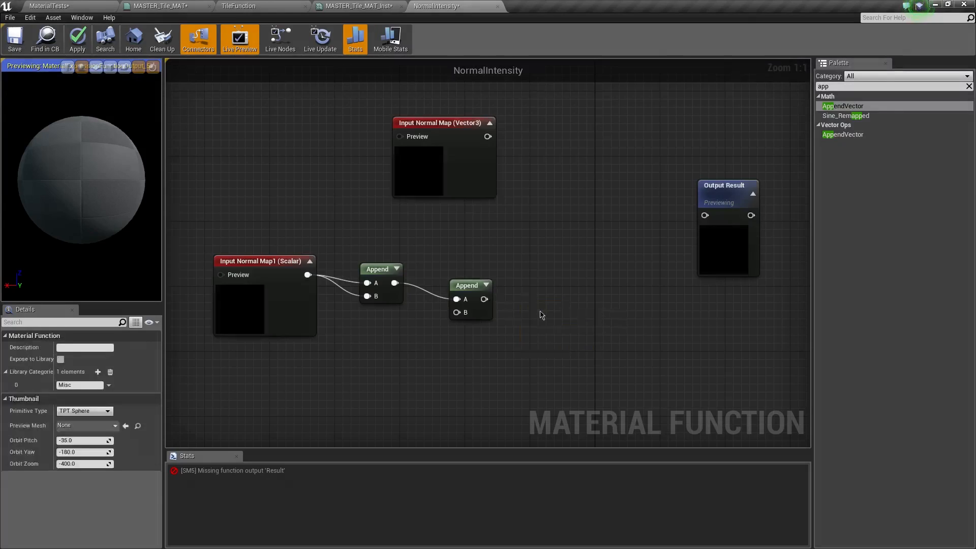
mouse_move(408, 336)
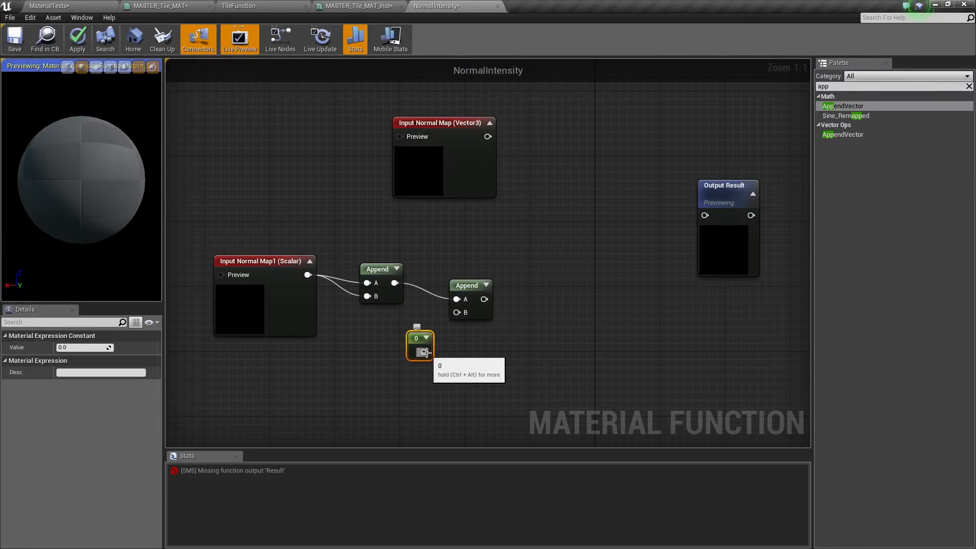
Feed Constant 1 into the second Append, multiply by Normal Map and wire to Output Result
left_click_drag(419, 346, 412, 326)
type("1")
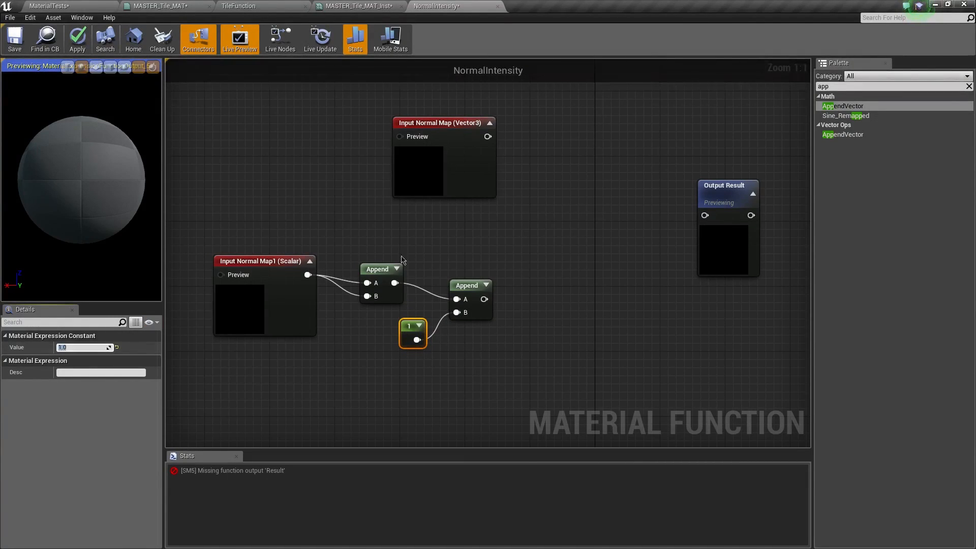
mouse_move(468, 252)
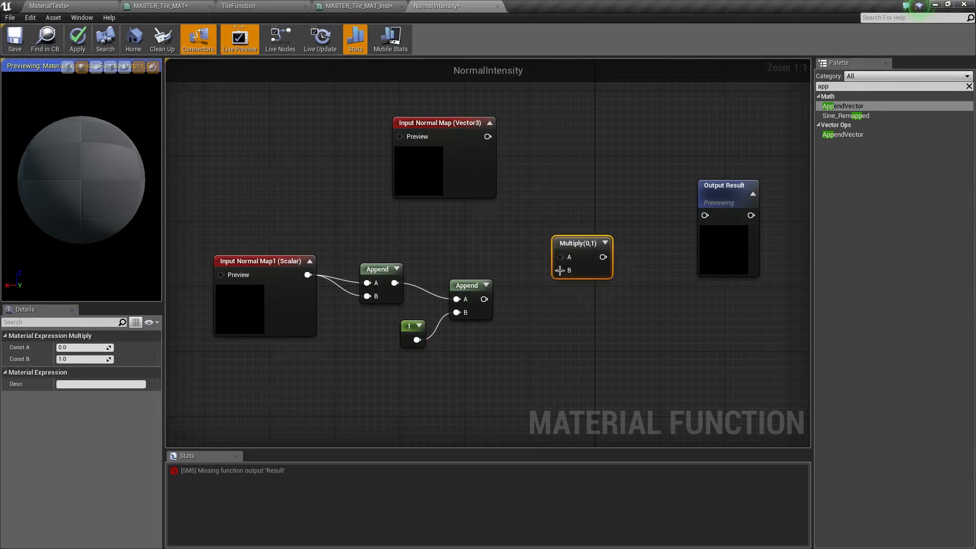
left_click_drag(486, 299, 560, 256)
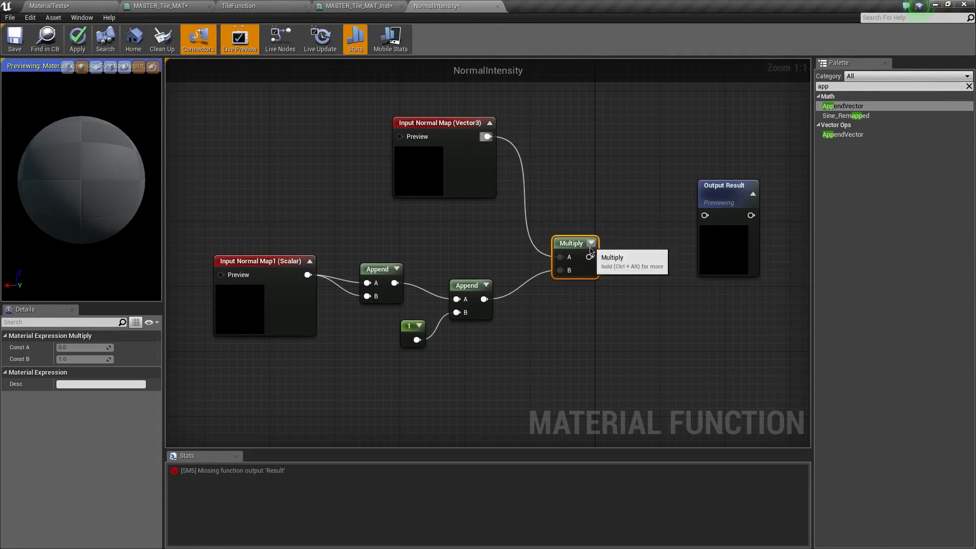
left_click_drag(597, 257, 704, 214)
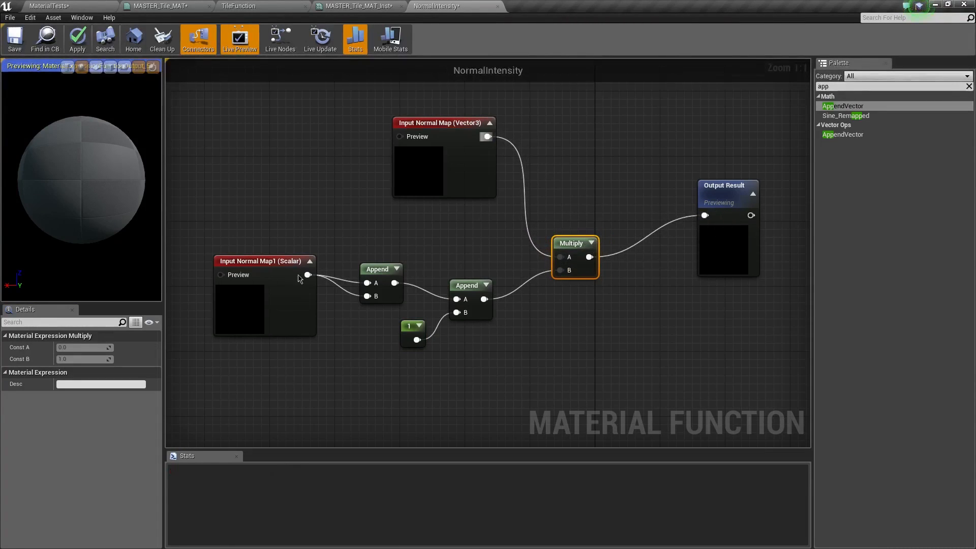
Rename the scalar function input to Intensity
left_click(261, 261)
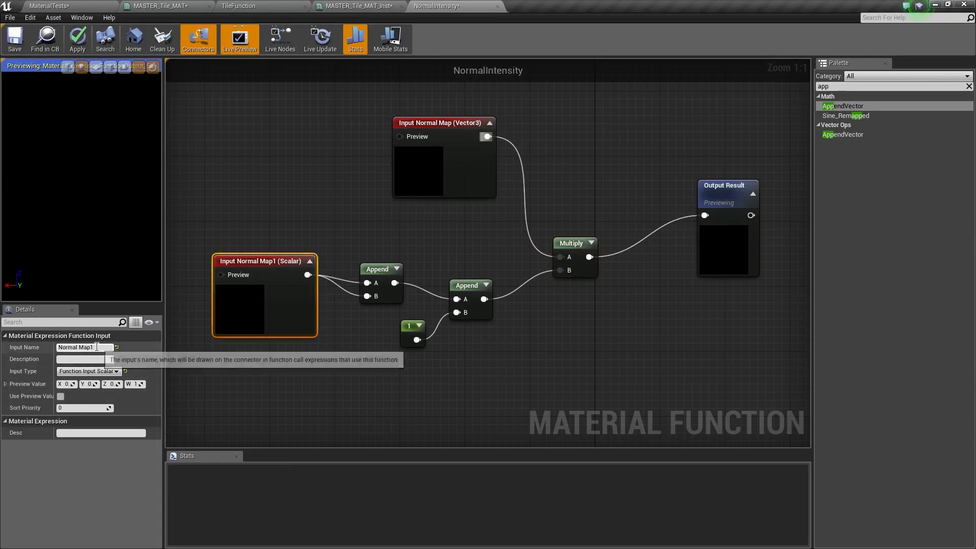
triple_click(84, 347)
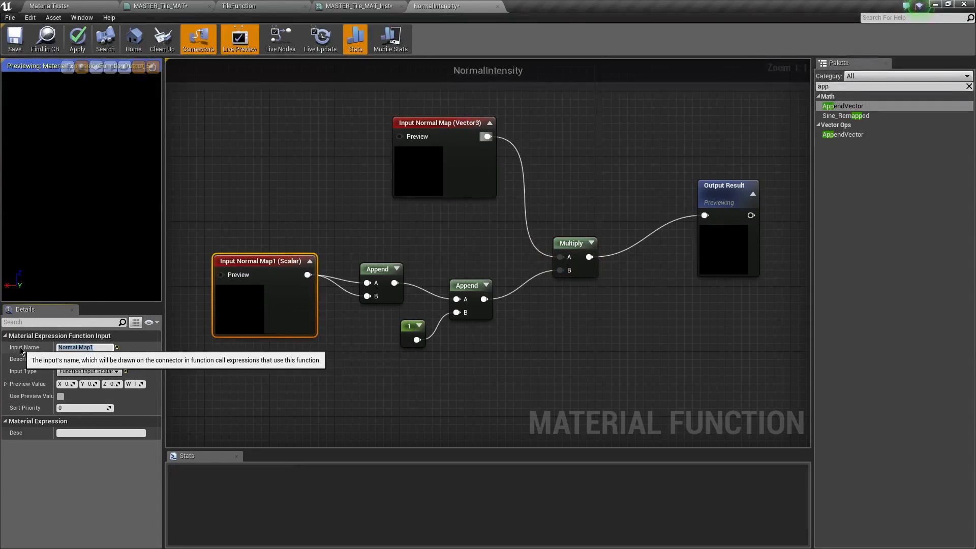
type("Inten")
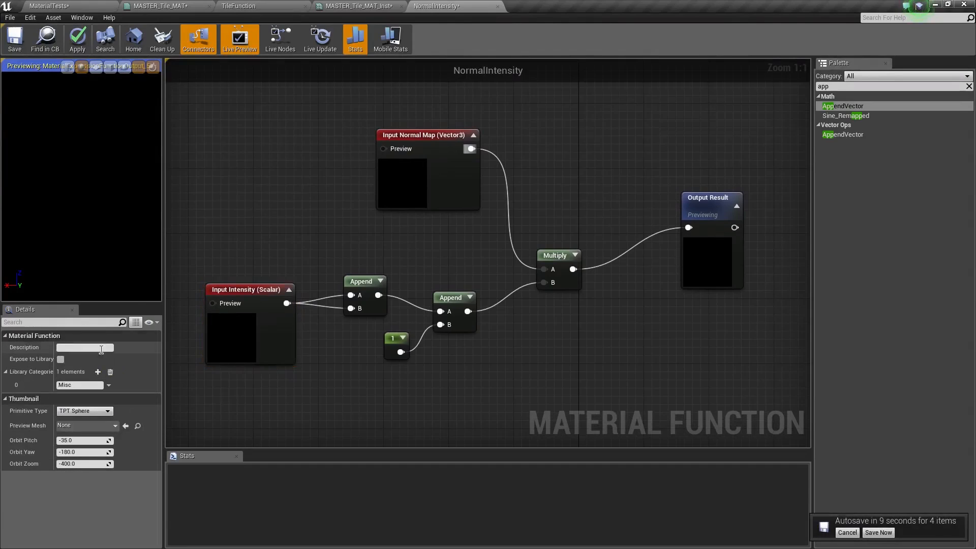
Change the function's library category from Misc to Keone's Functions
left_click(78, 385)
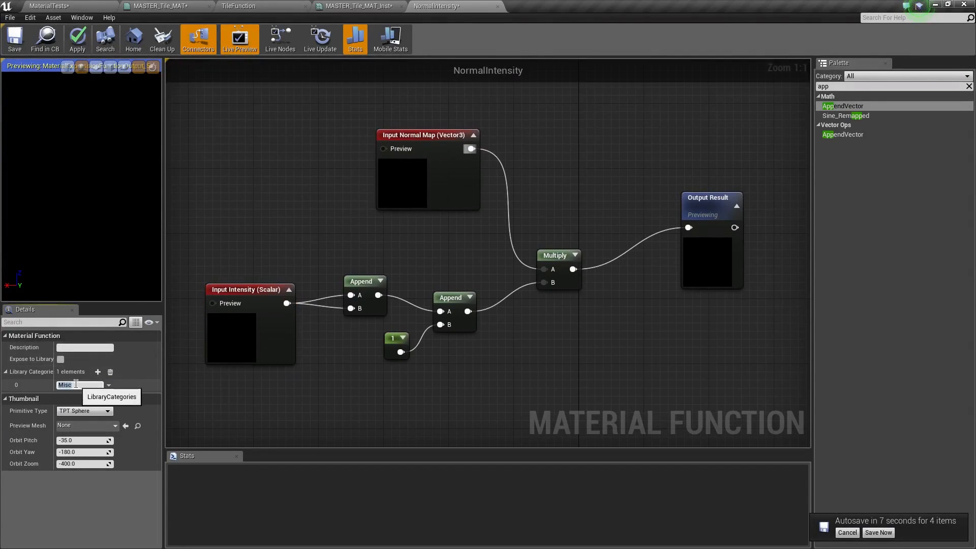
type("Keone")
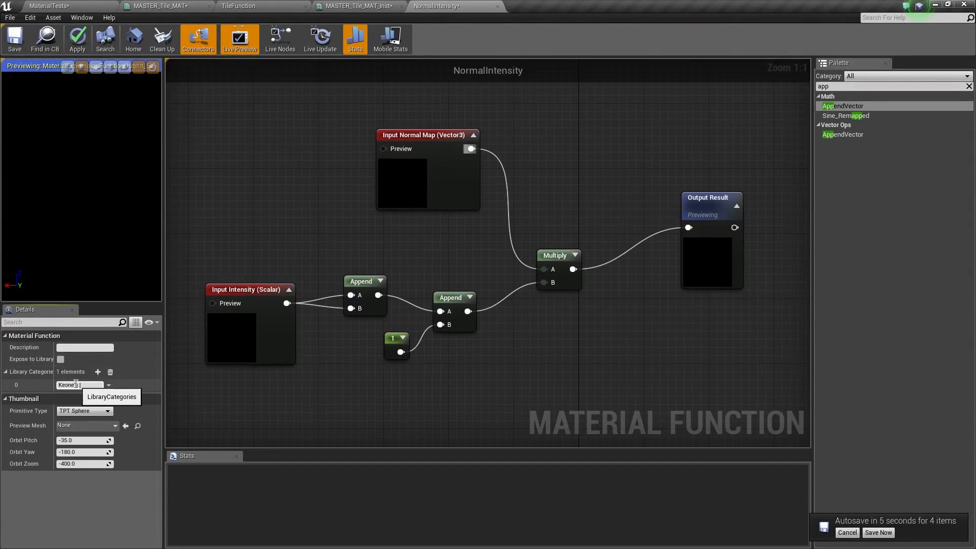
type("Functions")
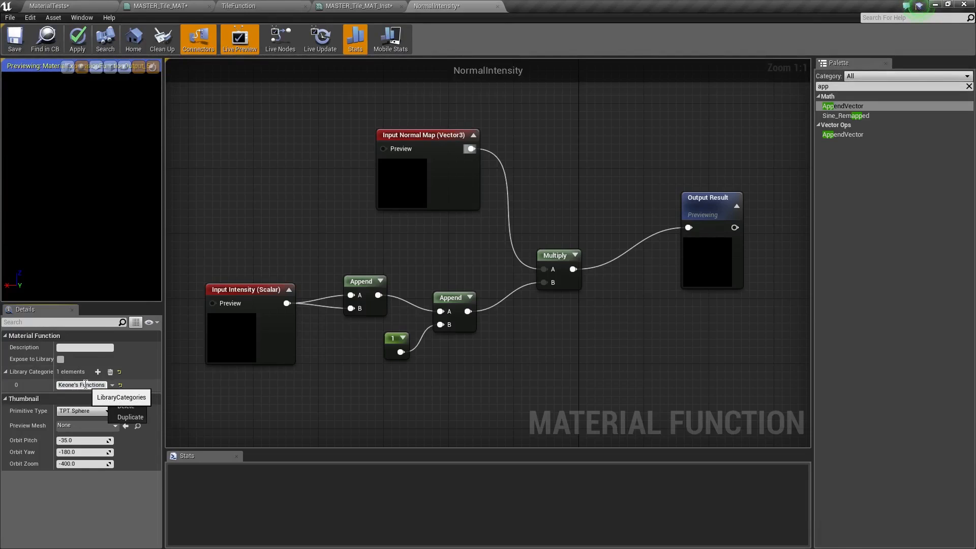
left_click(114, 385)
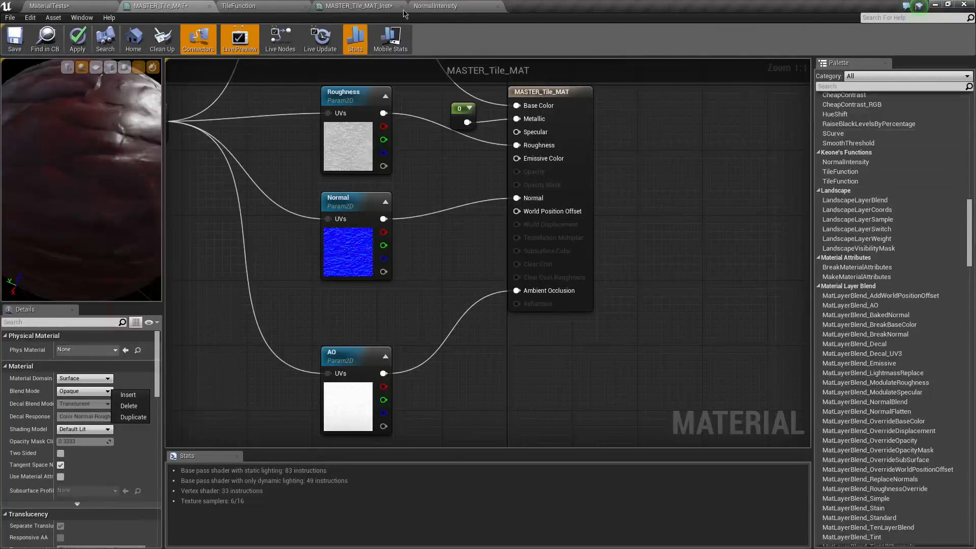
Find NormalIntensity in the Palette and wire it between the normal texture and Normal
left_click(433, 5)
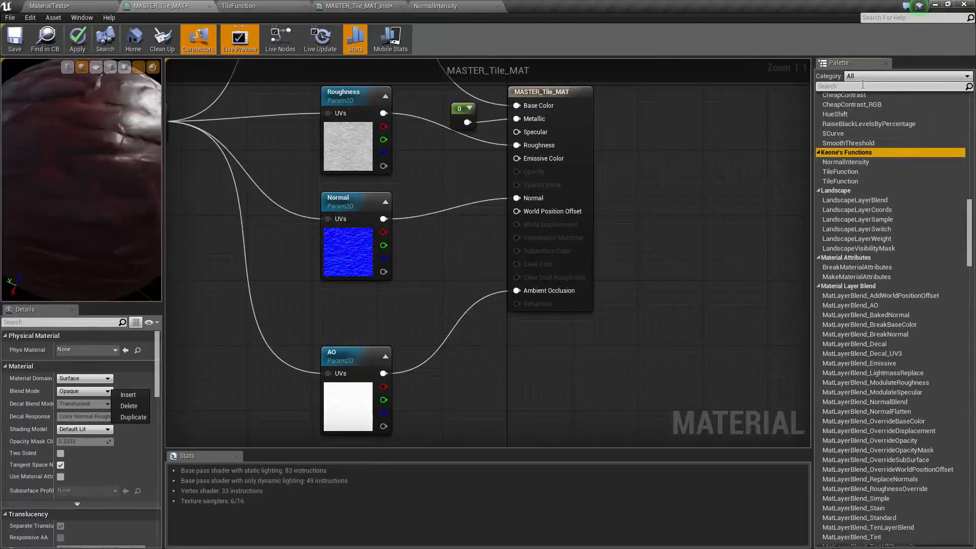
type("normn")
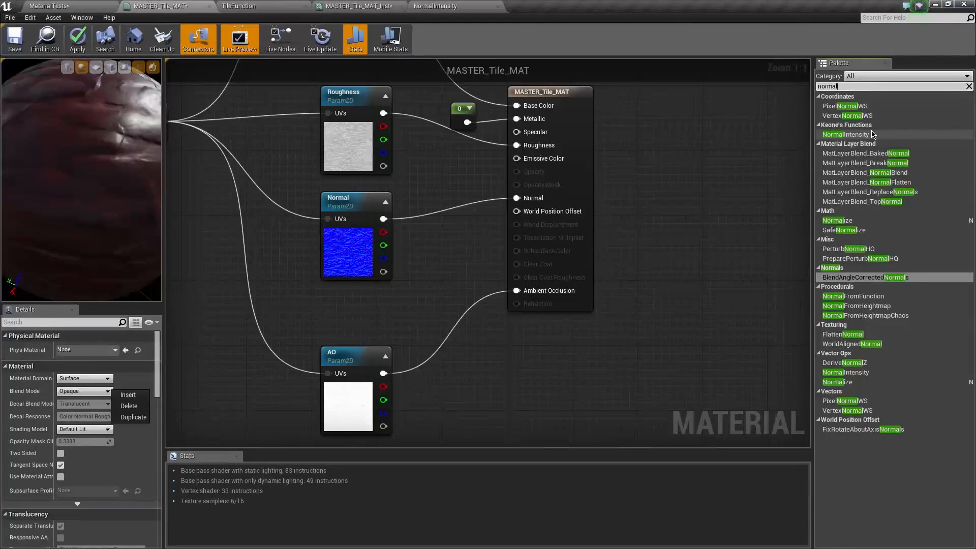
mouse_move(847, 134)
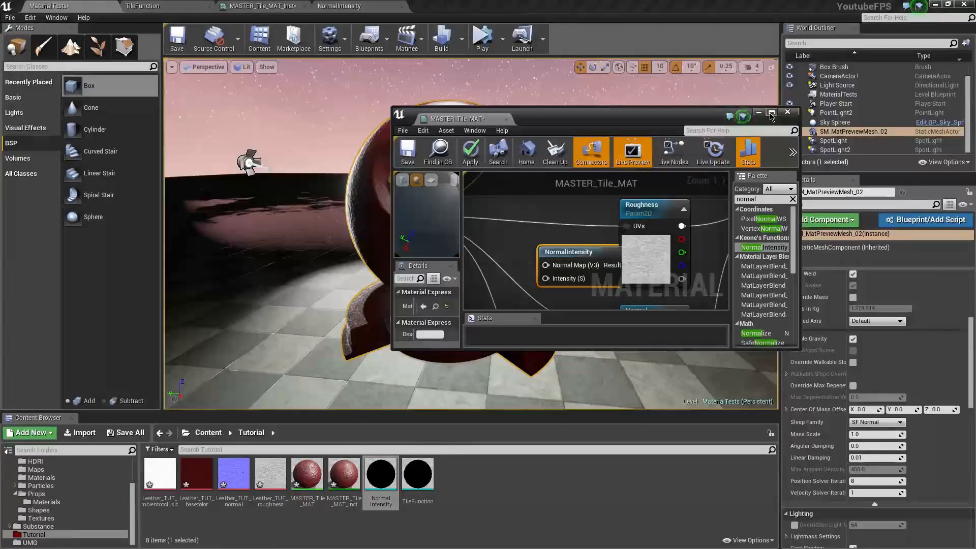
left_click(770, 111)
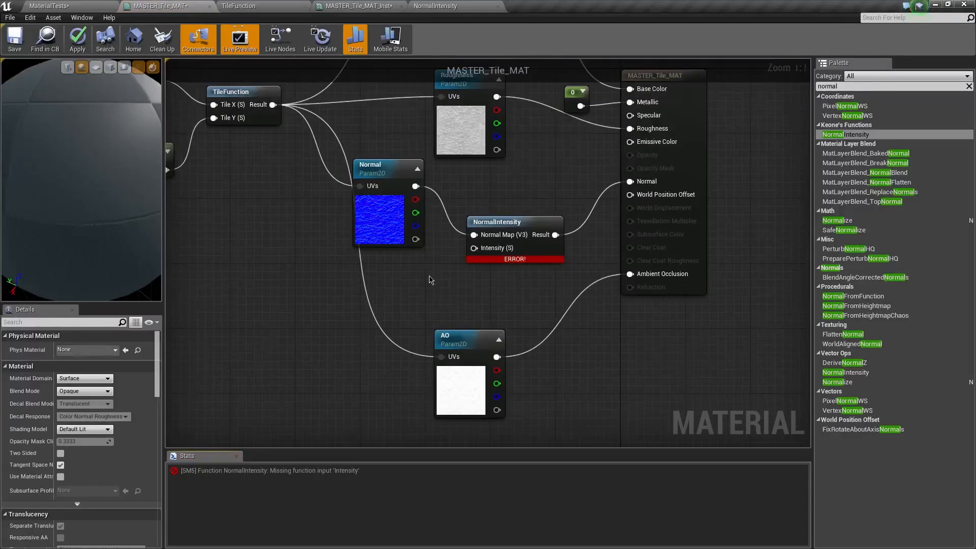
Add scalar parameter Normal Intensity, default 1.0, into Intensity and save the material
left_click(441, 290)
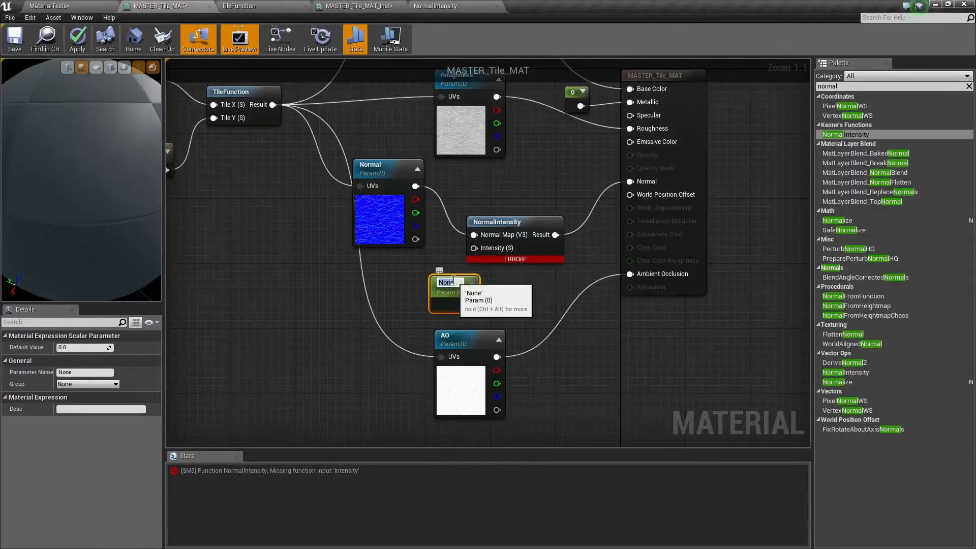
type("Normal Intensity")
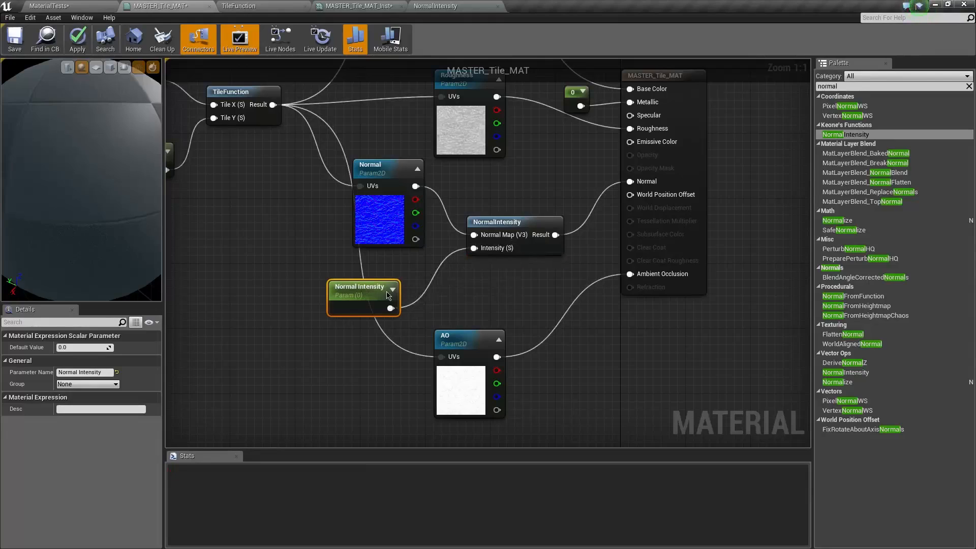
left_click(84, 347)
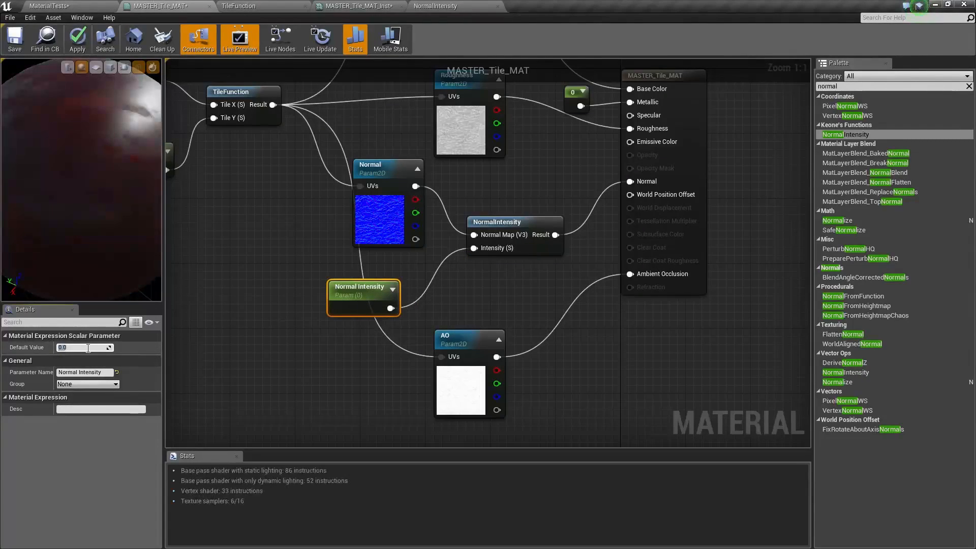
type("1.0")
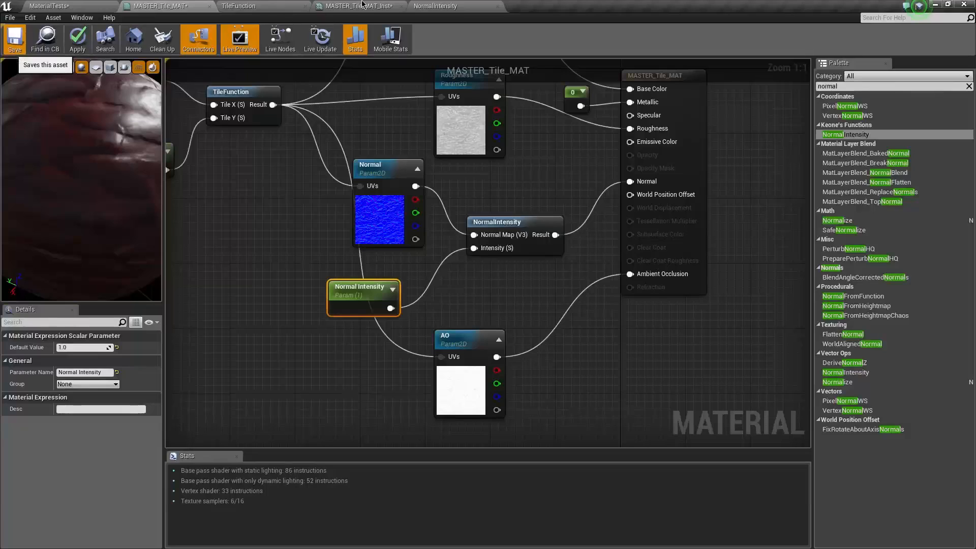
left_click(14, 39)
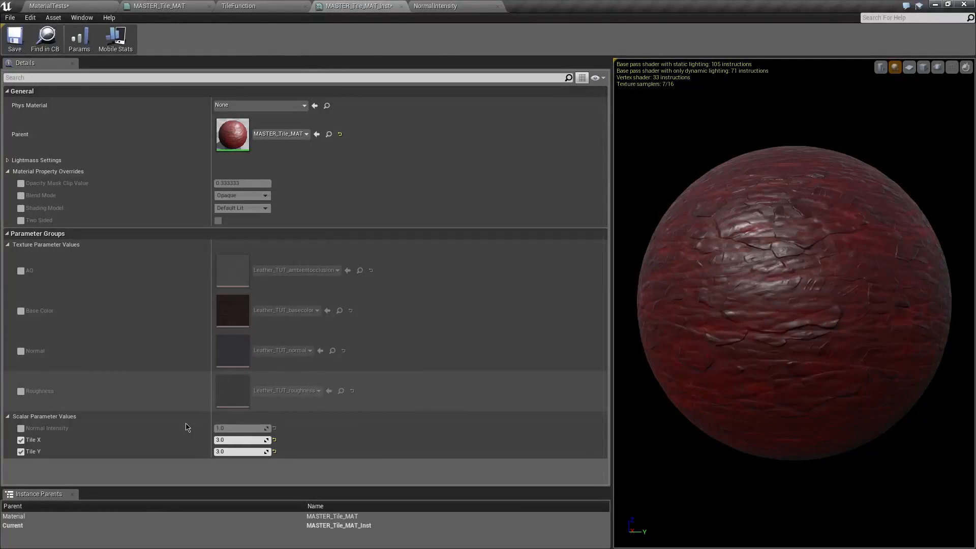
Override Normal Intensity in MASTER_Tile_MAT_Inst and set it to 1.384946 for stronger leather bumps
left_click(21, 428)
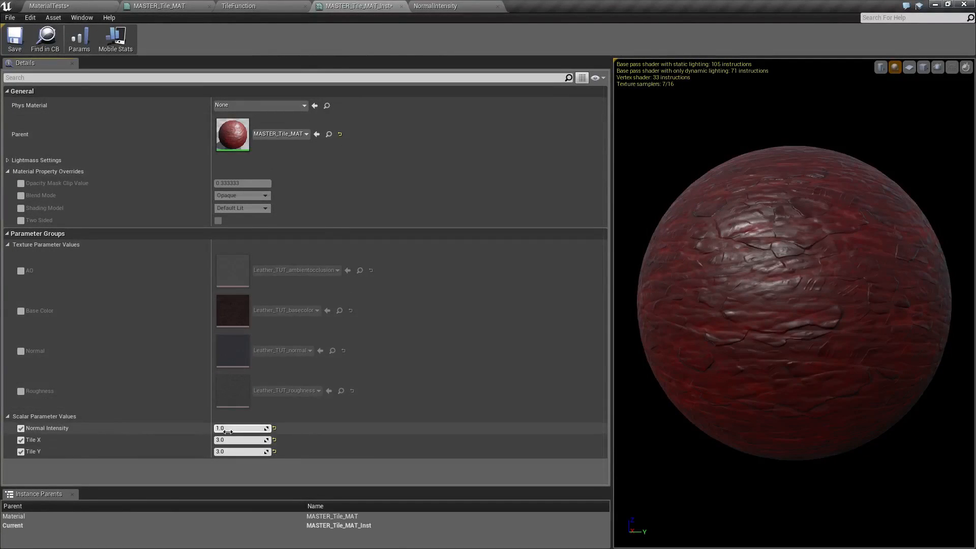
left_click_drag(250, 428, 240, 428)
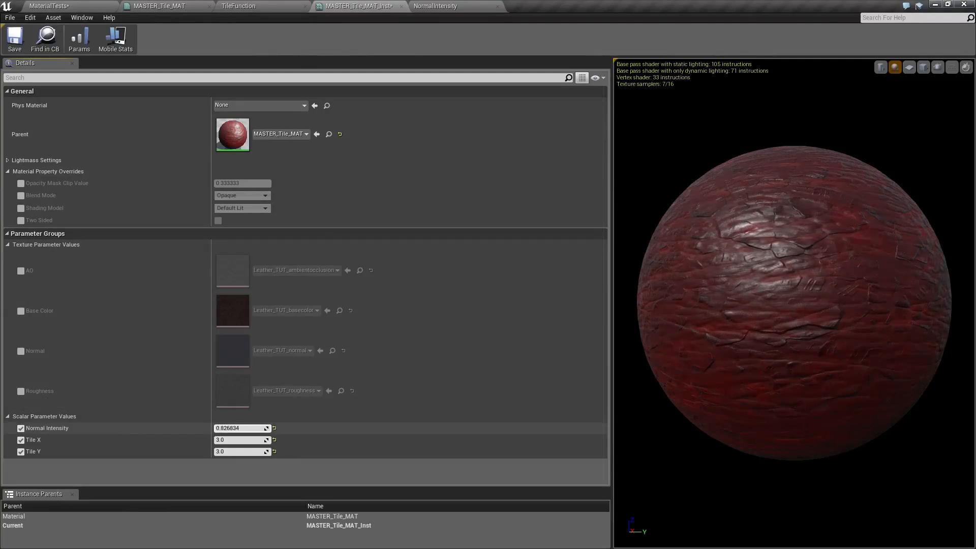
type("1.384946")
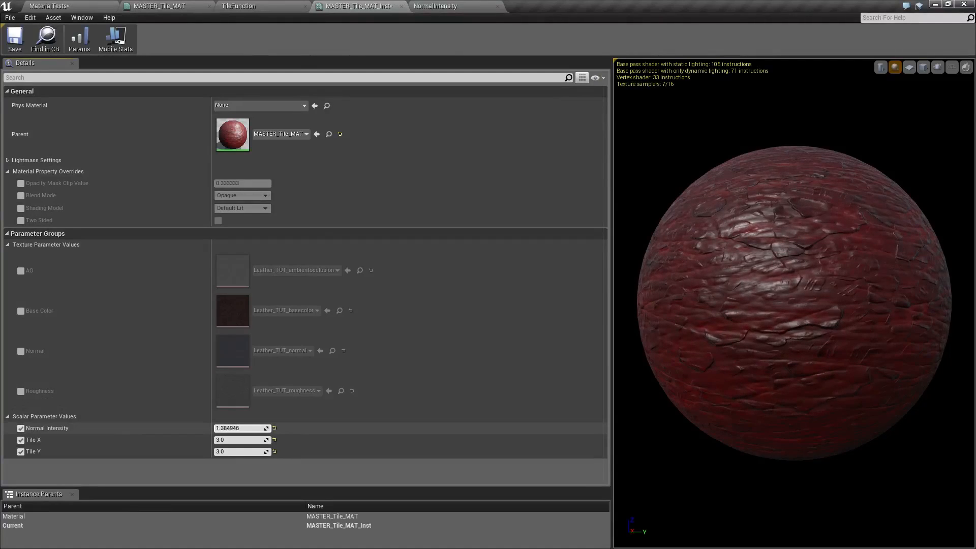
mouse_move(48, 6)
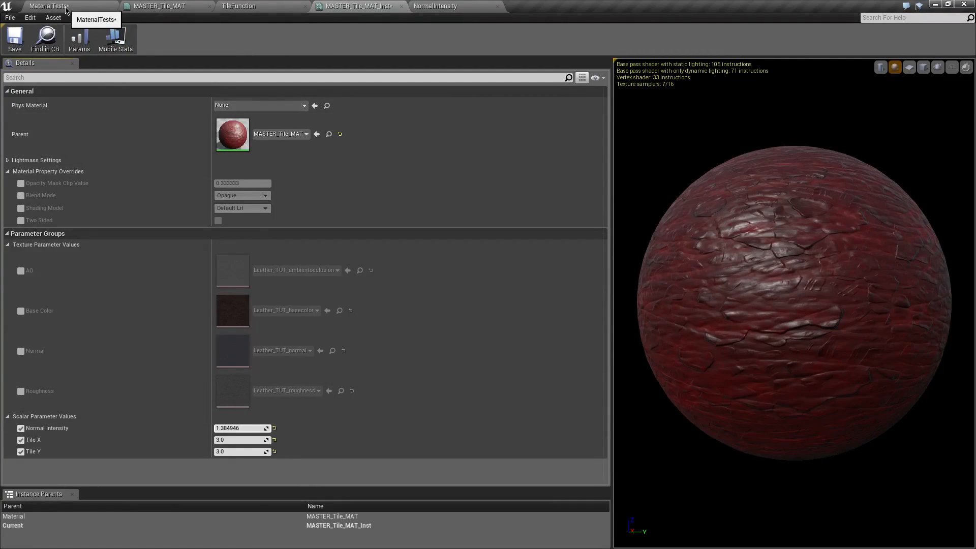